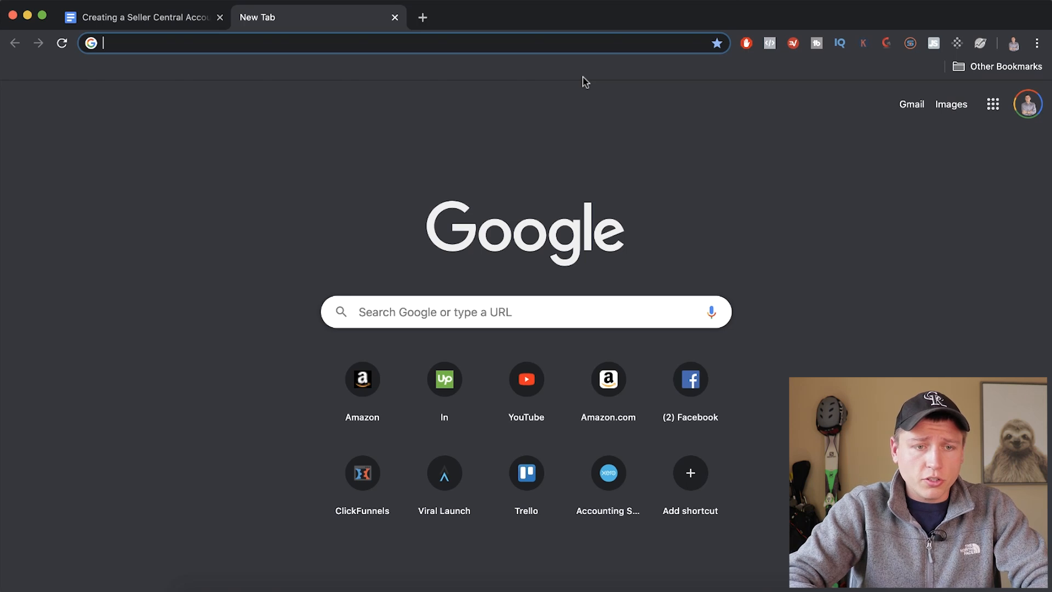
Search Google for 'seller central' and open the Amazon Seller Central site from the results.
text(se)
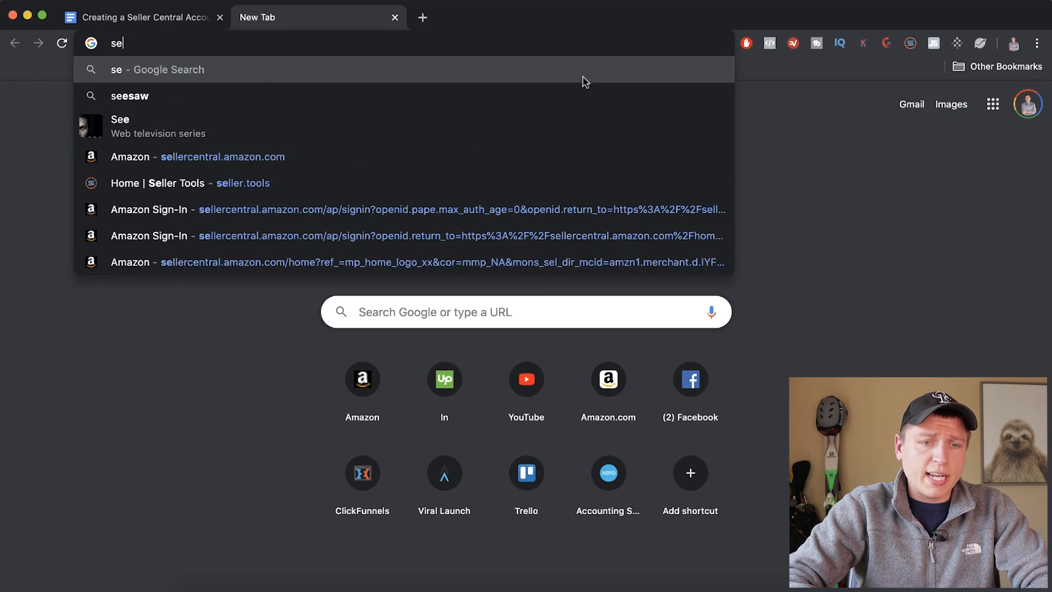
key(Return)
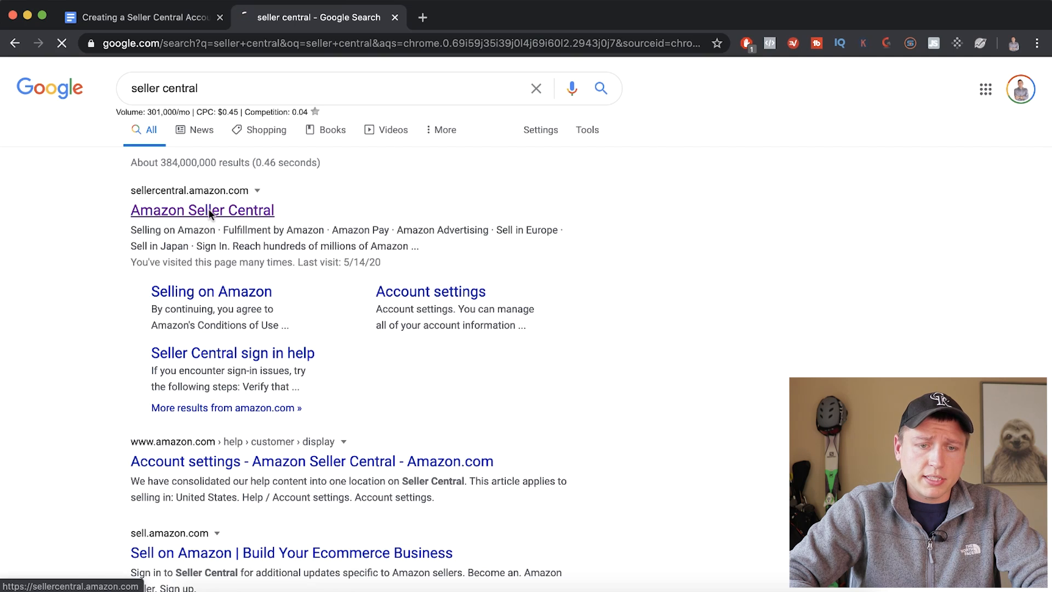
click(202, 210)
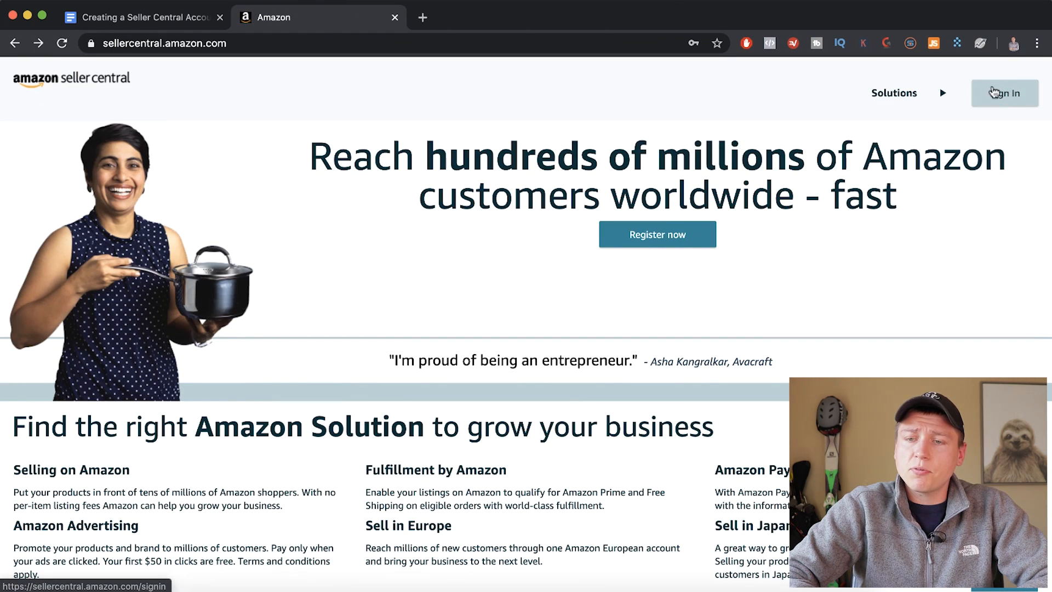
mouse_move(656, 234)
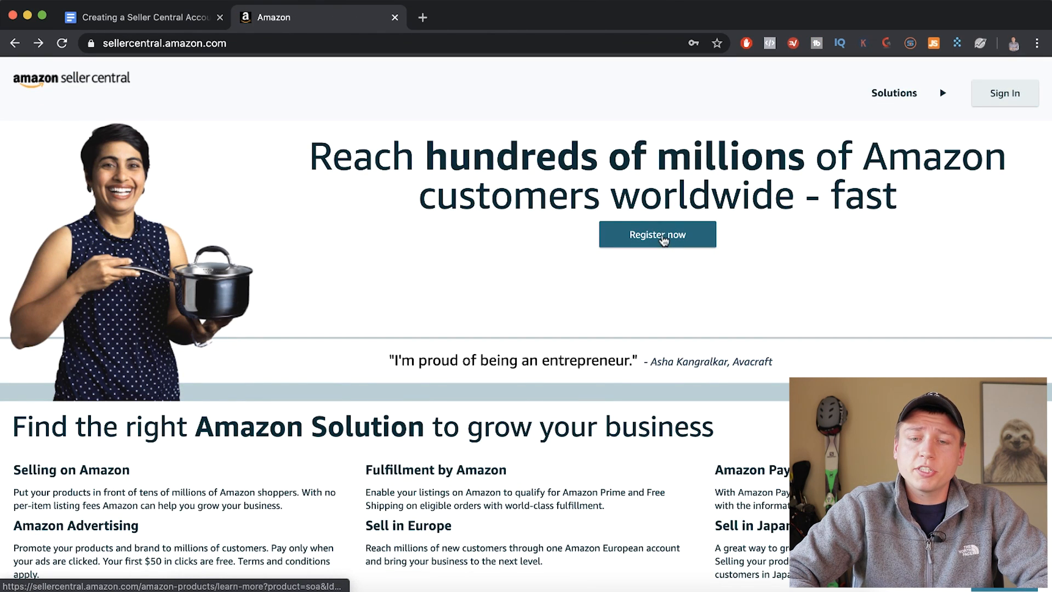
Start registering as a seller and review the $39.99 monthly fee note and page benefits.
click(656, 234)
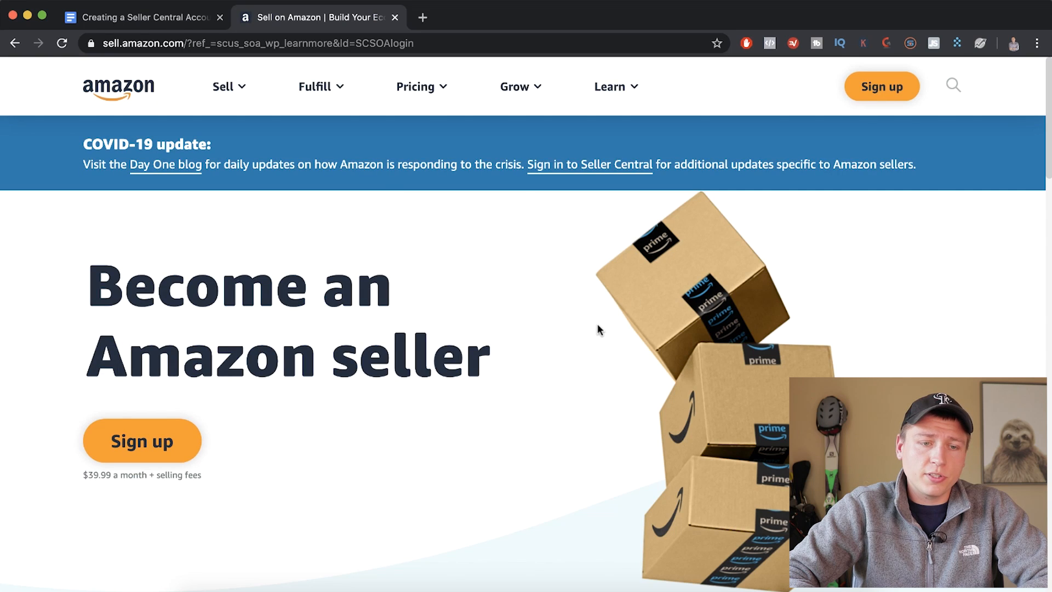
scroll(down, 3)
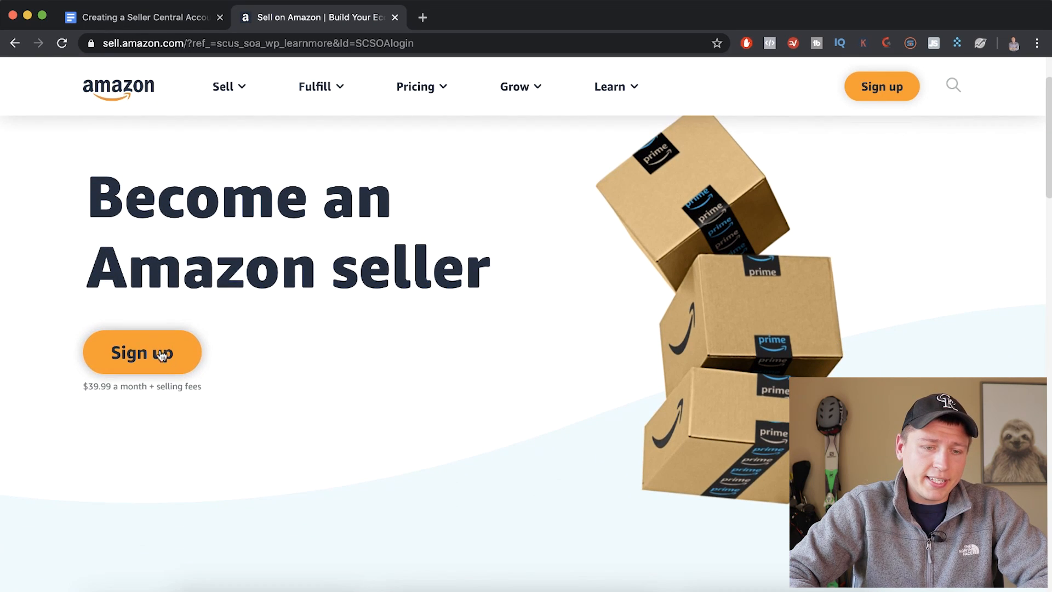
double_click(93, 386)
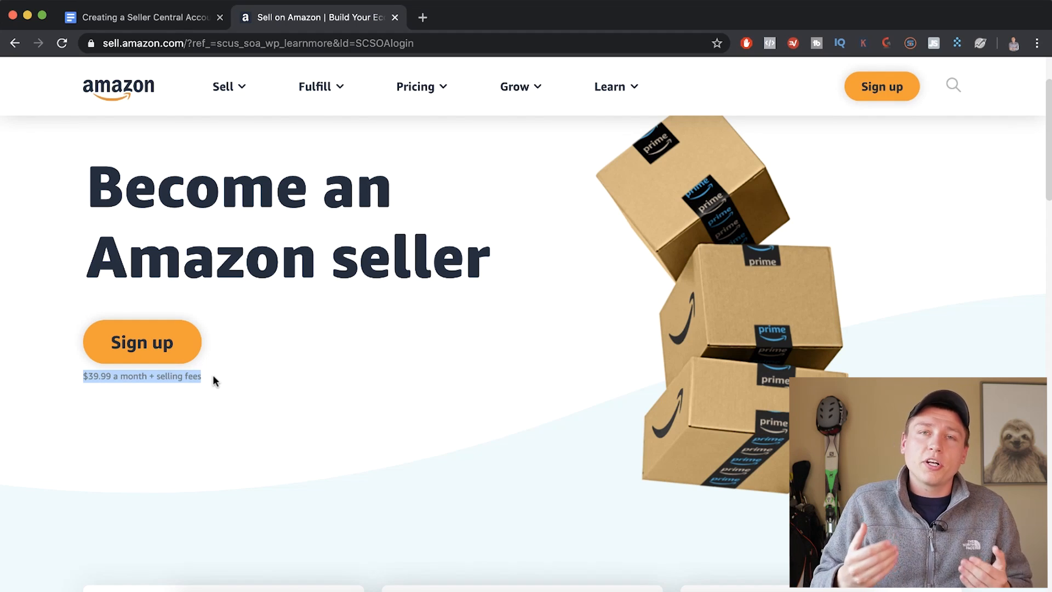
scroll(down, 3)
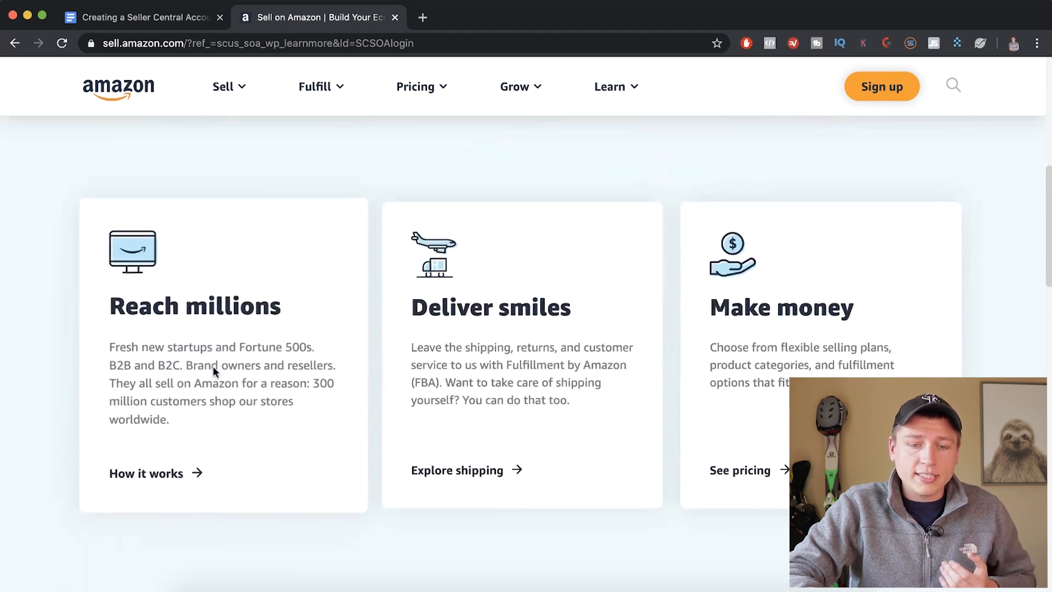
scroll(down, 3)
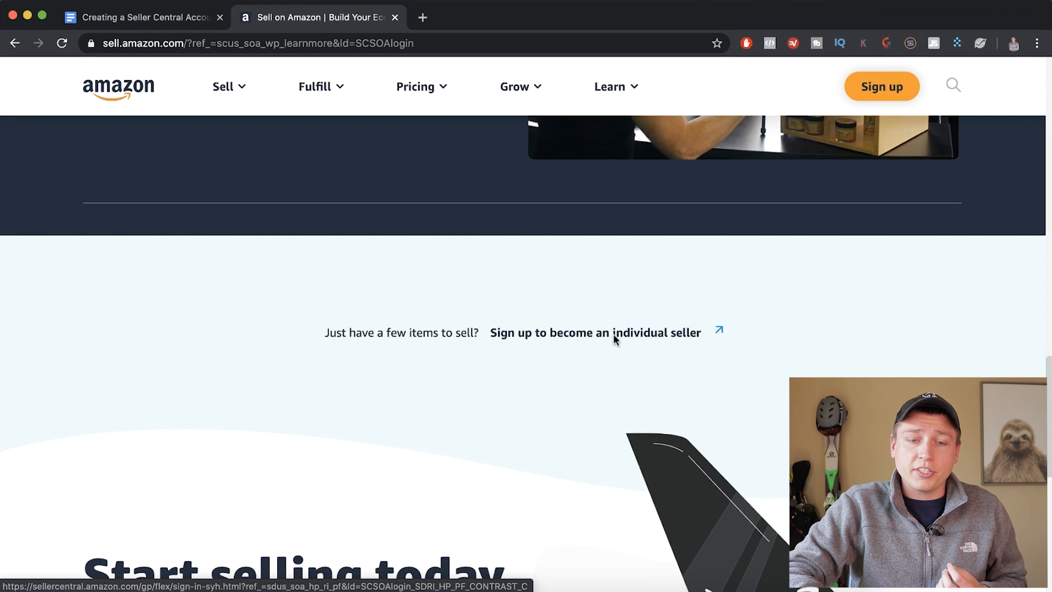
scroll(up, 3)
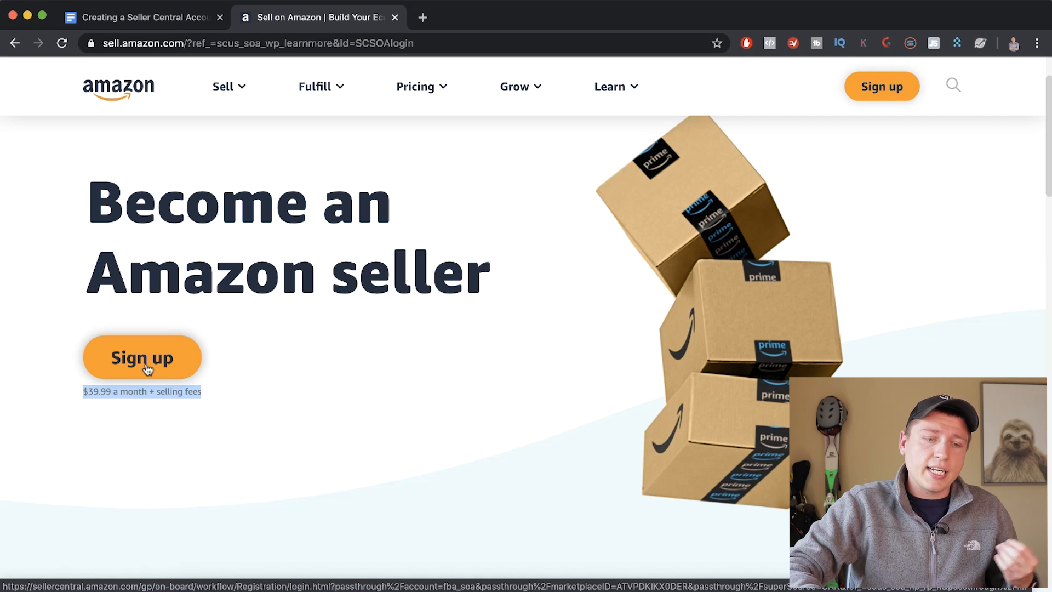
Begin the seller sign-up to load the Get started selling on Amazon sign-in page.
click(143, 357)
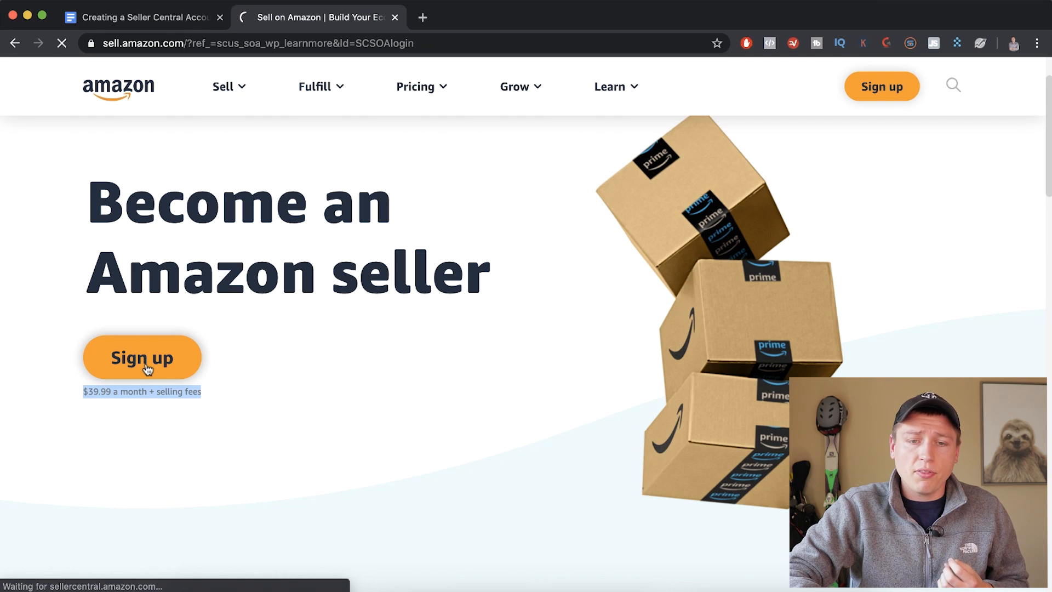
click(143, 357)
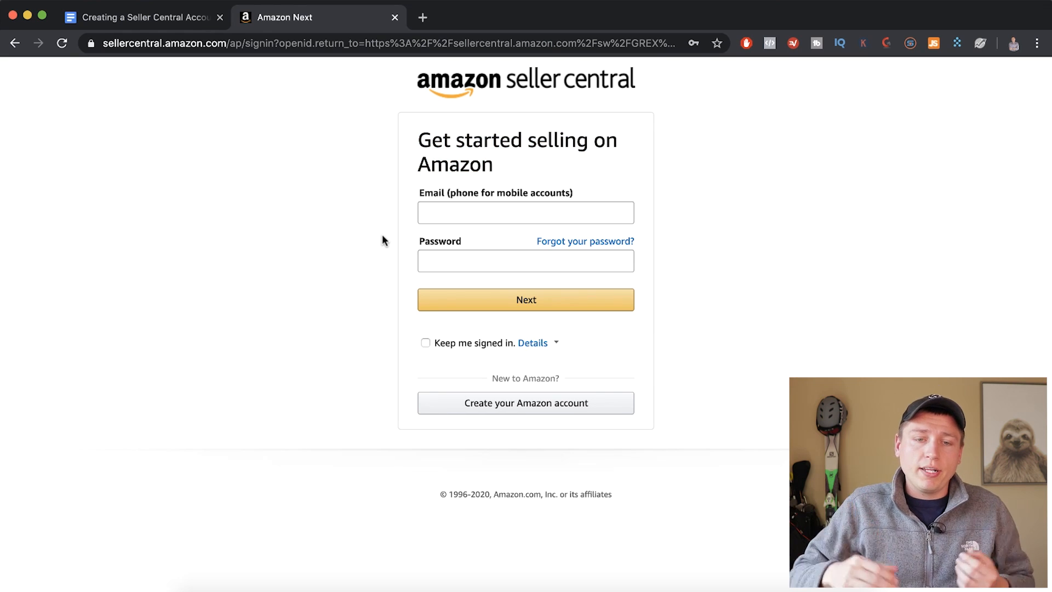
mouse_move(443, 252)
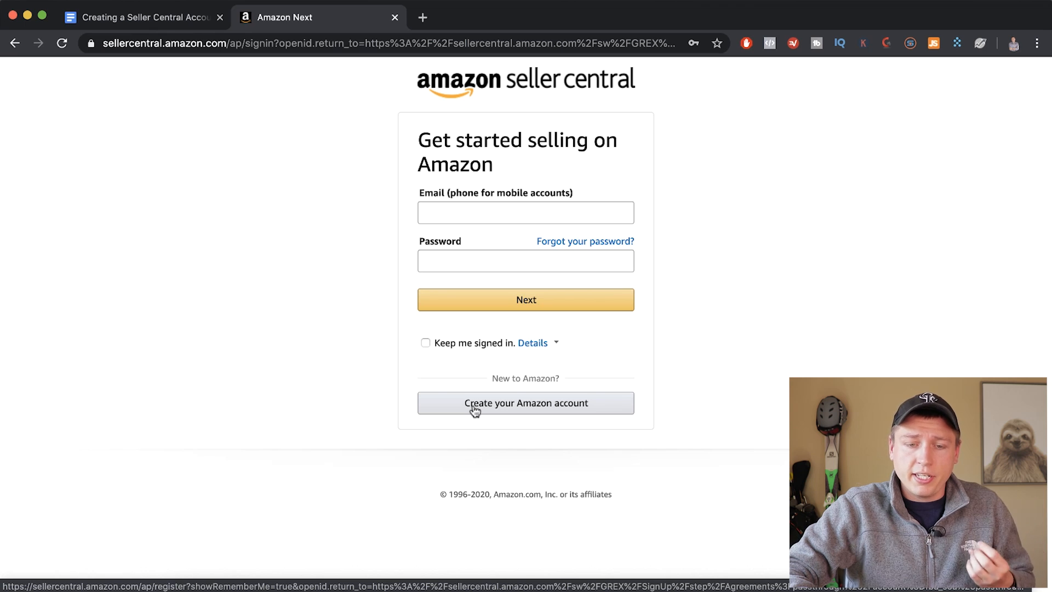
Create a new Amazon account with name, email and password and submit it for email verification.
click(524, 402)
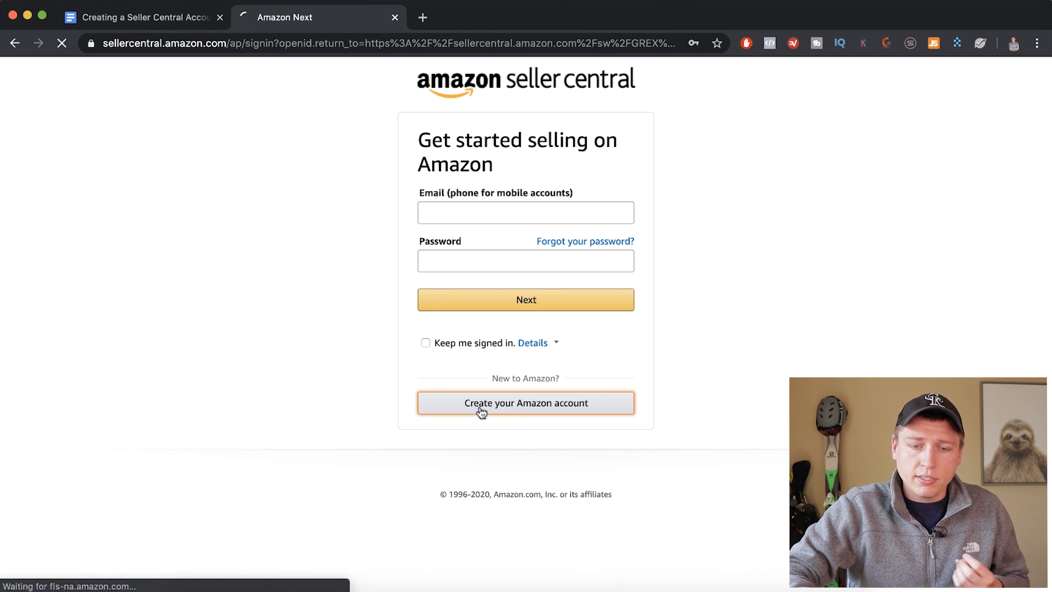
click(525, 402)
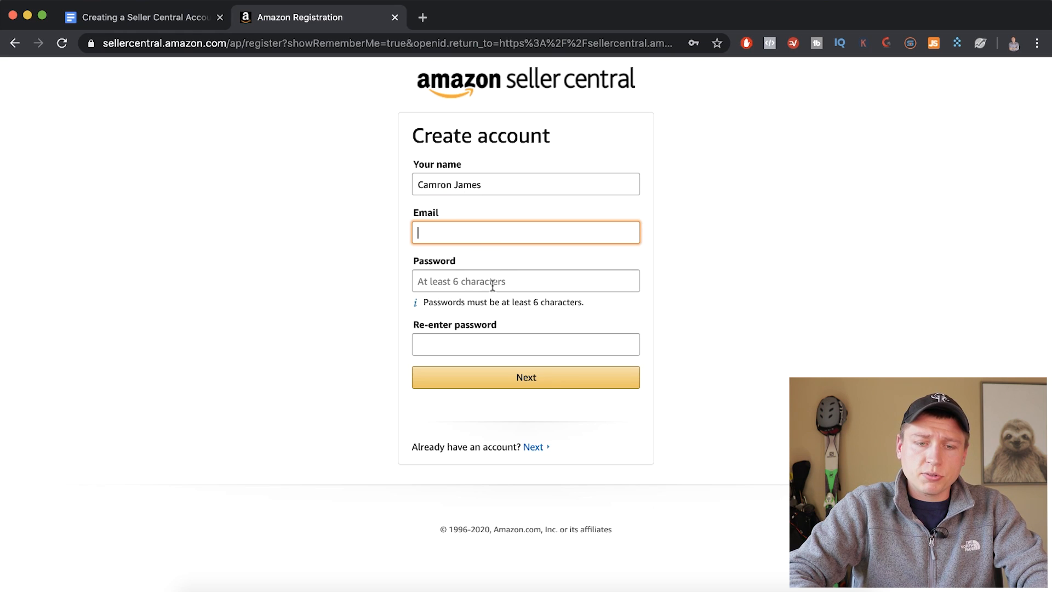
mouse_move(540, 386)
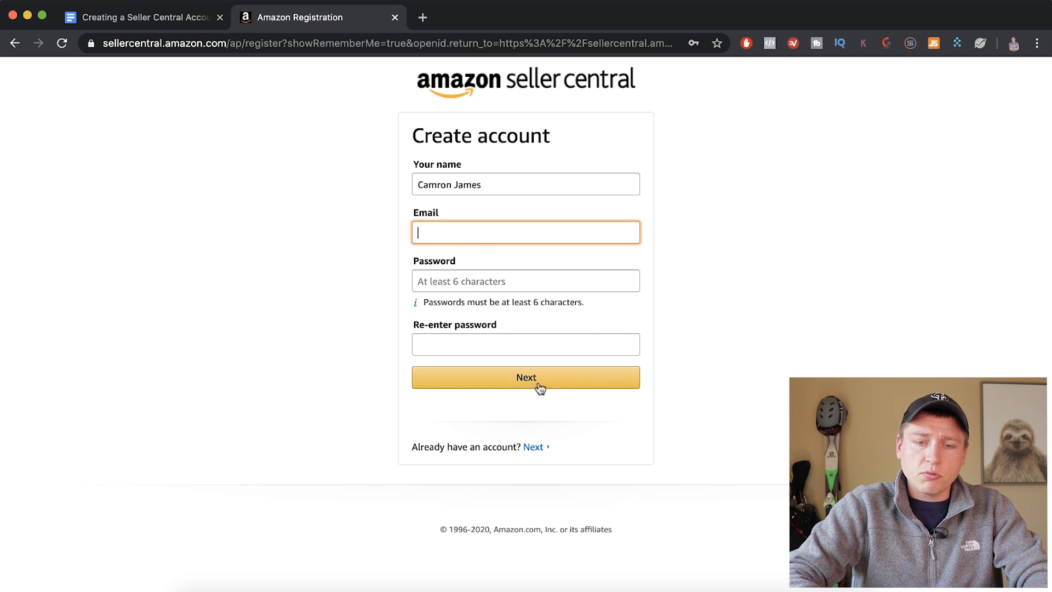
click(526, 377)
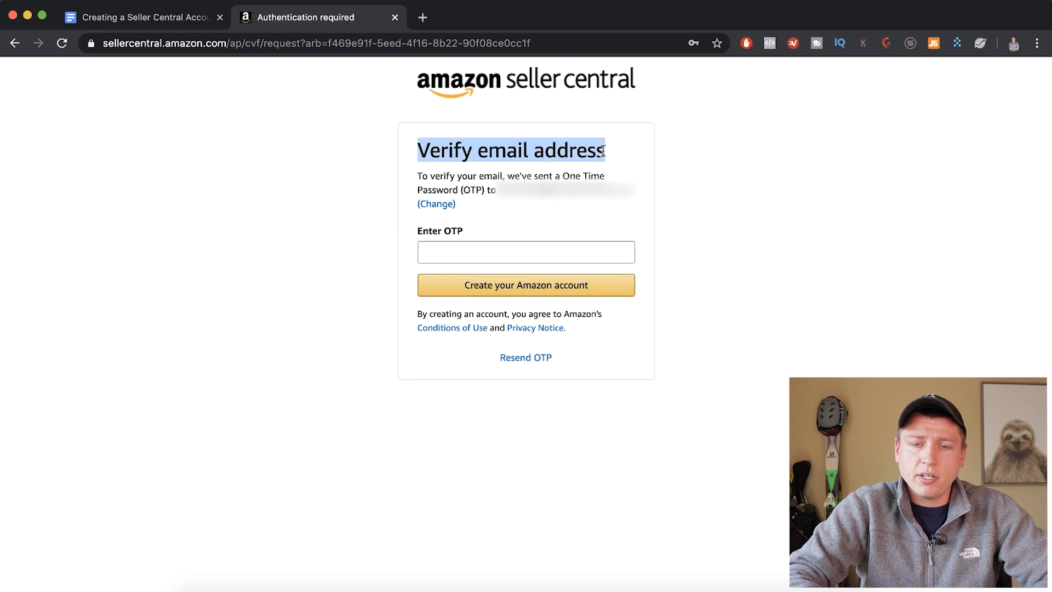
mouse_move(489, 224)
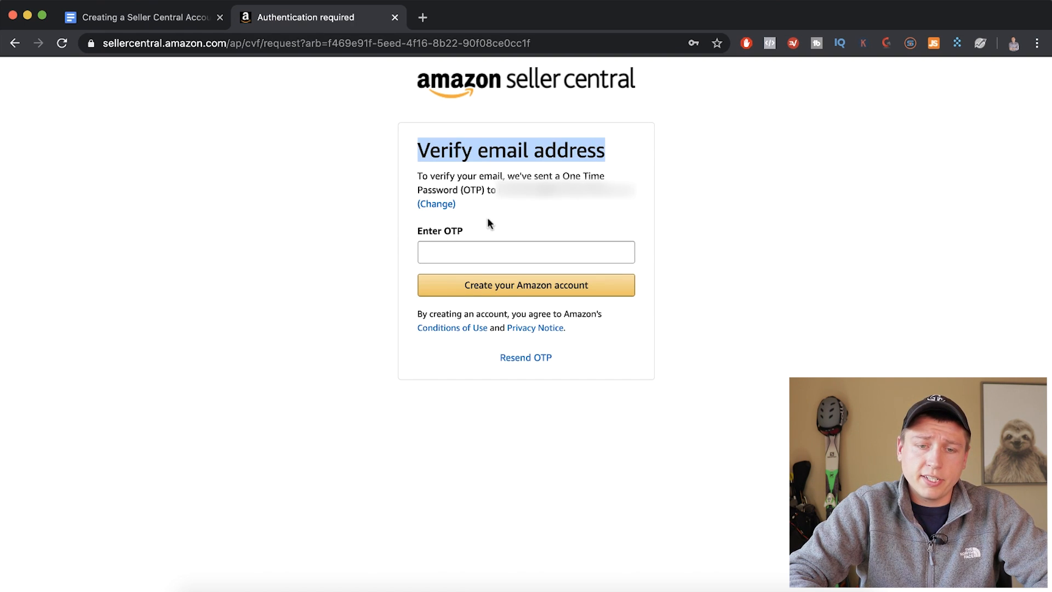
Confirm the one-time password to create the account, then switch to the Wyoming registered agent site.
click(525, 285)
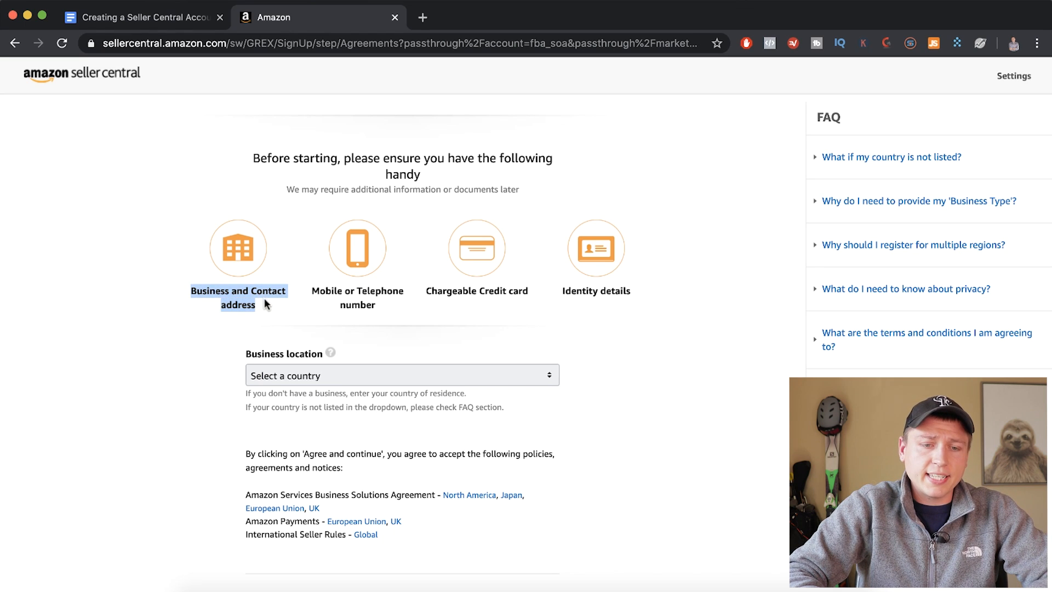
mouse_move(187, 322)
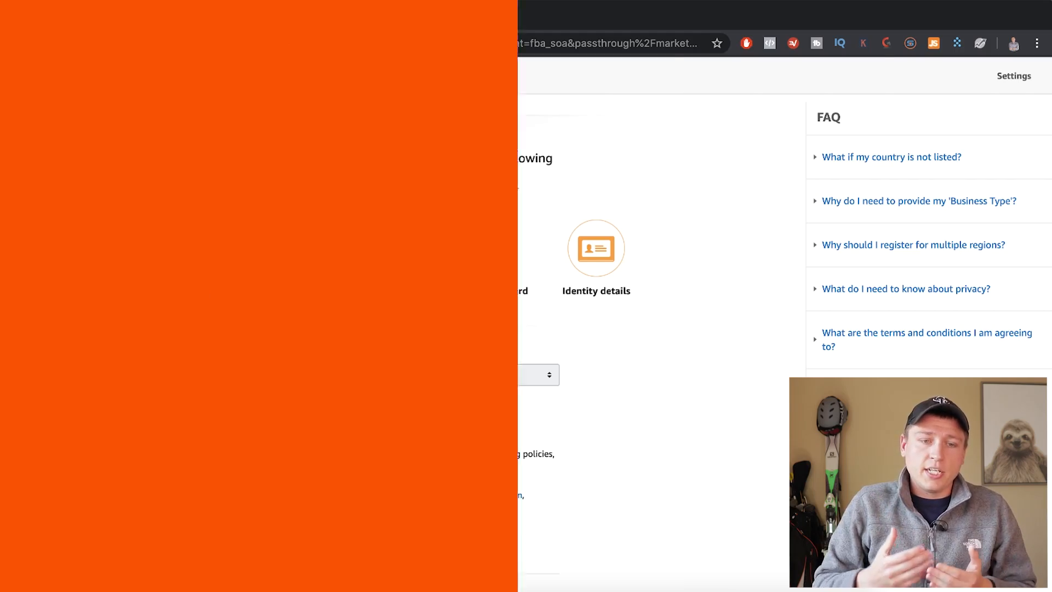
click(494, 17)
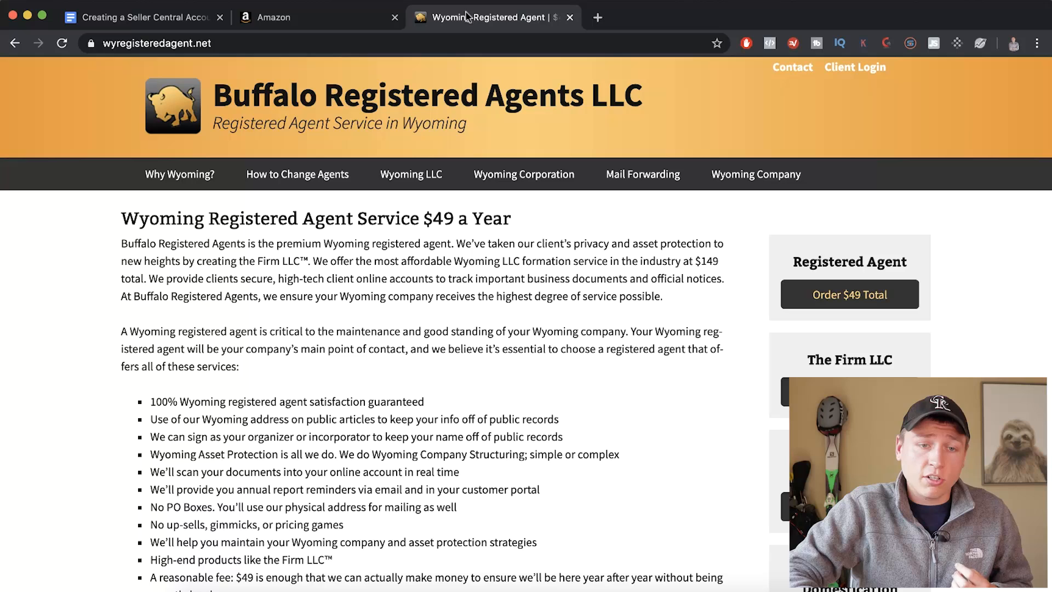
mouse_move(286, 201)
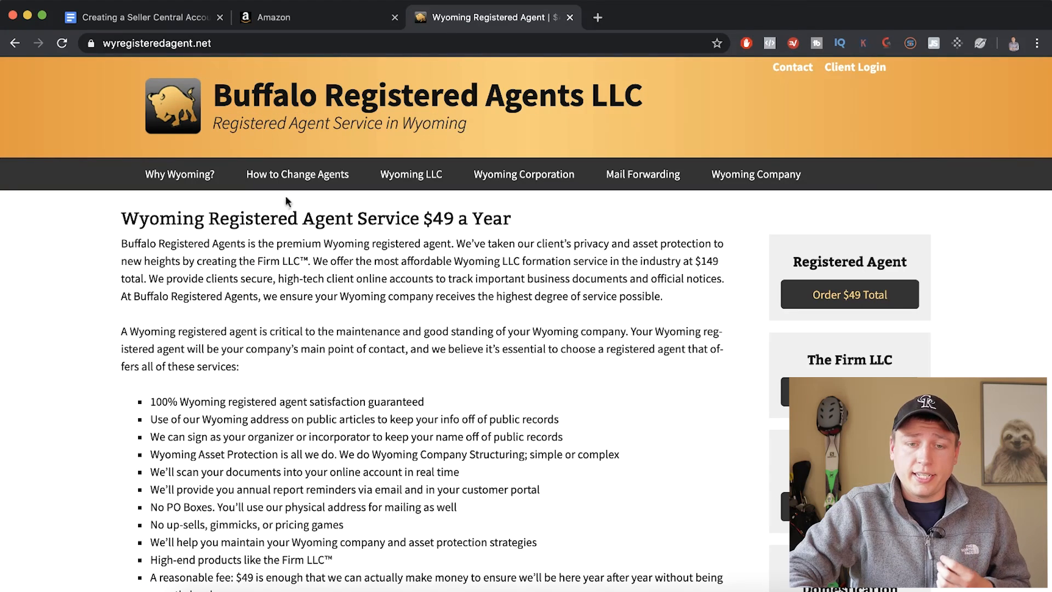
Review the Wyoming registered agent service details and return to the Amazon registration page.
scroll(down, 3)
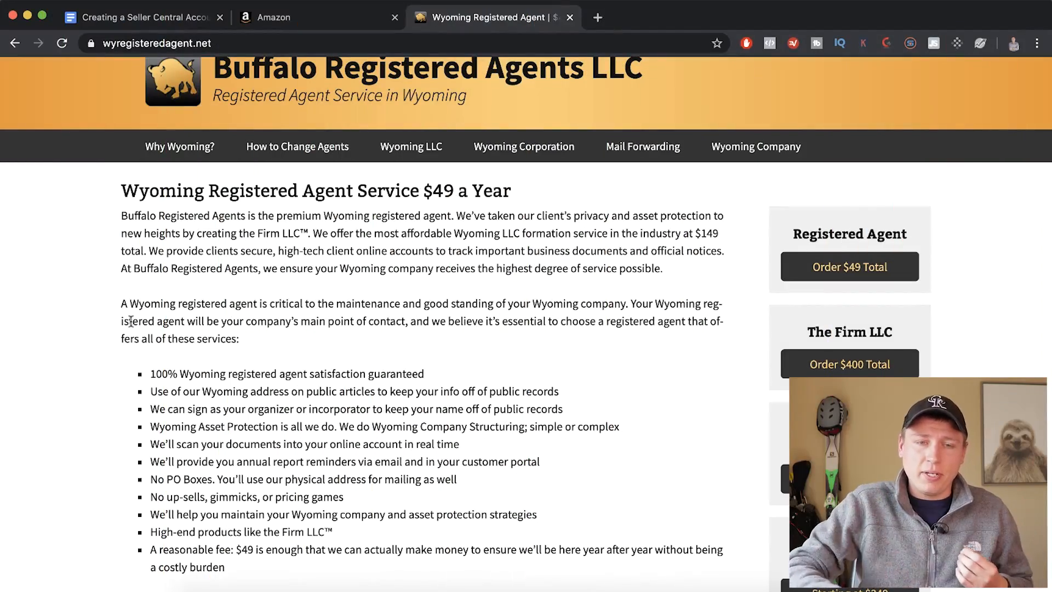
click(316, 16)
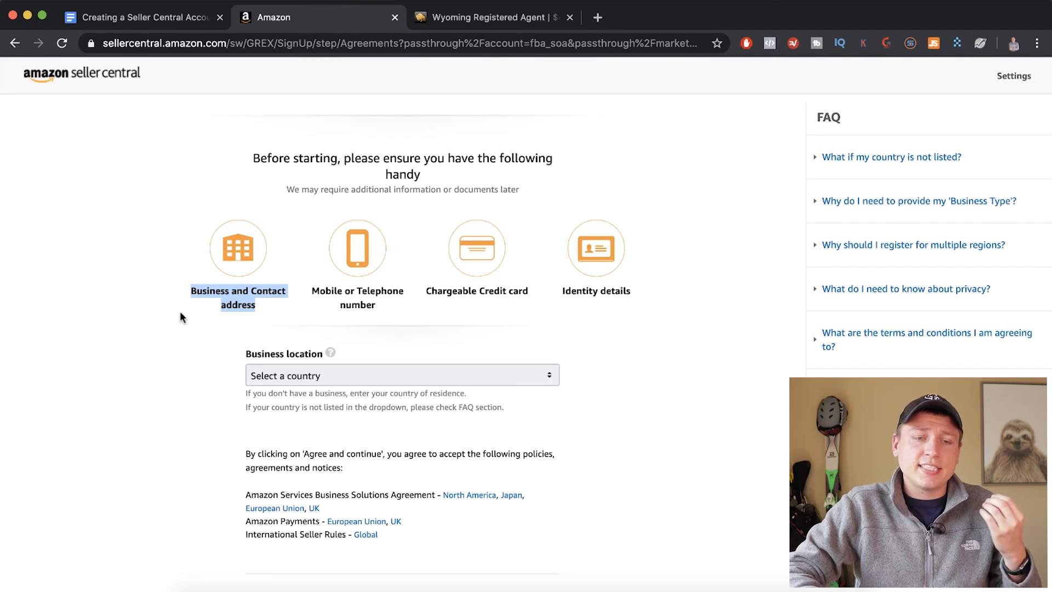
mouse_move(330, 306)
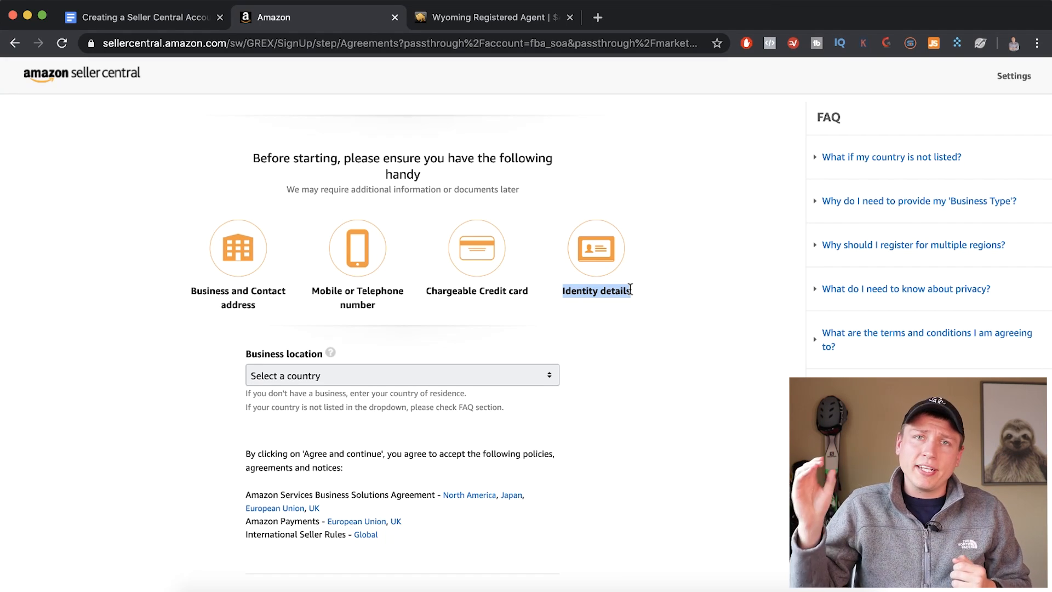
Expand the Business location country list on the registration requirements page.
click(401, 375)
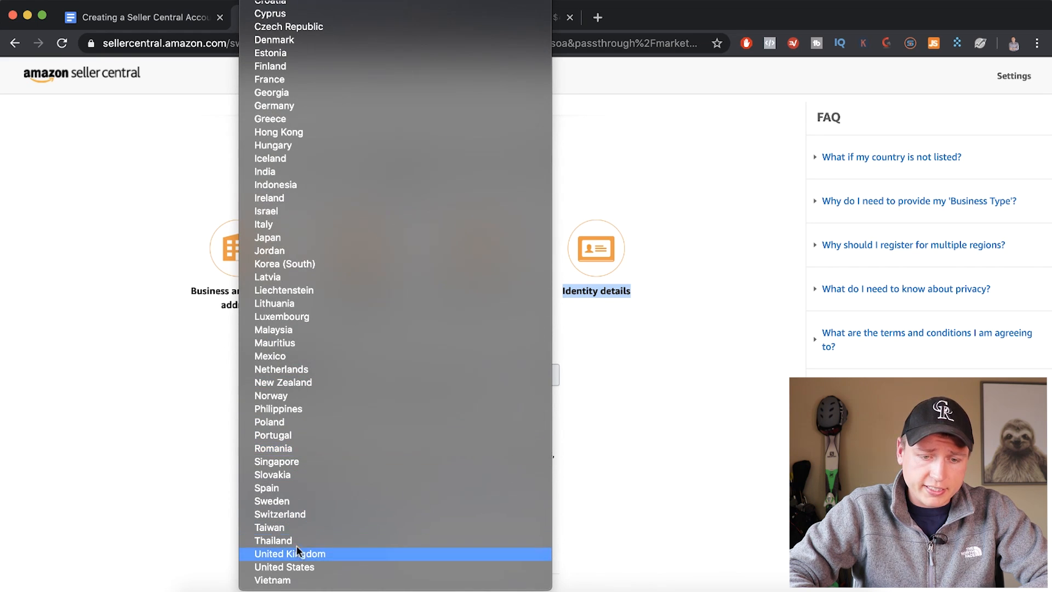
Set United States, Privately-owned business and name Camron James LLC, then agree and continue.
click(284, 566)
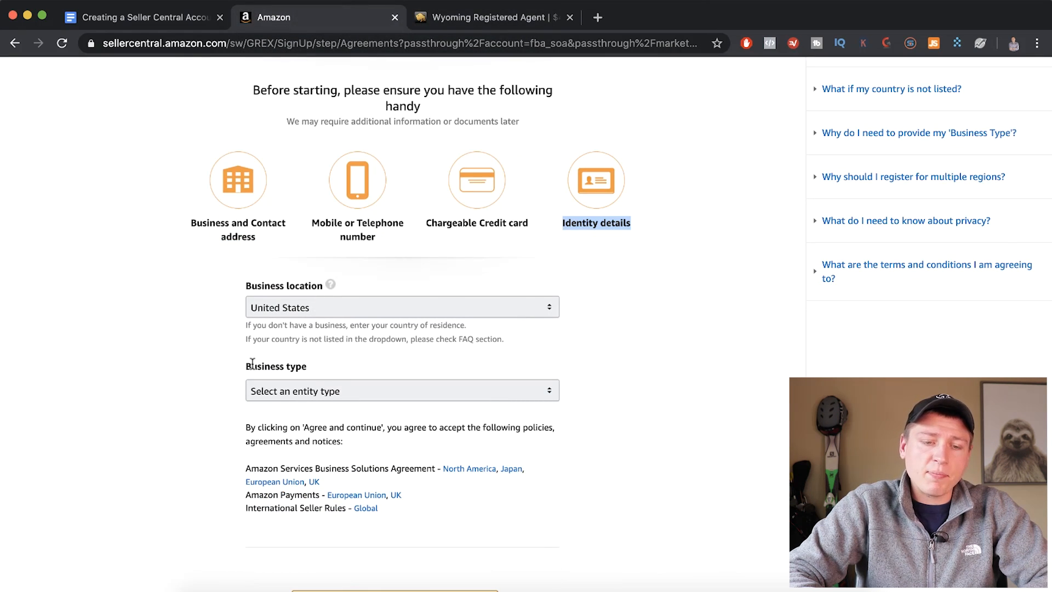
mouse_move(286, 392)
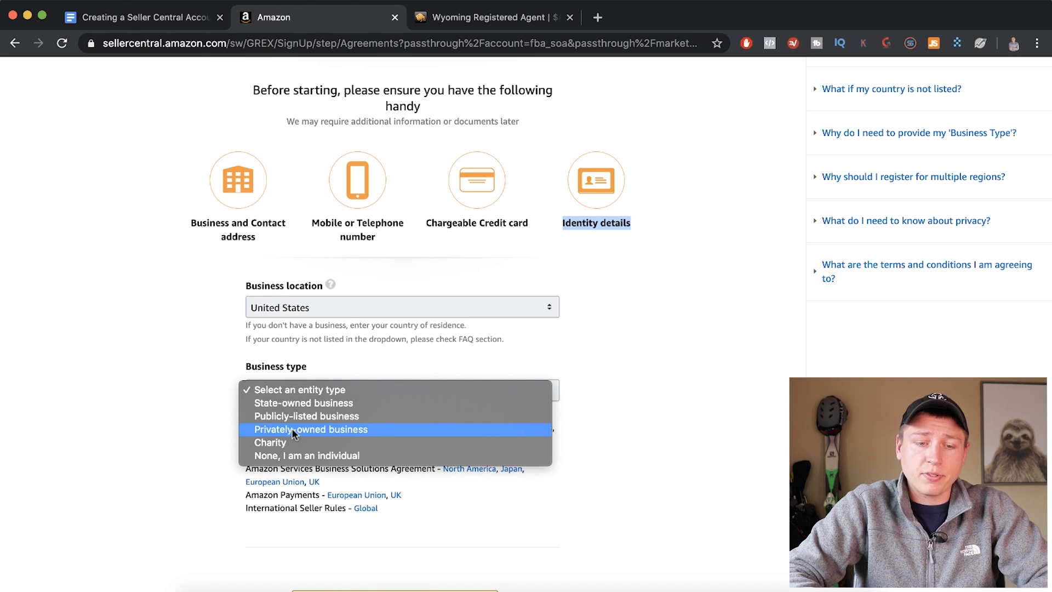
mouse_move(290, 456)
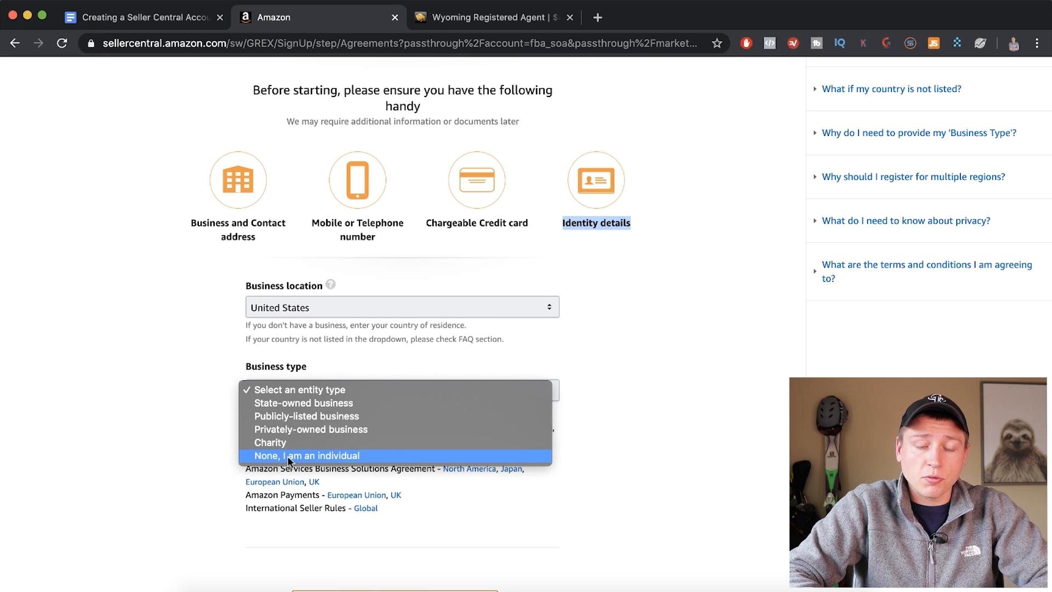
mouse_move(329, 441)
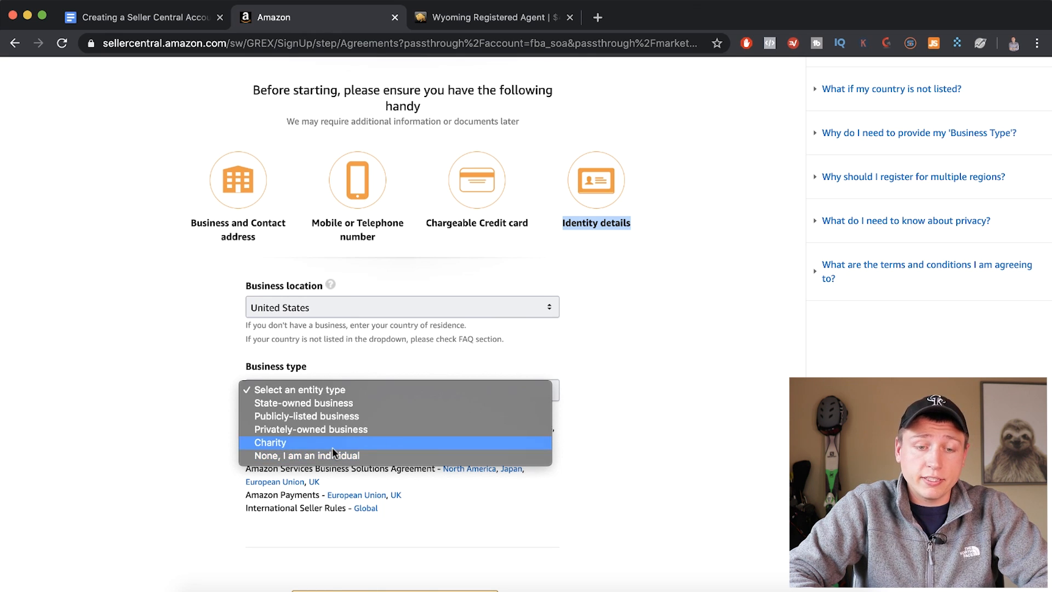
mouse_move(315, 429)
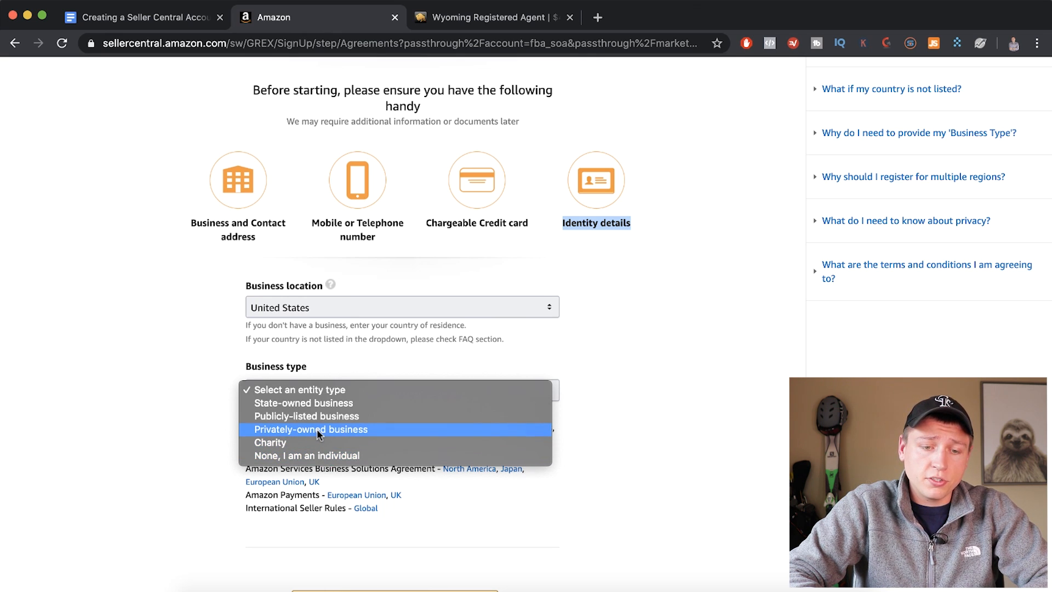
mouse_move(306, 417)
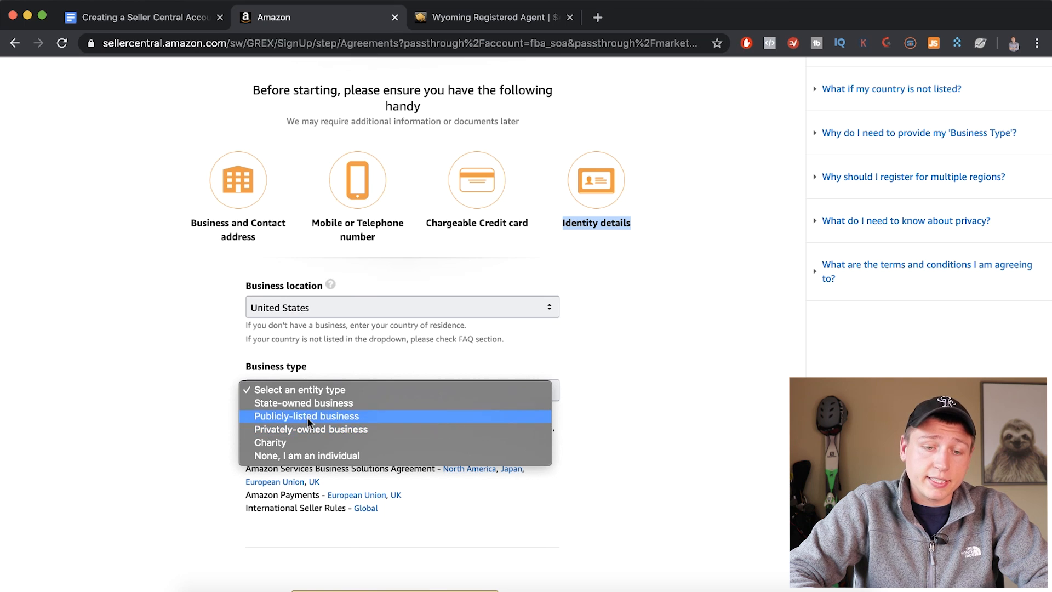
mouse_move(302, 429)
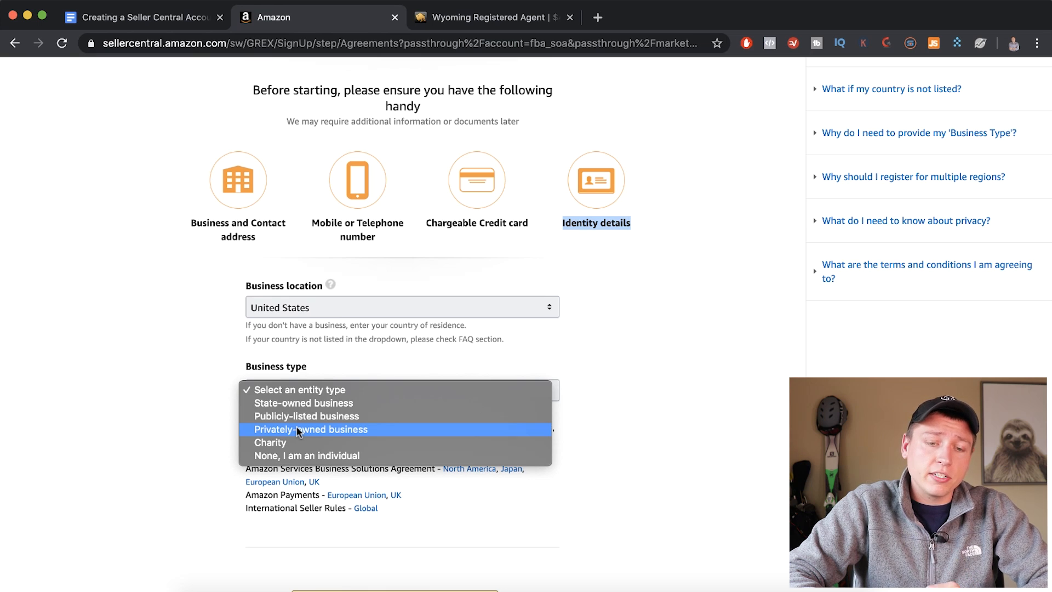
click(311, 429)
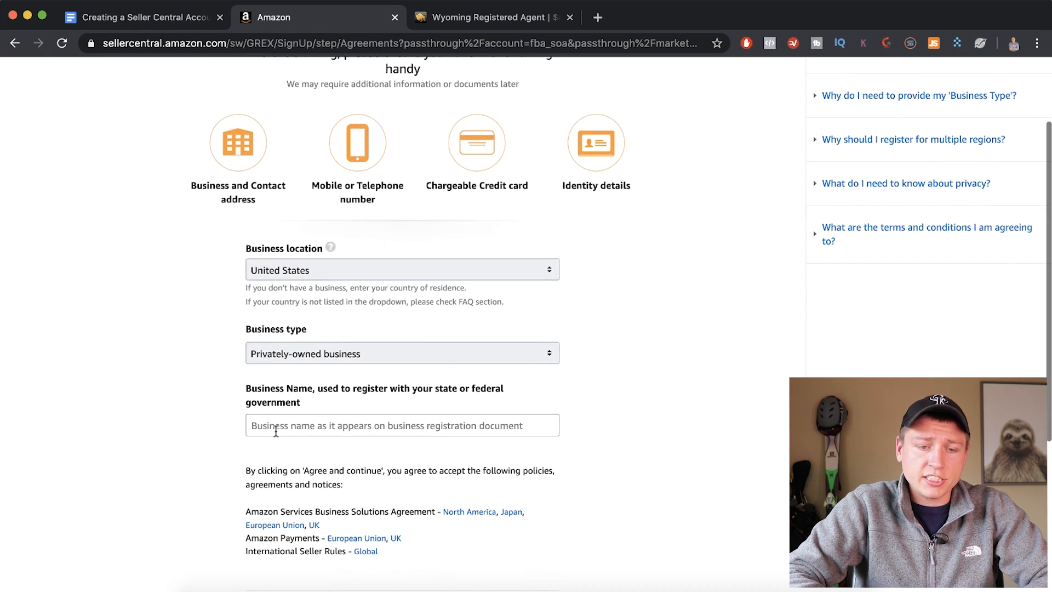
text(c)
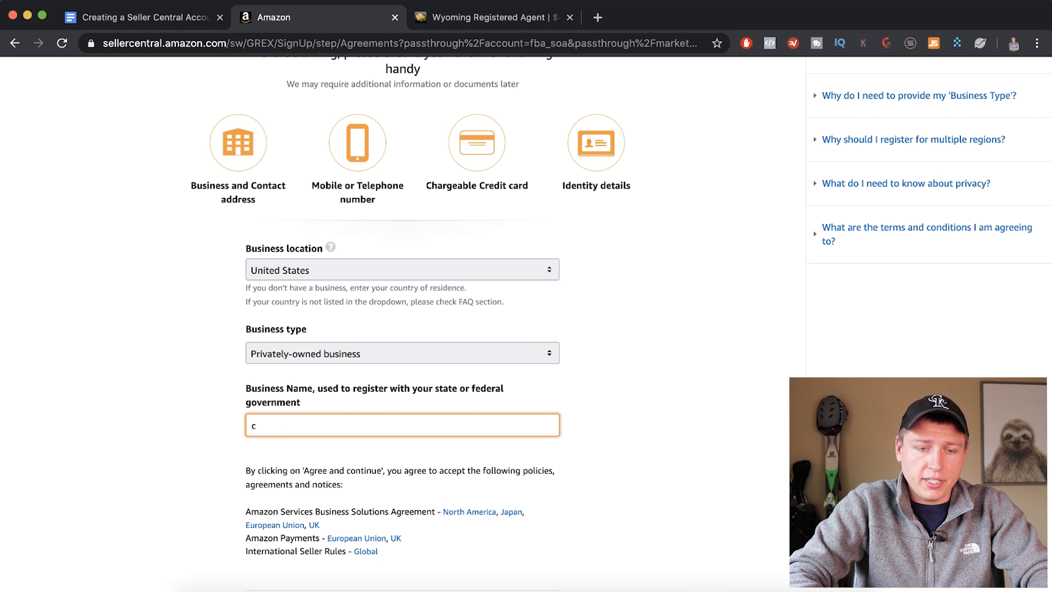
text(Camron James LLC)
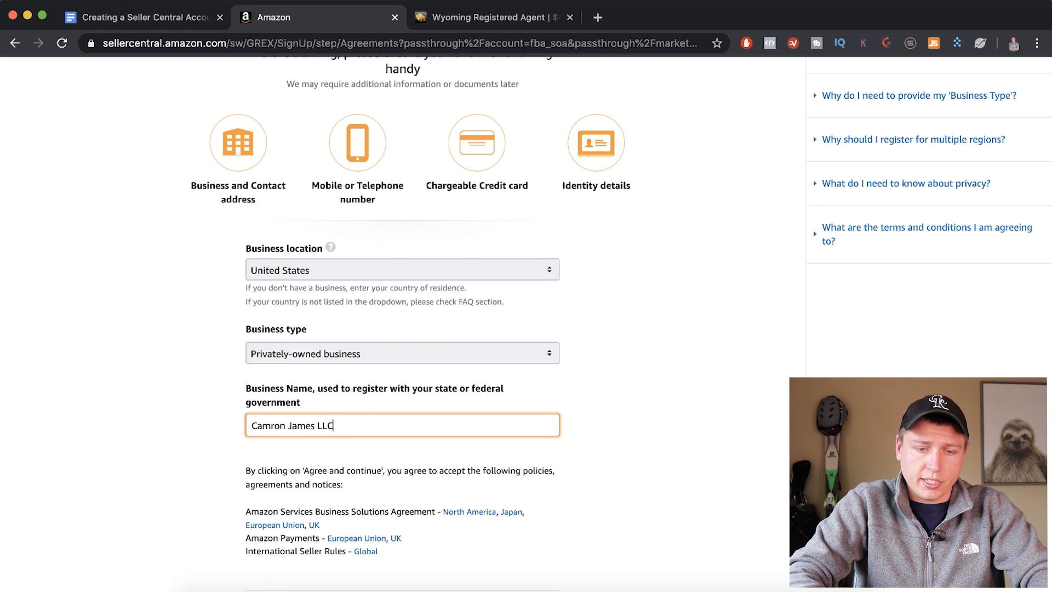
scroll(down, 3)
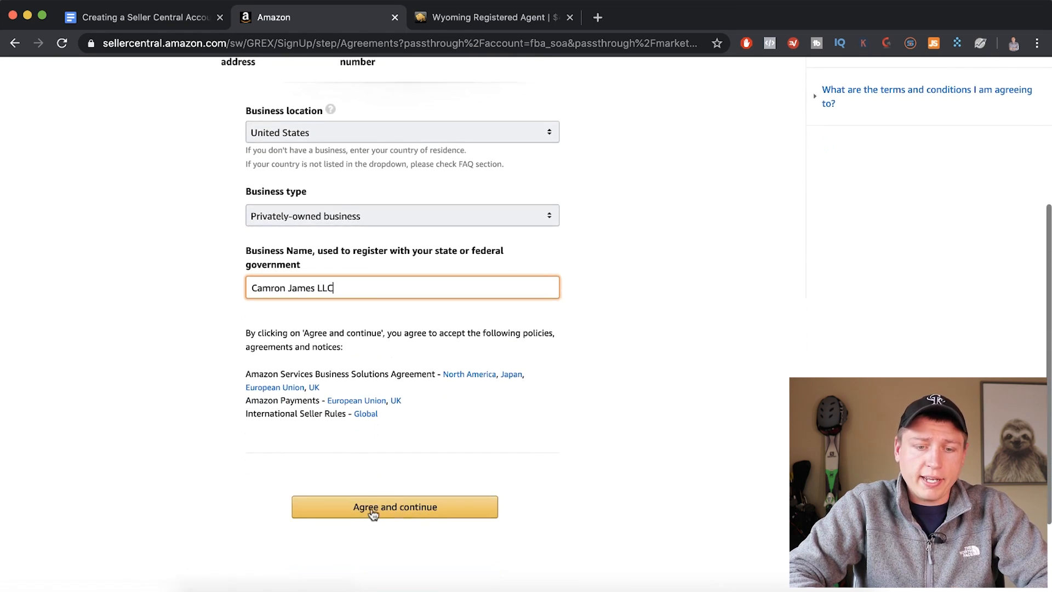
click(393, 507)
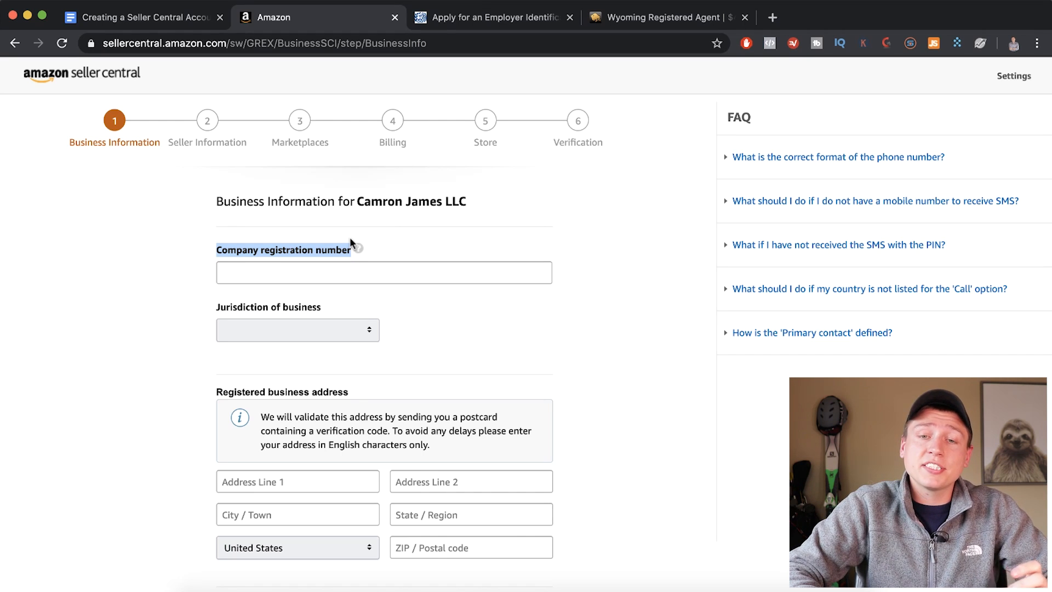
Switch from the Business Information step to the IRS EIN application page.
click(493, 16)
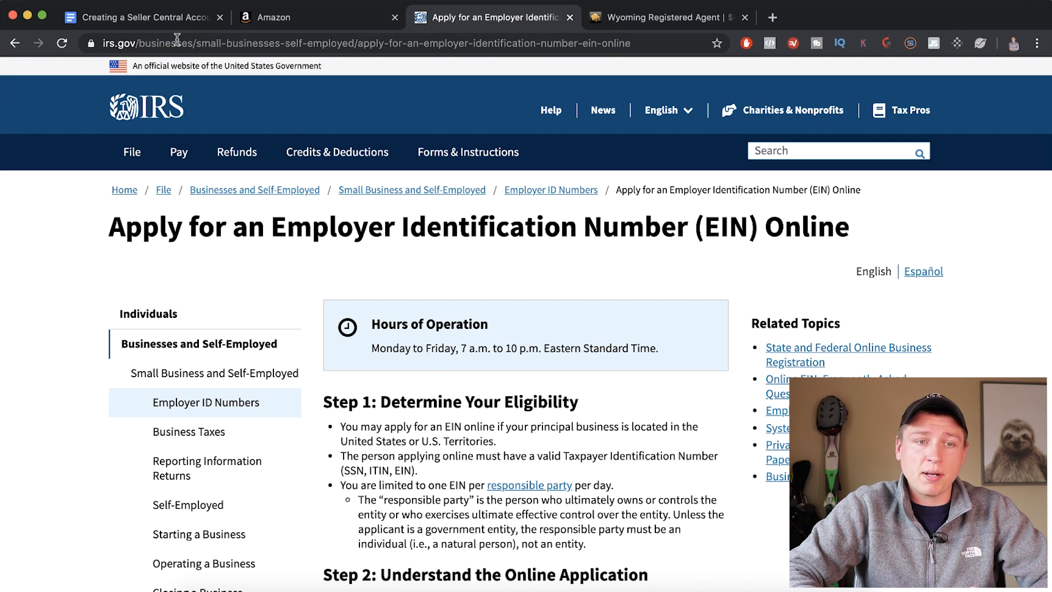
Review the IRS EIN online application steps down to Apply Online Now, then return to Seller Central.
scroll(down, 3)
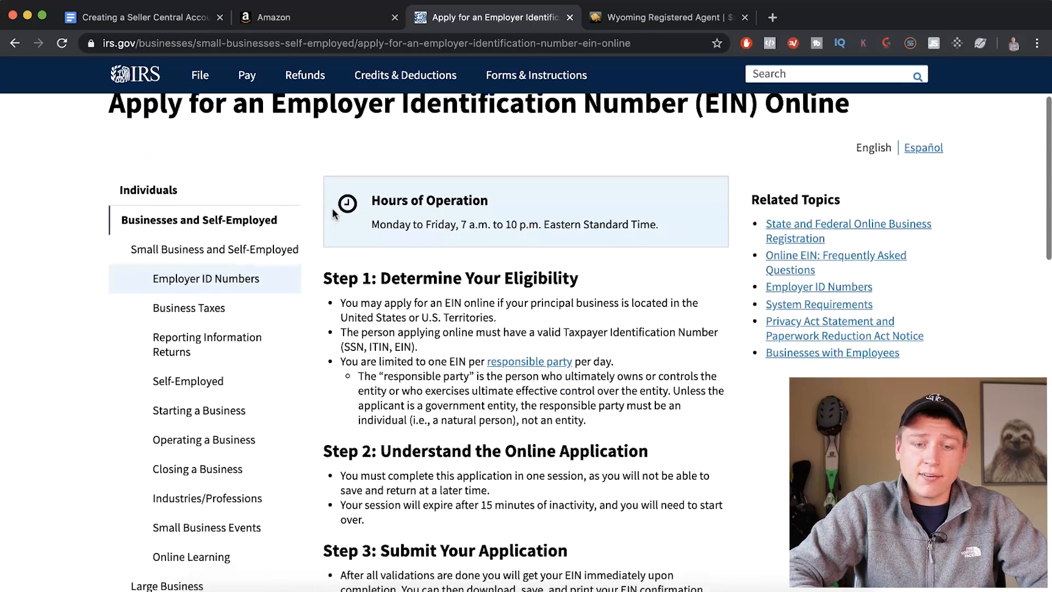
scroll(down, 3)
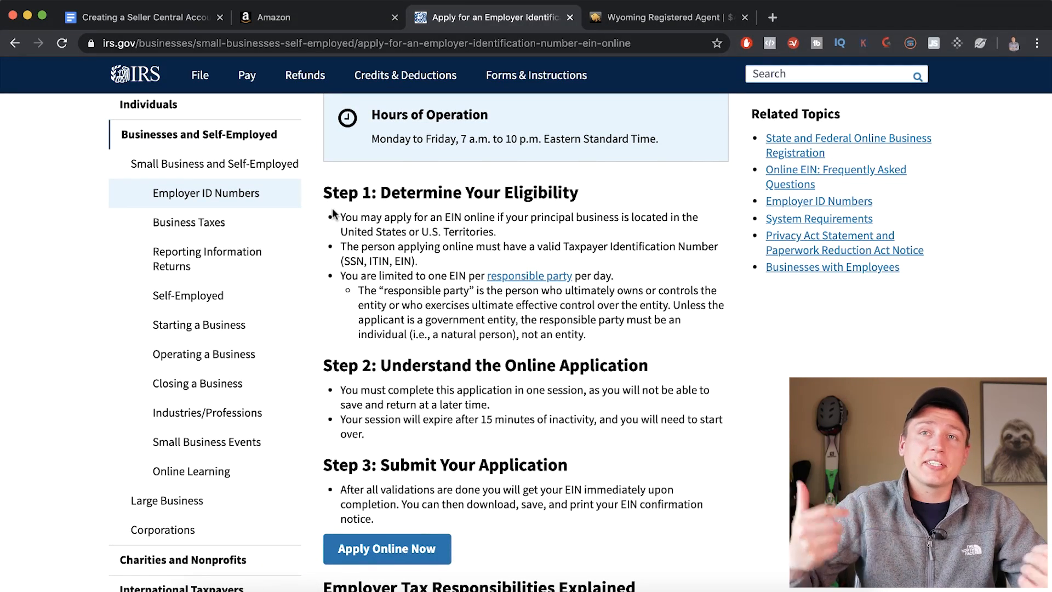
scroll(down, 3)
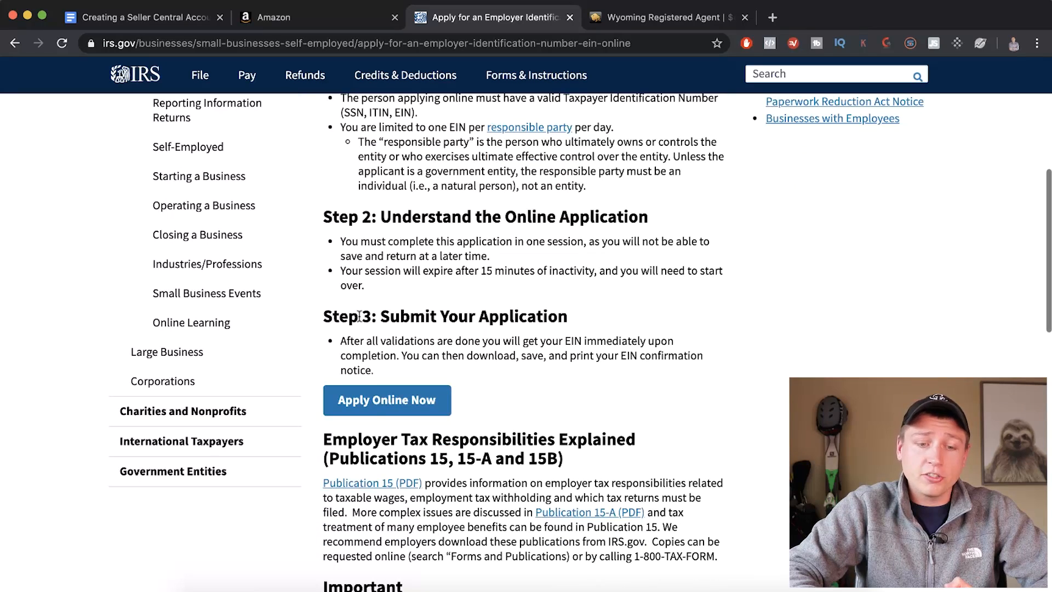
mouse_move(374, 417)
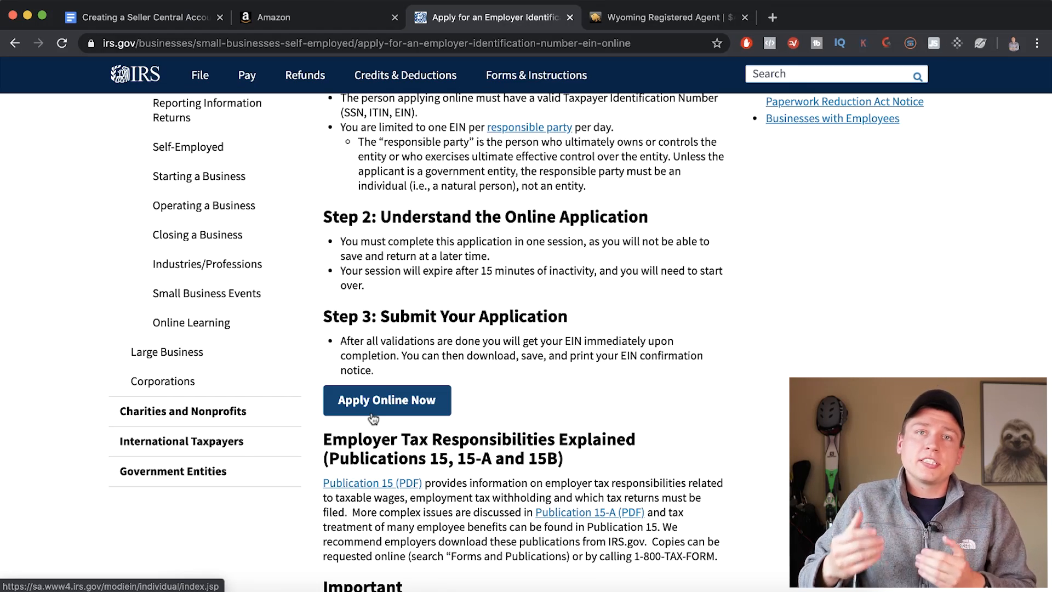
click(302, 17)
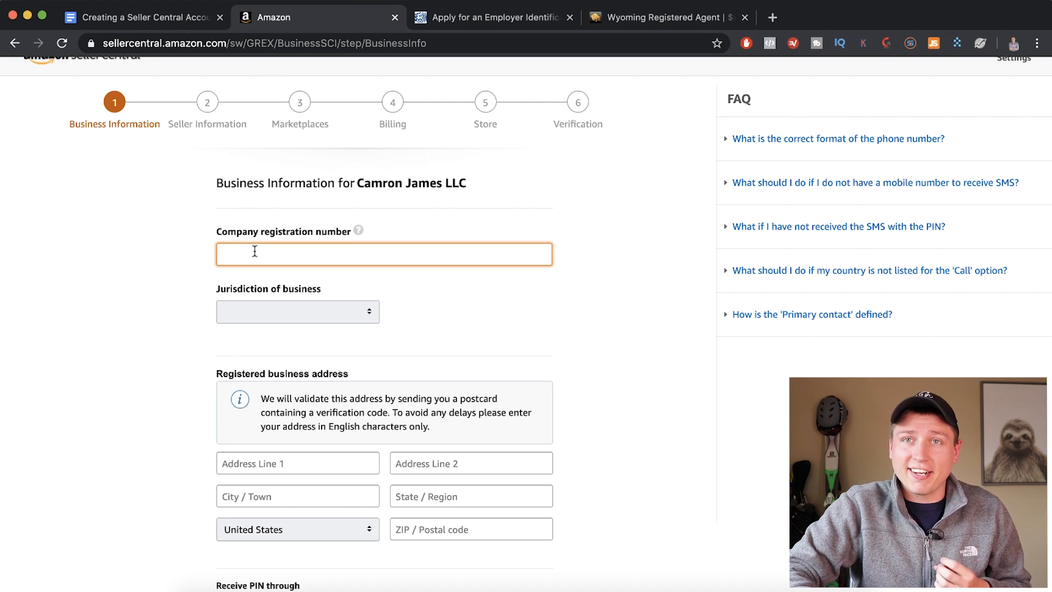
Set the jurisdiction of business to Wyoming.
scroll(down, 3)
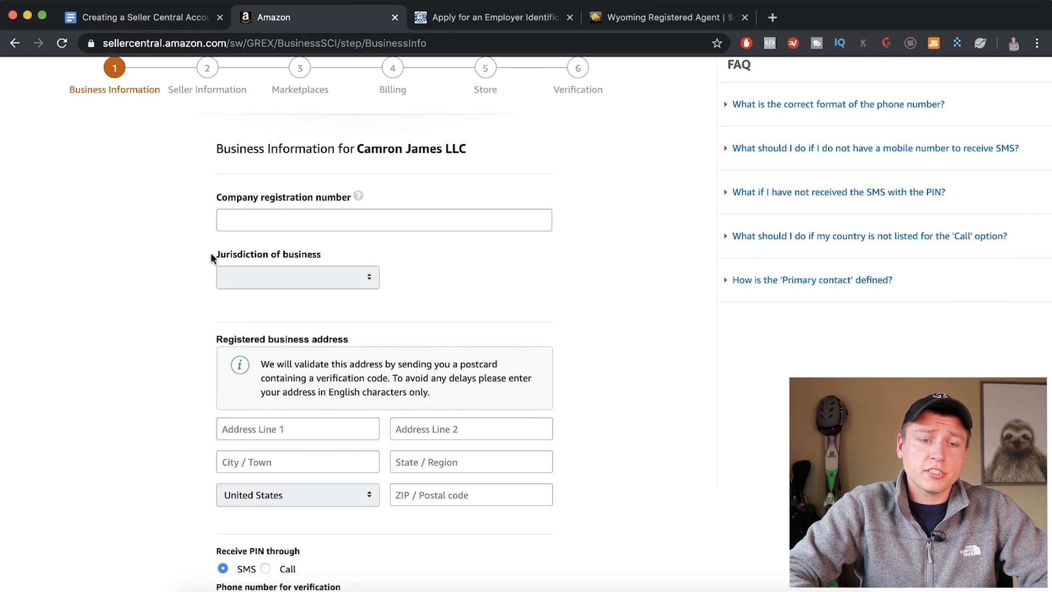
click(297, 278)
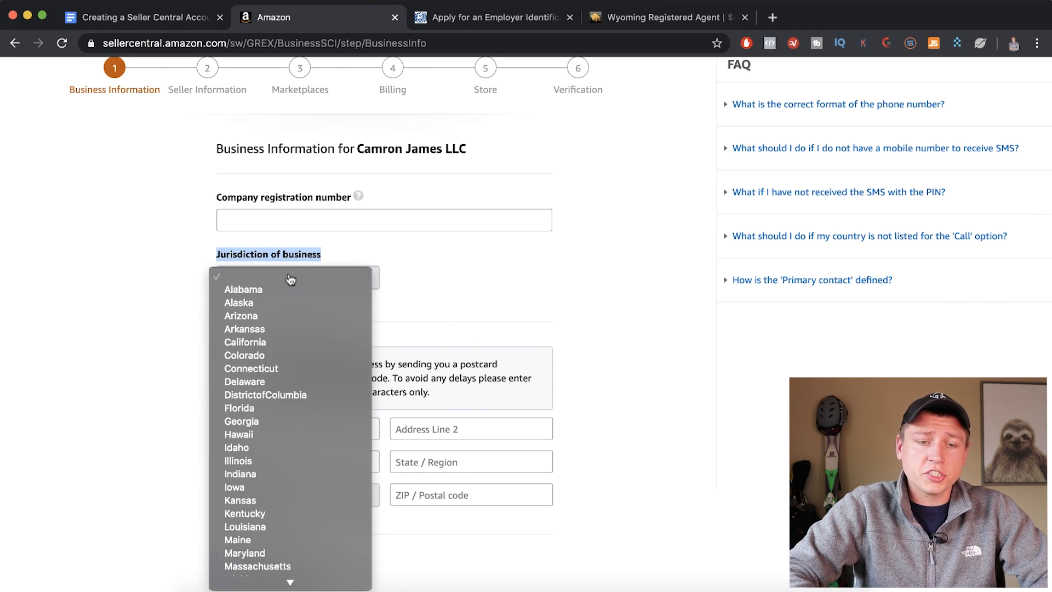
scroll(down, 3)
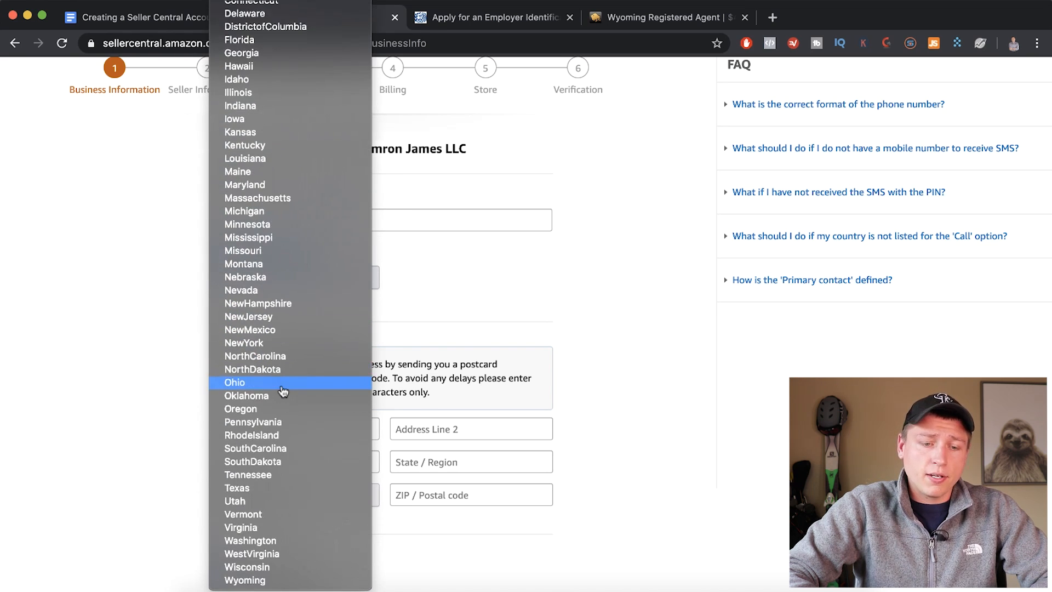
click(244, 579)
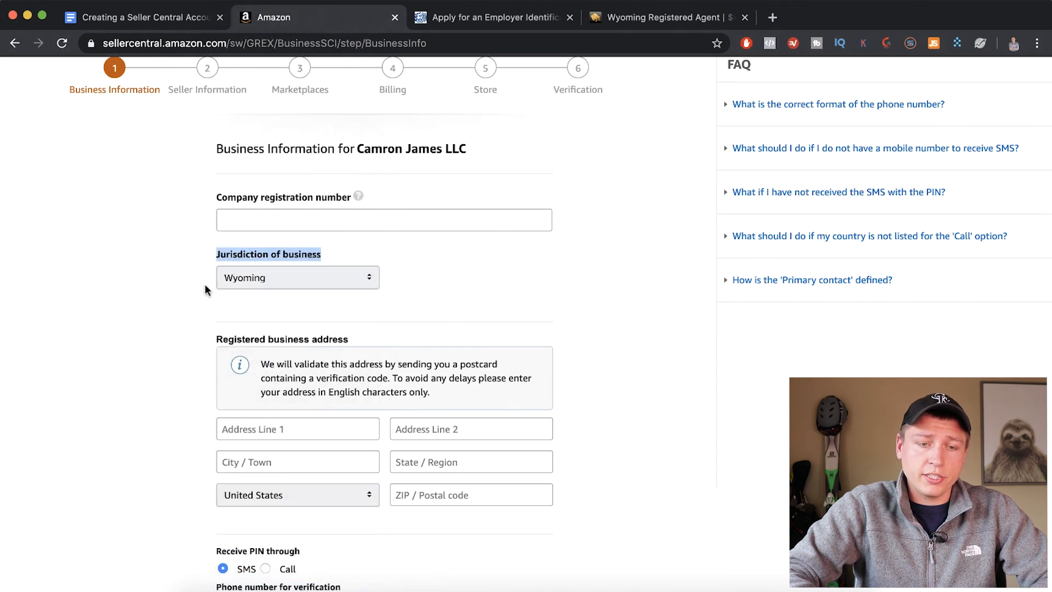
Scroll through the remaining address, phone and contact fields of the Business Information form.
scroll(down, 3)
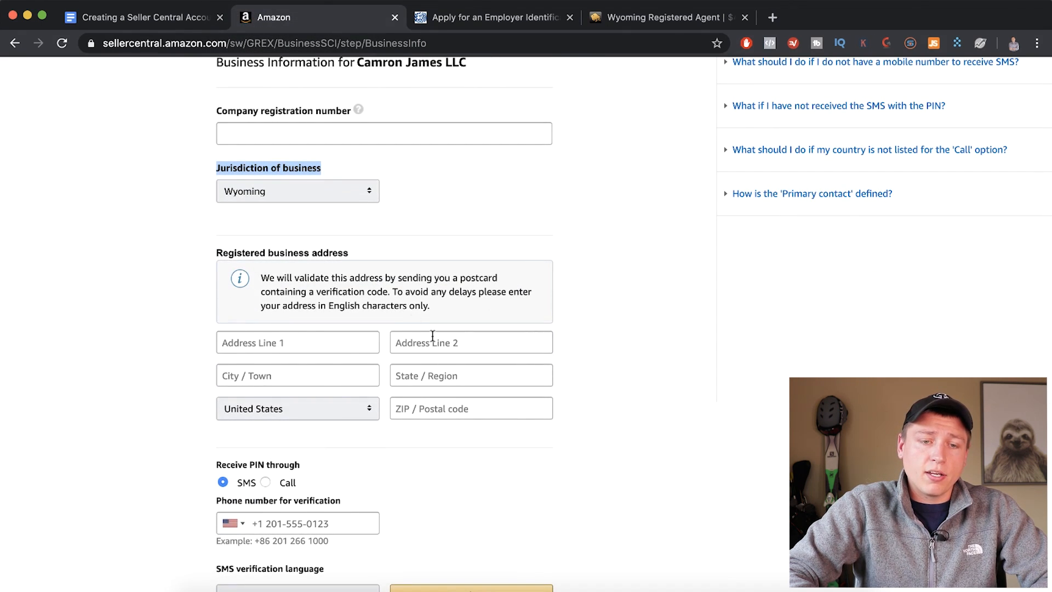
scroll(down, 3)
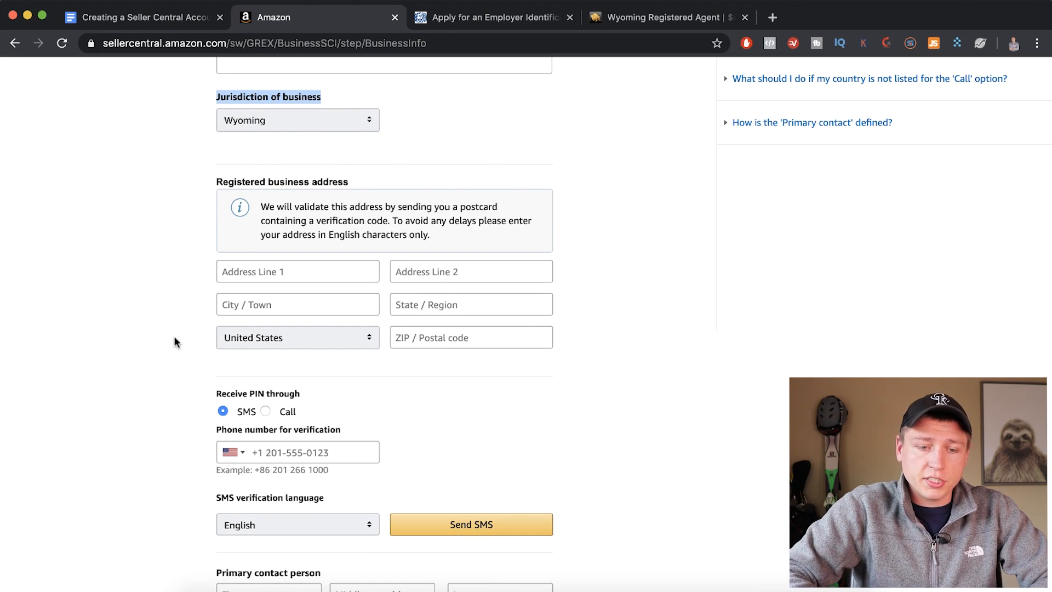
scroll(down, 3)
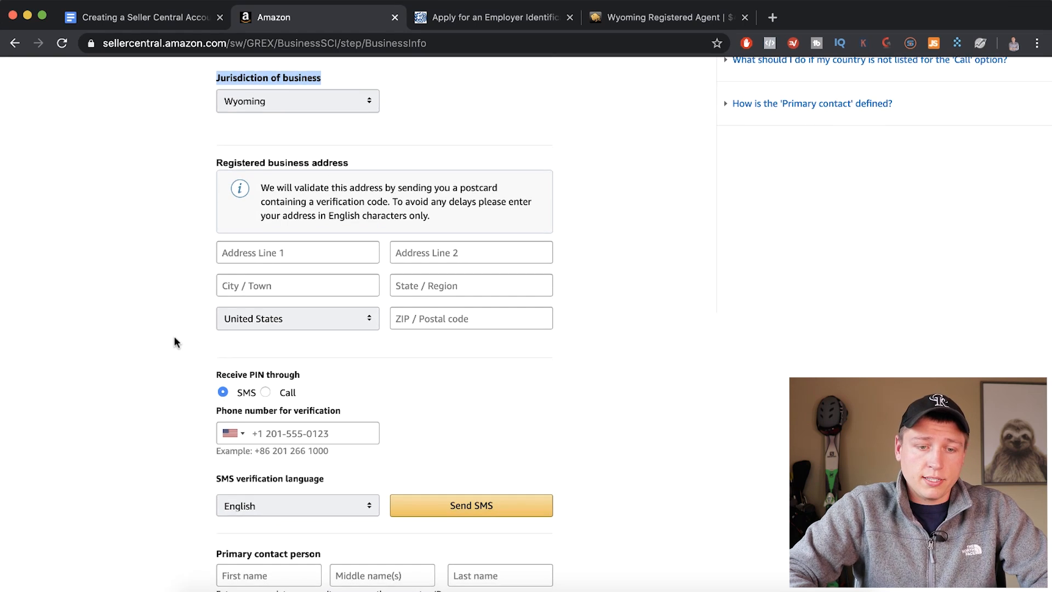
scroll(down, 3)
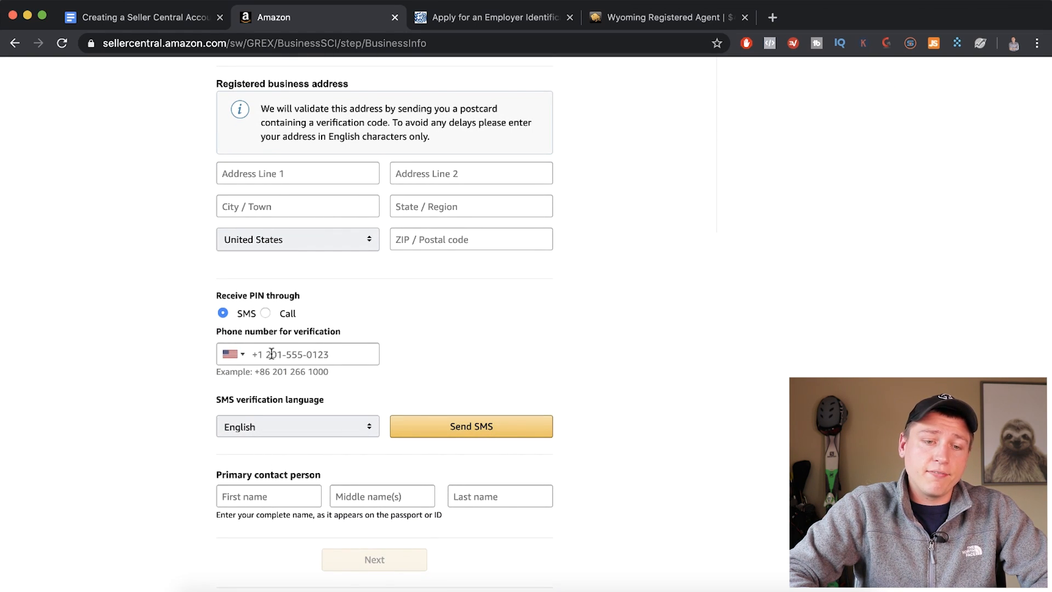
scroll(down, 3)
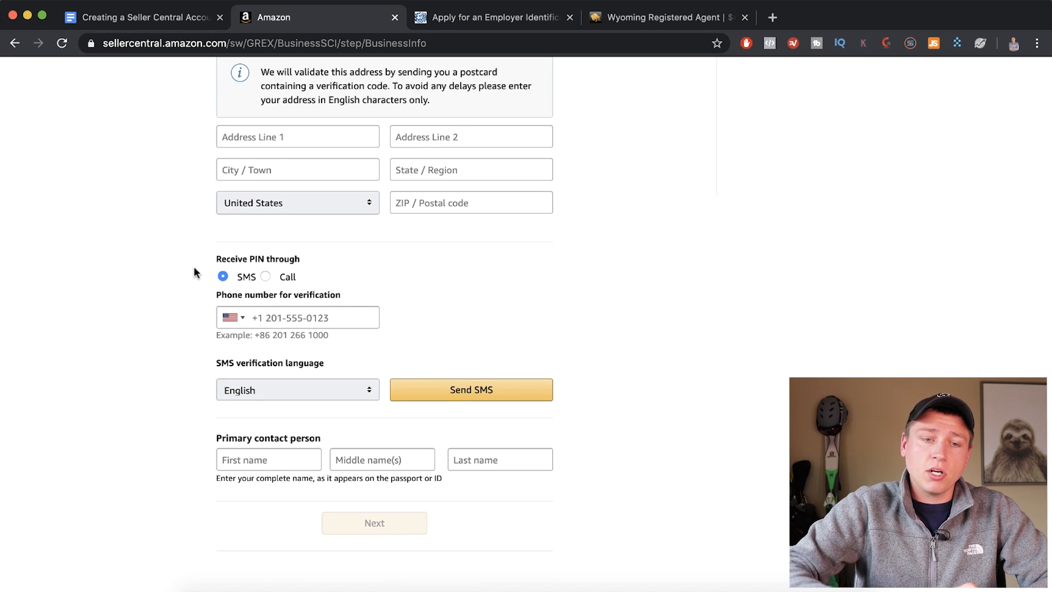
scroll(down, 3)
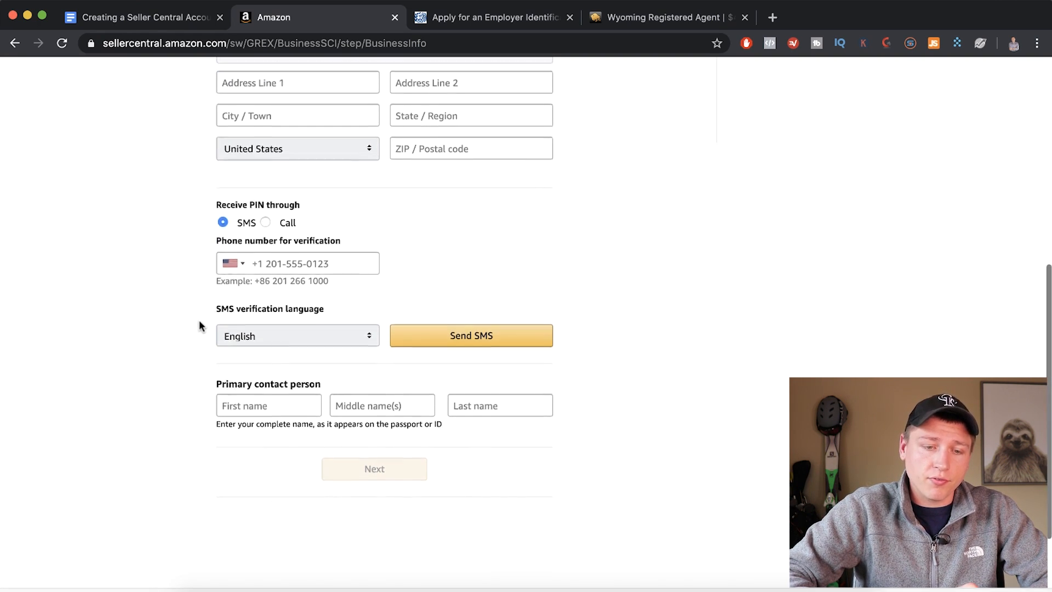
scroll(down, 3)
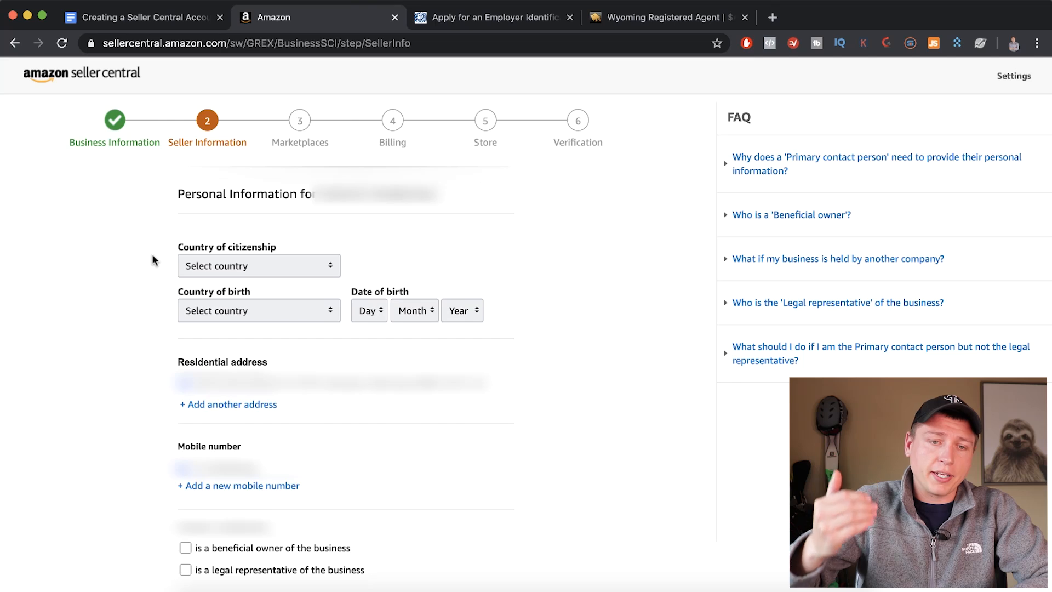
mouse_move(142, 256)
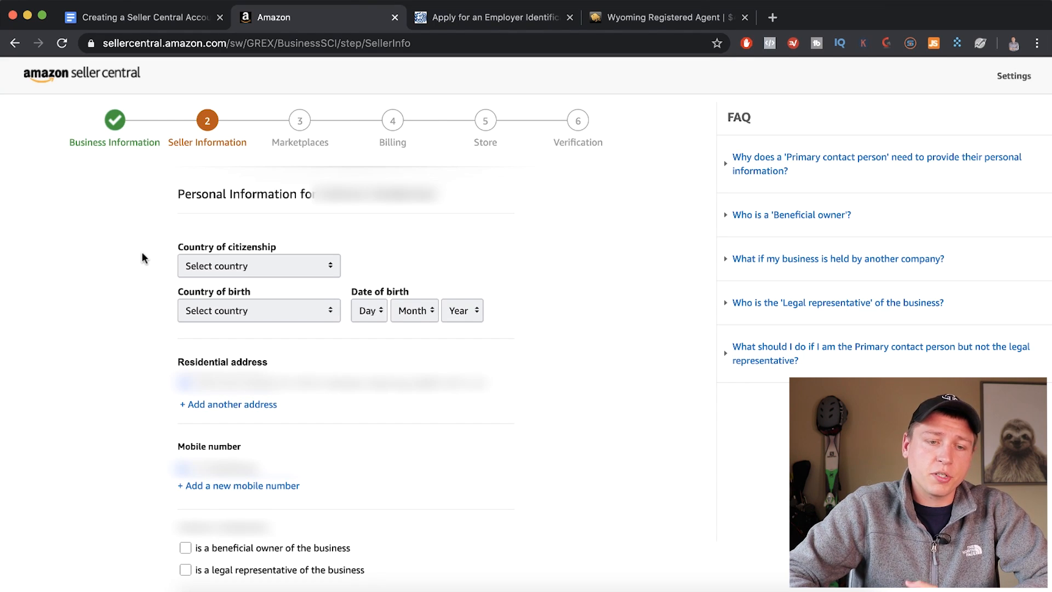
Review the country of citizenship list on the Seller Information step.
click(258, 265)
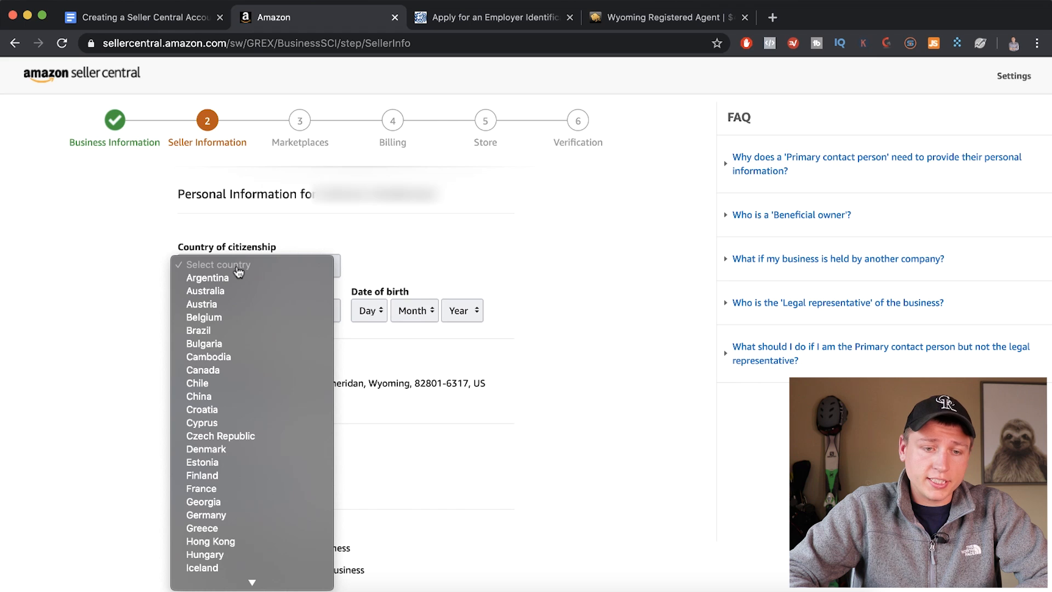
scroll(down, 3)
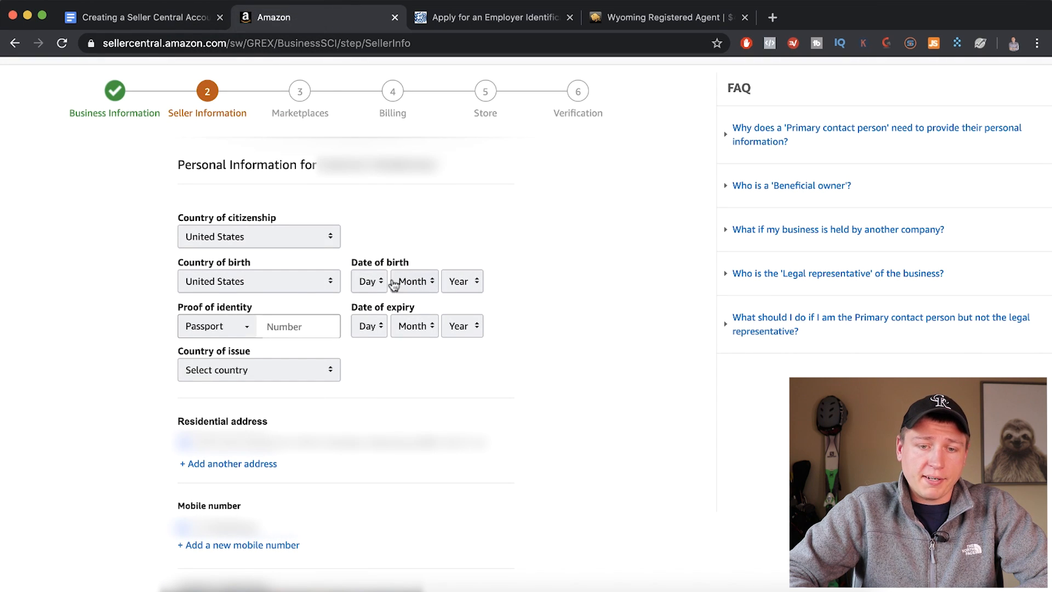
scroll(down, 3)
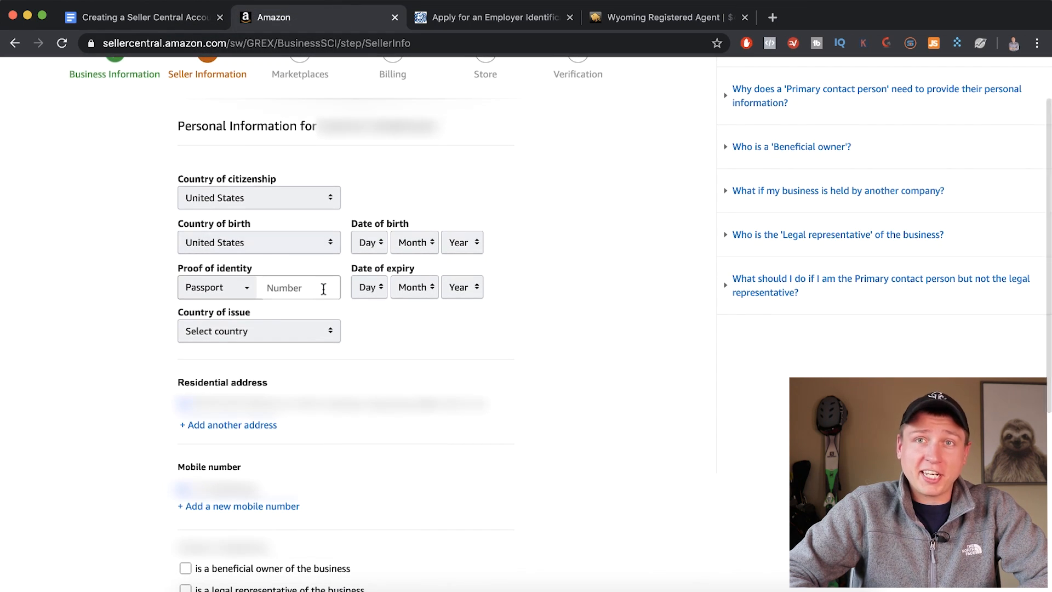
mouse_move(204, 274)
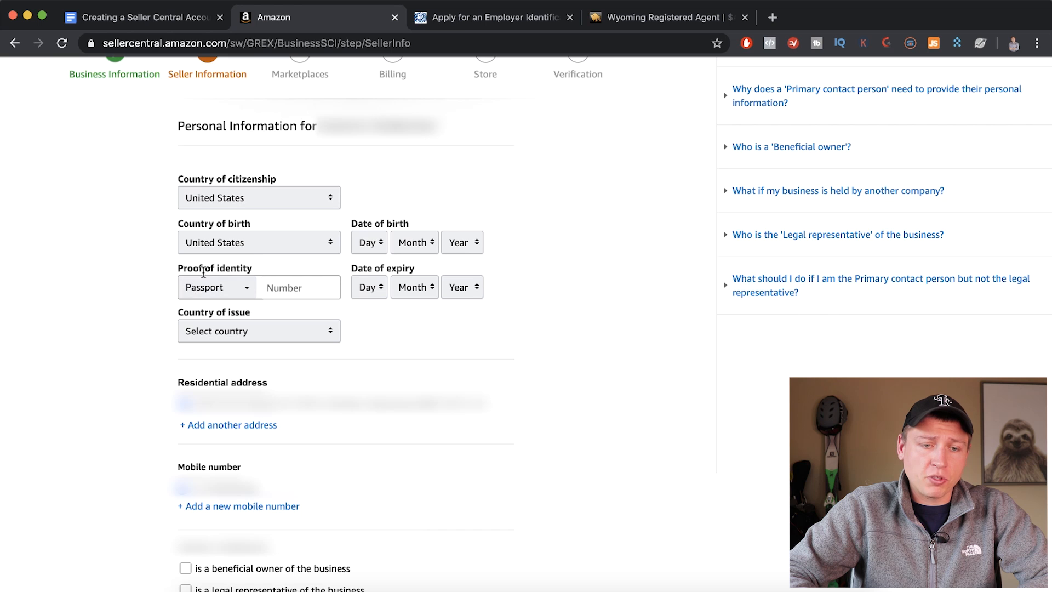
Set proof of identity to Driver's license with United States as country of issue.
click(215, 286)
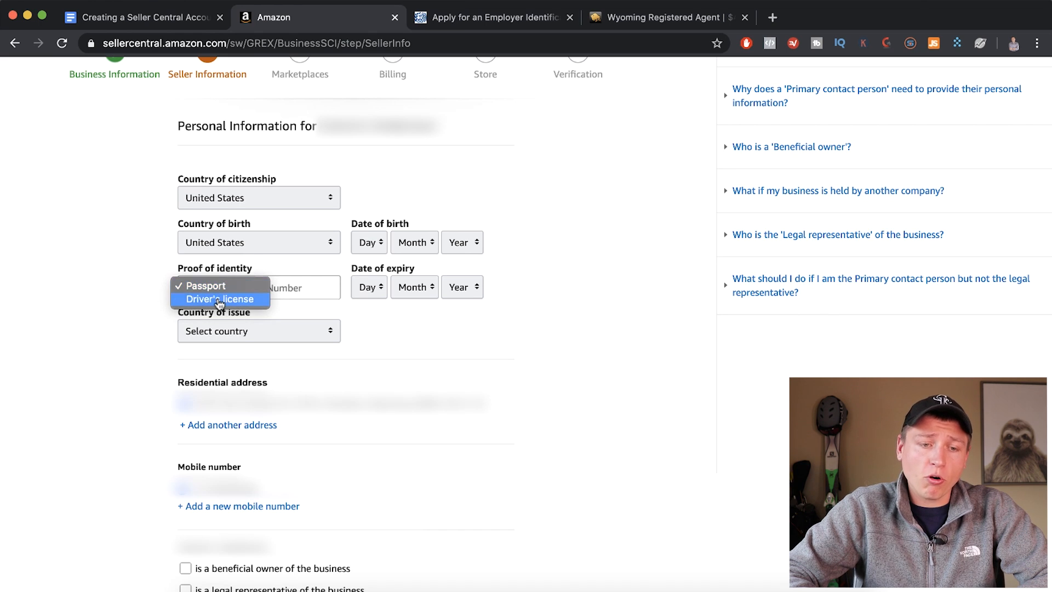
click(220, 298)
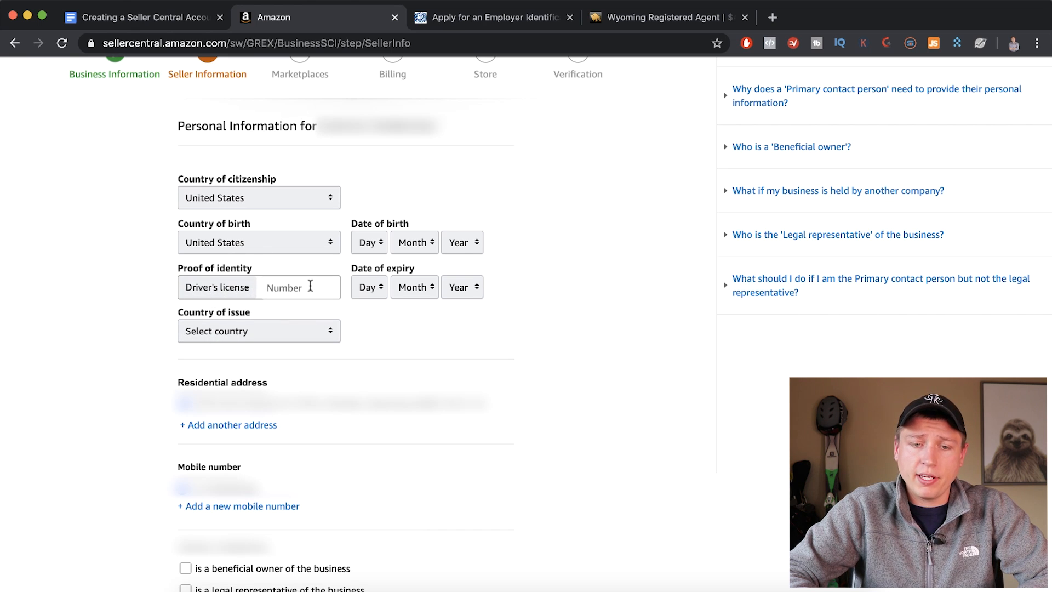
scroll(up, 3)
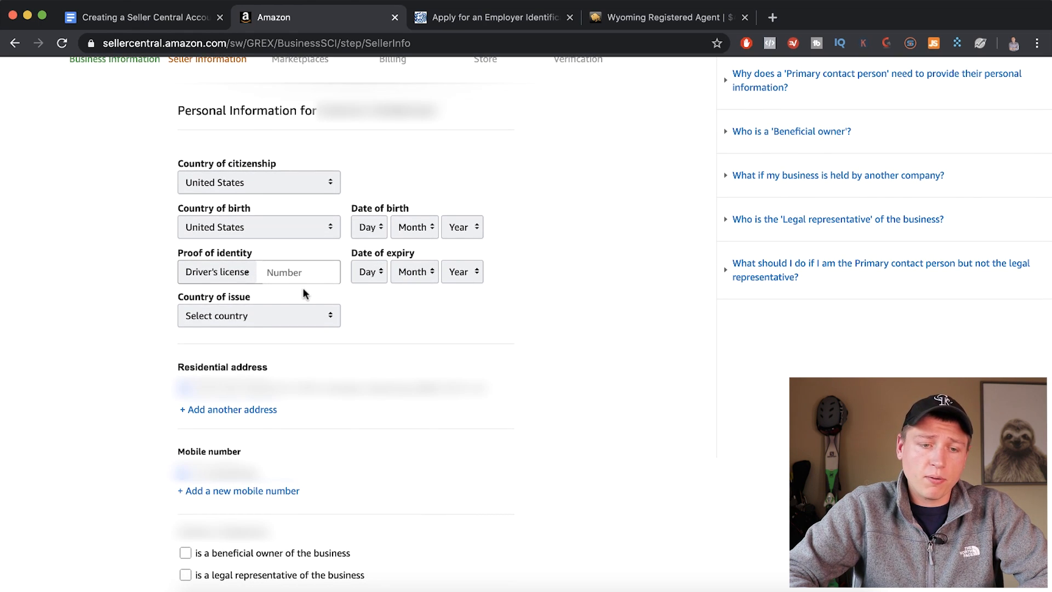
click(259, 316)
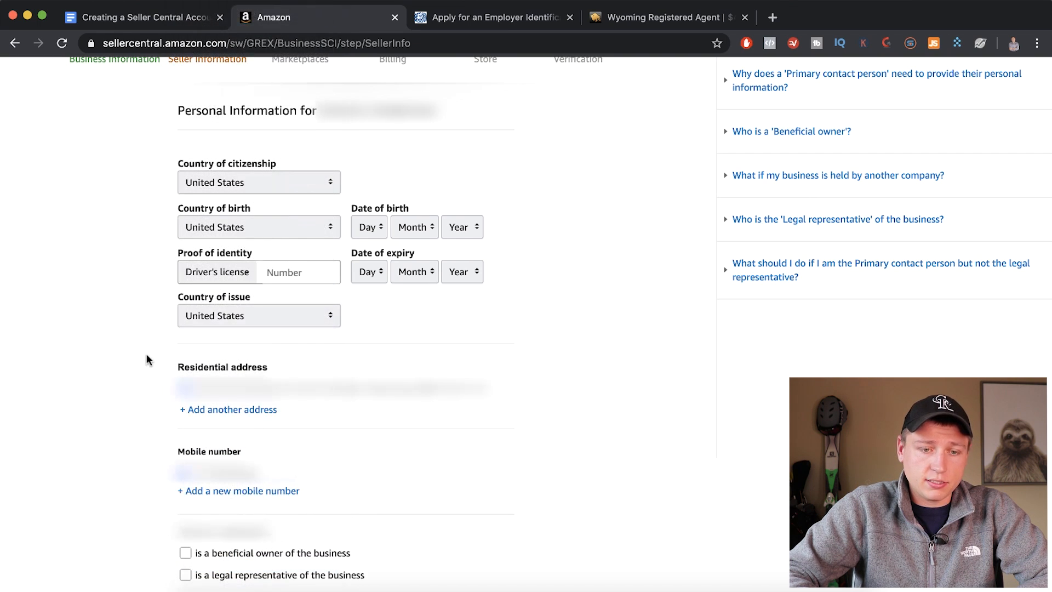
scroll(down, 3)
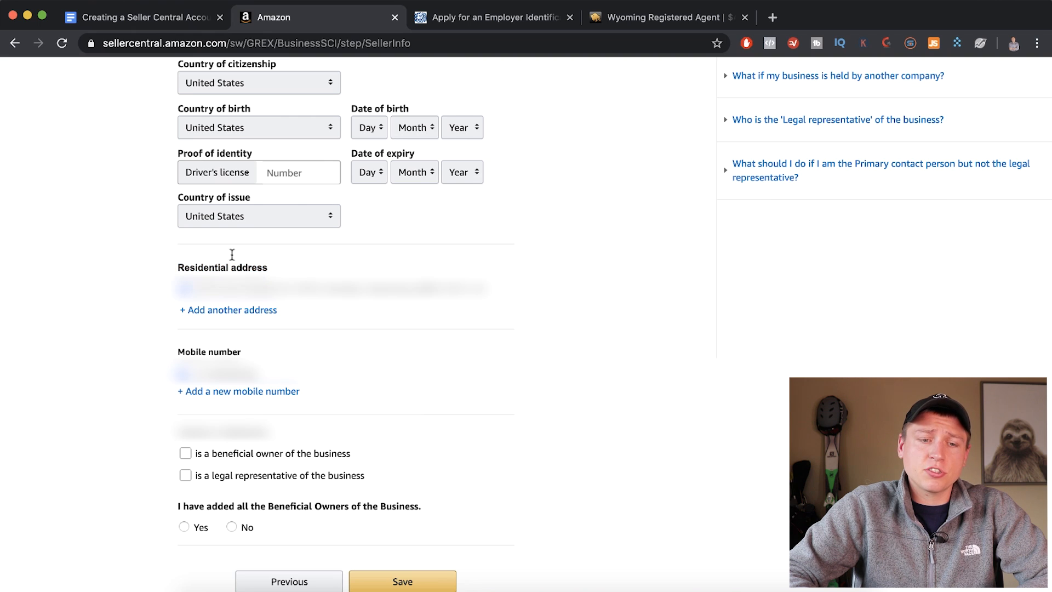
mouse_move(228, 310)
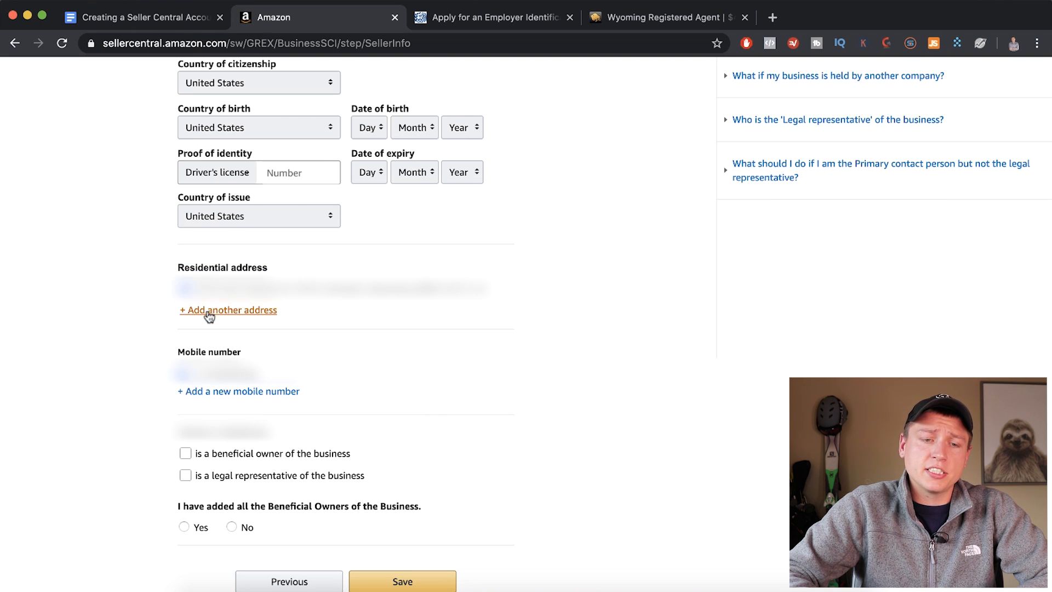
Mark the contact as a beneficial owner of the business, not legal representative.
scroll(down, 3)
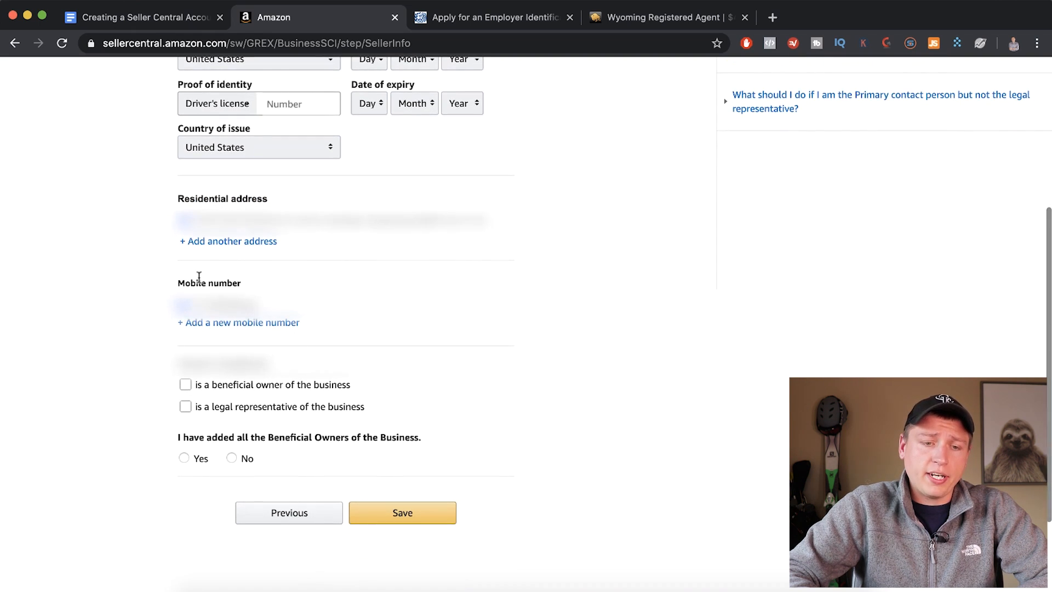
scroll(down, 3)
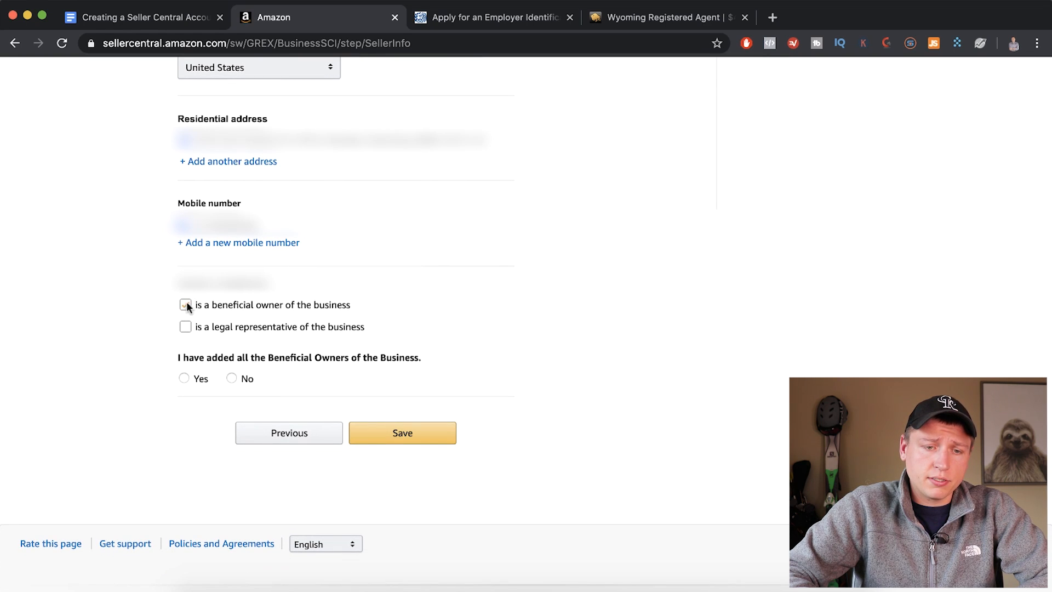
click(185, 305)
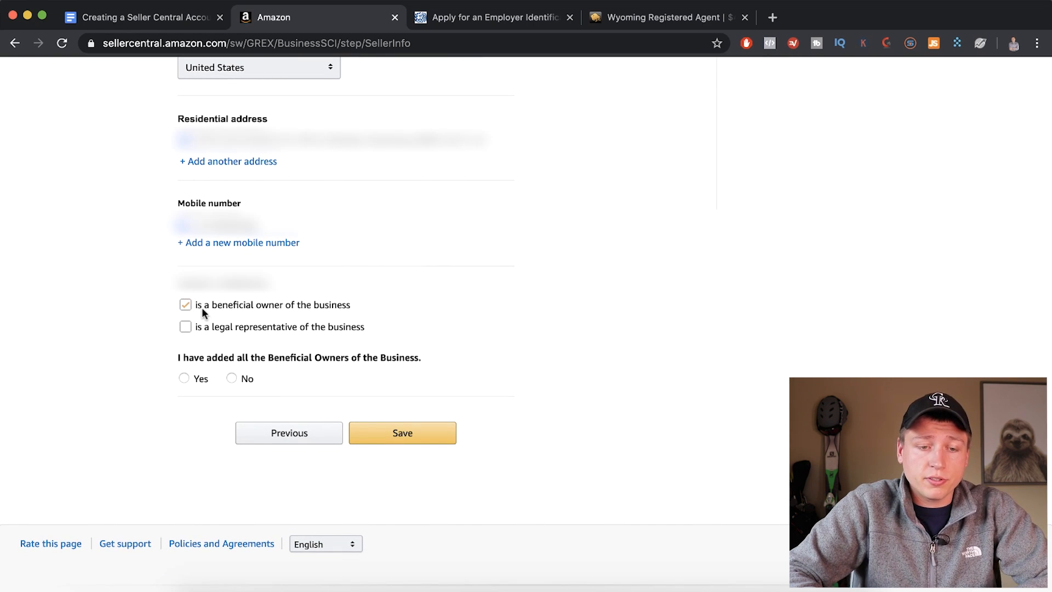
click(185, 326)
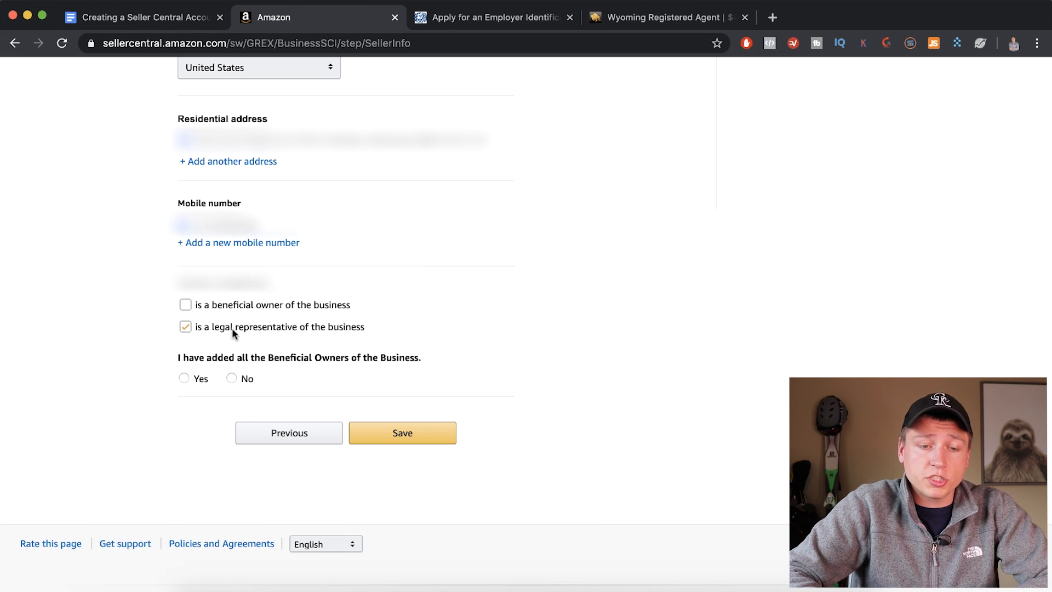
mouse_move(348, 328)
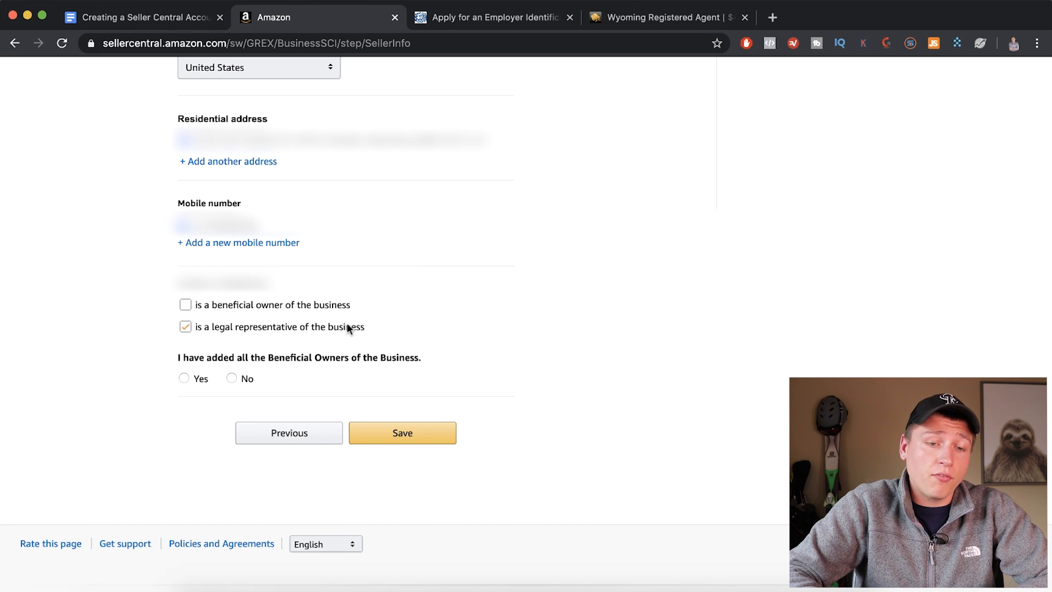
click(186, 304)
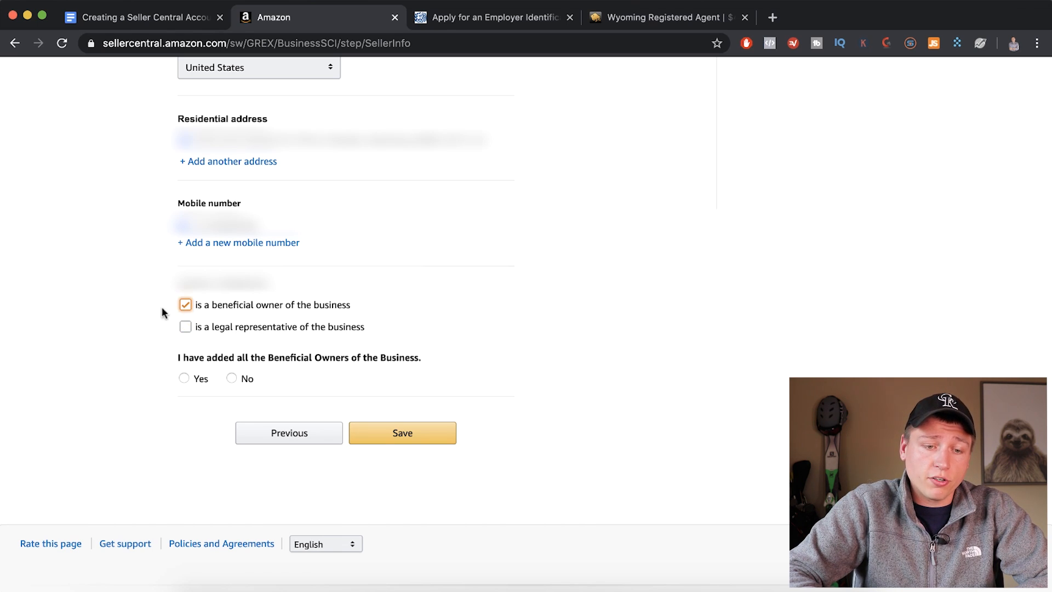
Answer No to all beneficial owners being added and save to reach Marketplaces.
scroll(down, 3)
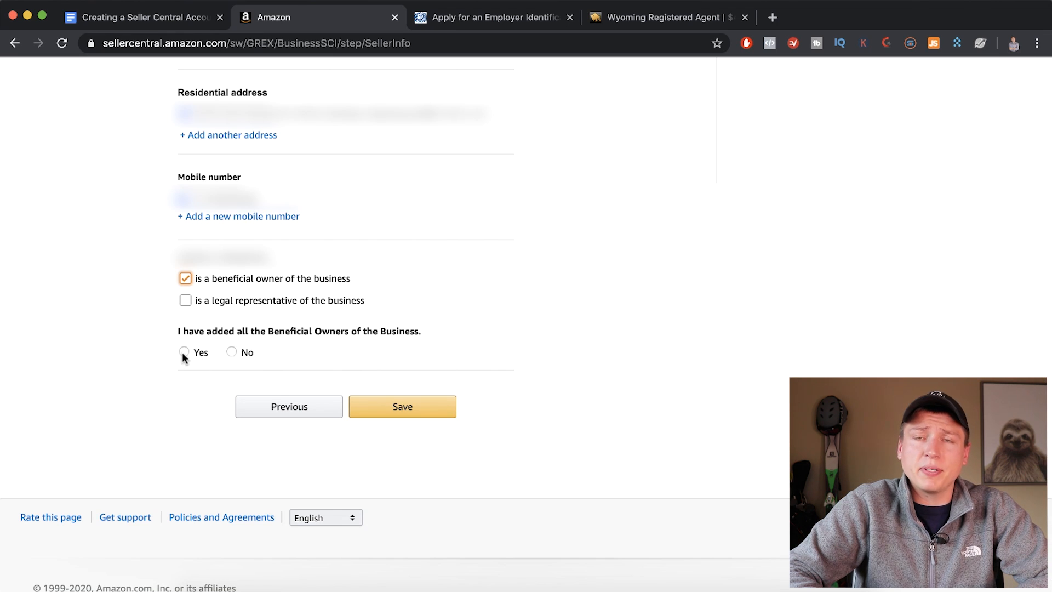
click(184, 352)
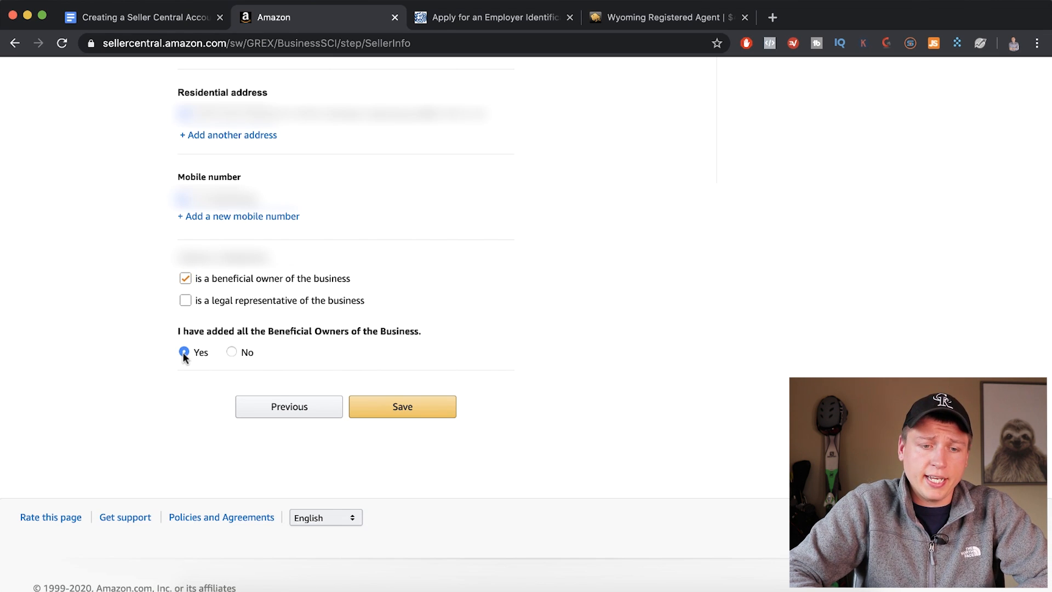
mouse_move(232, 354)
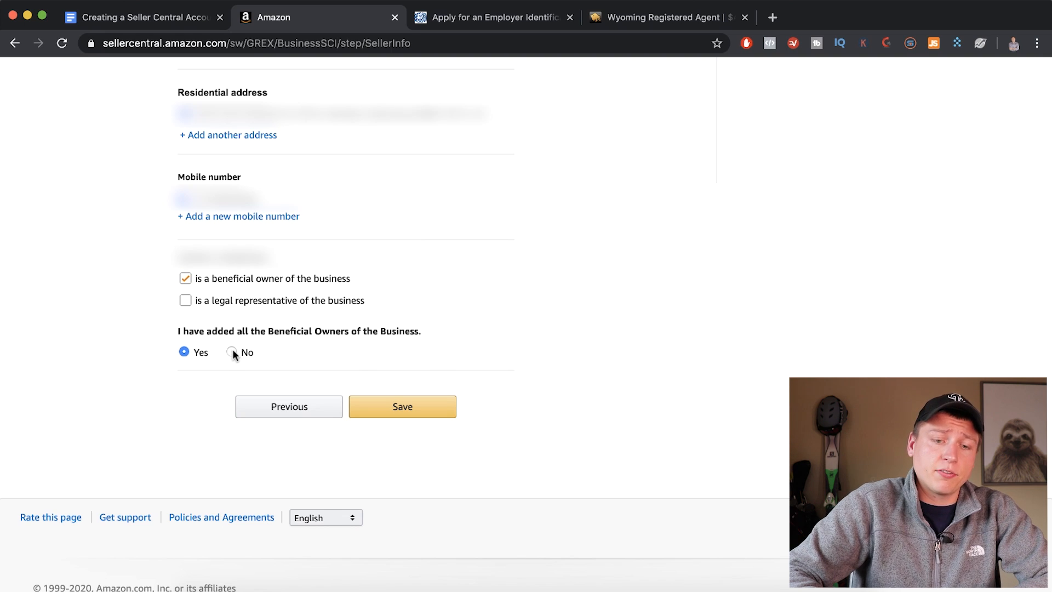
click(231, 351)
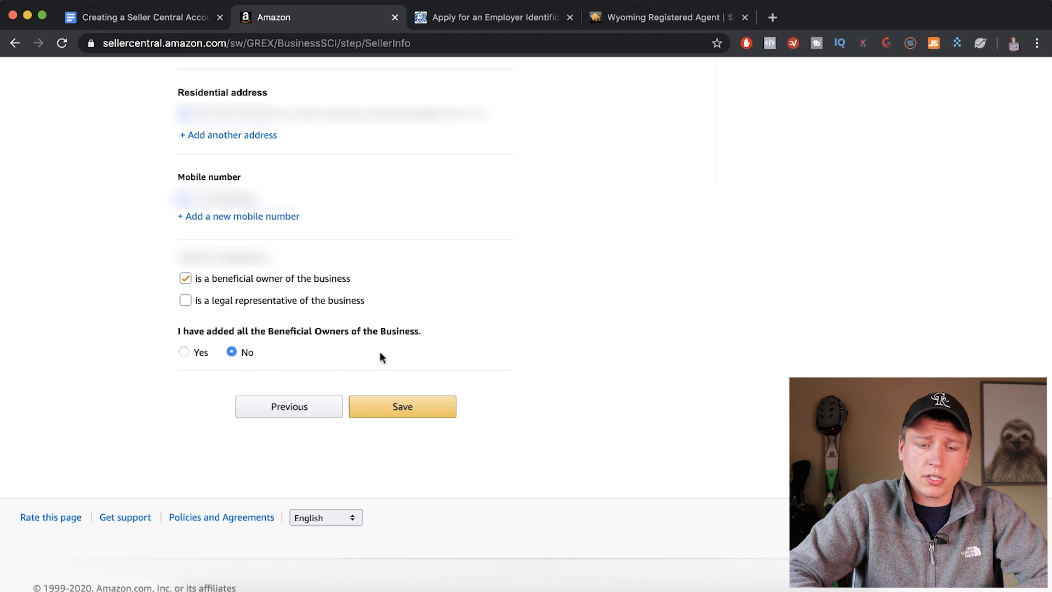
mouse_move(395, 412)
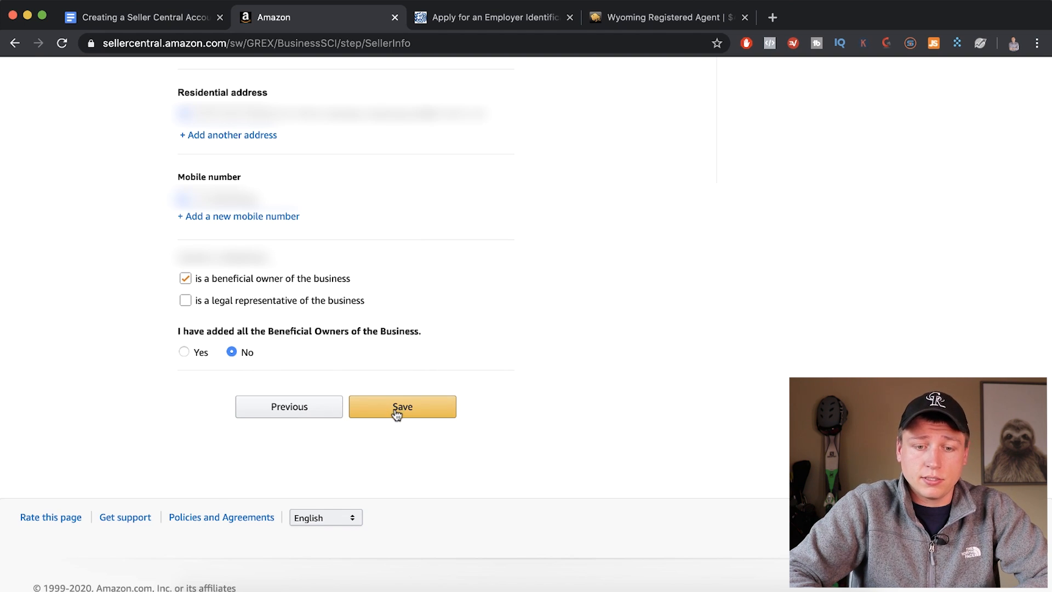
click(402, 407)
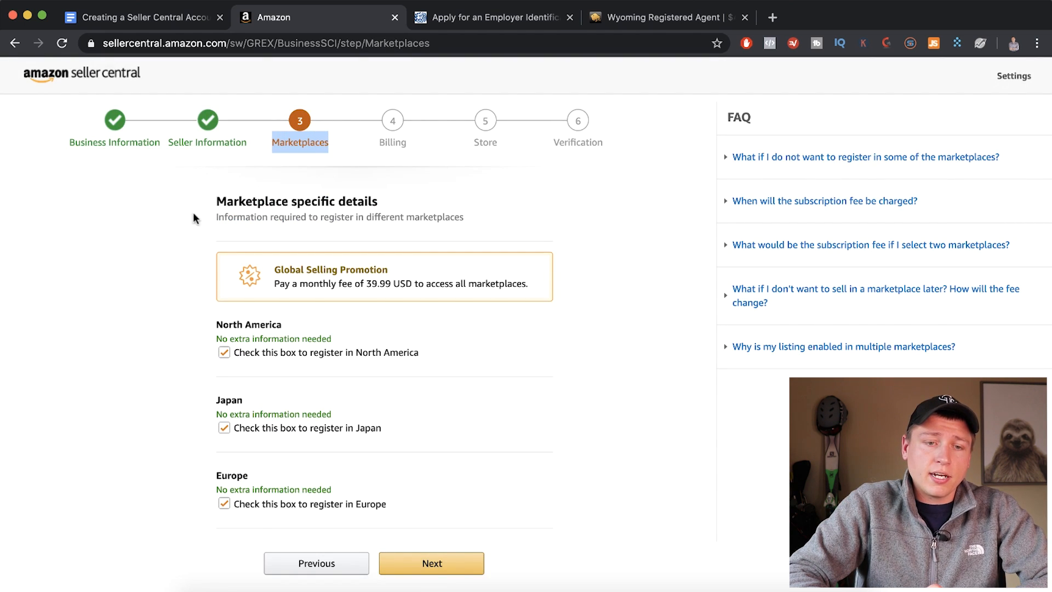
Keep North America, Japan and Europe ticked and continue to the Billing step.
scroll(down, 3)
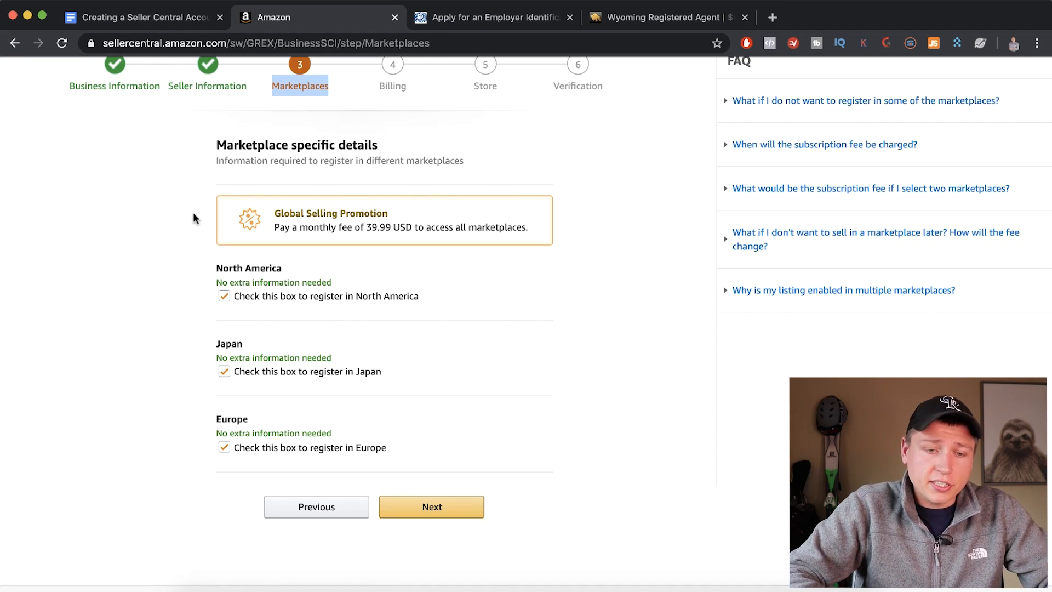
scroll(down, 3)
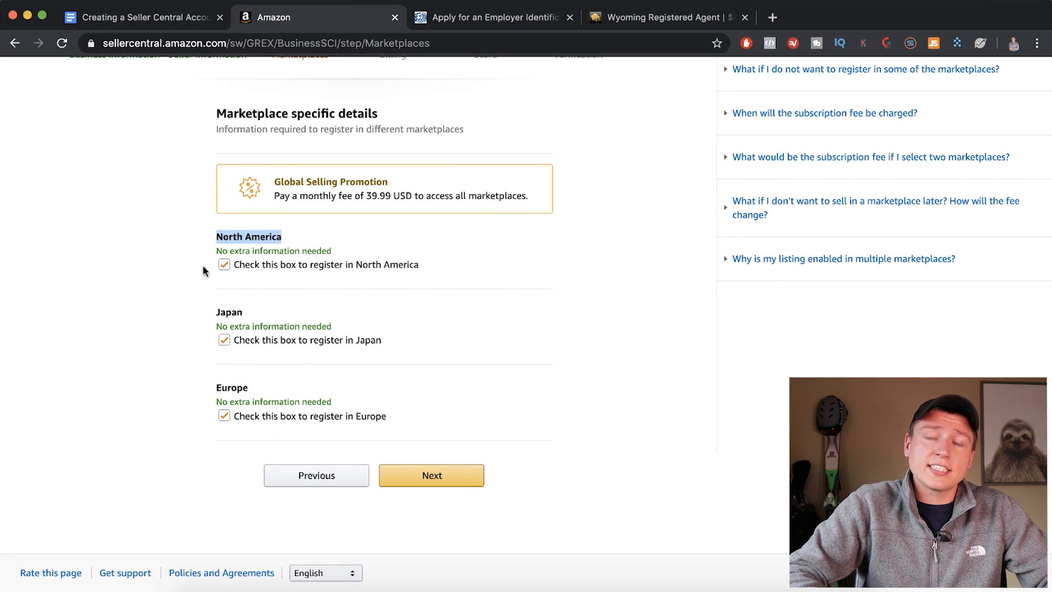
mouse_move(187, 273)
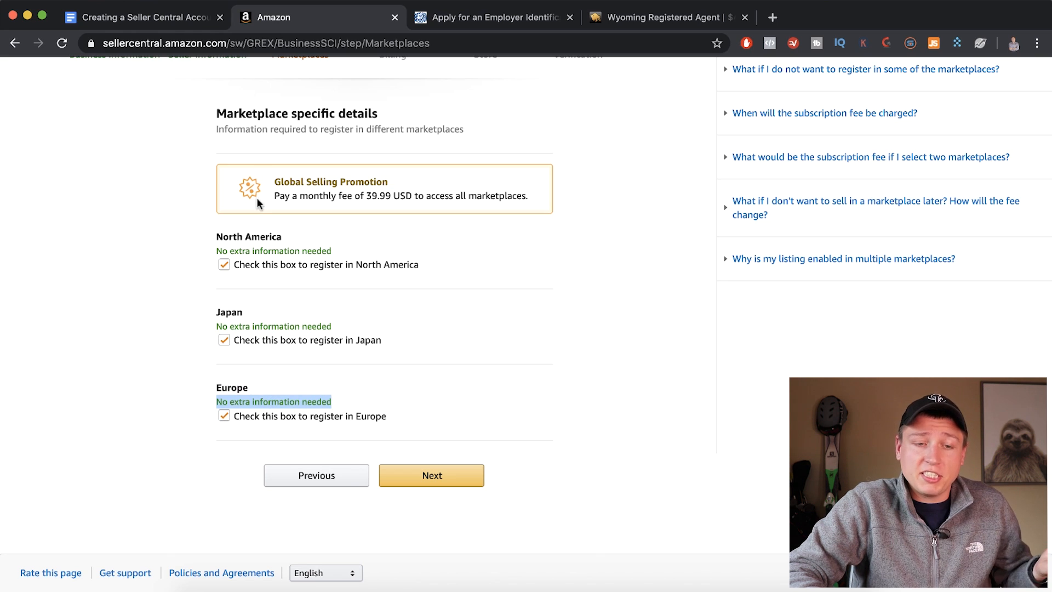
mouse_move(245, 242)
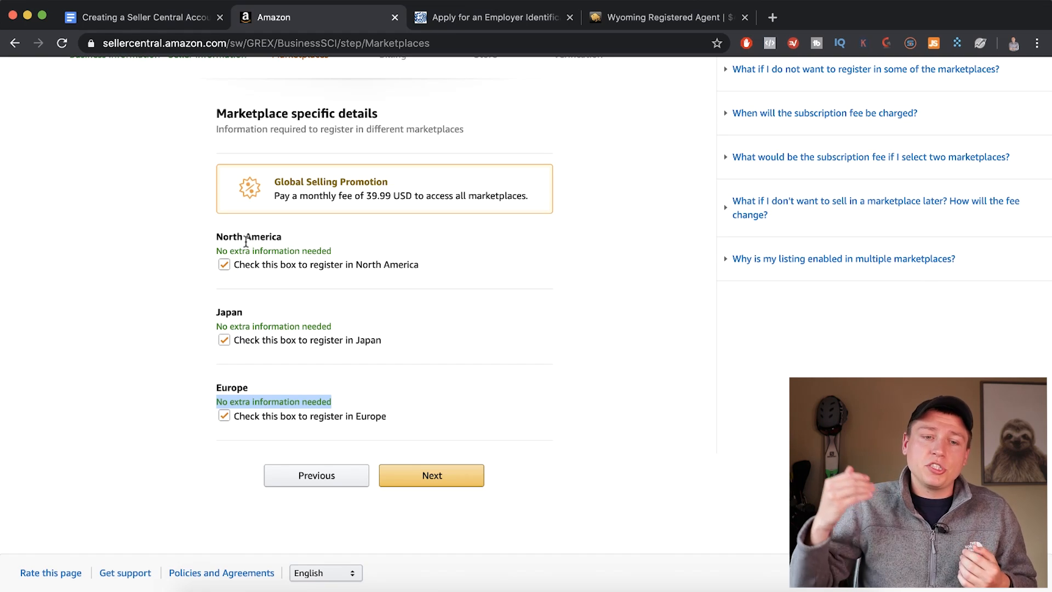
mouse_move(416, 451)
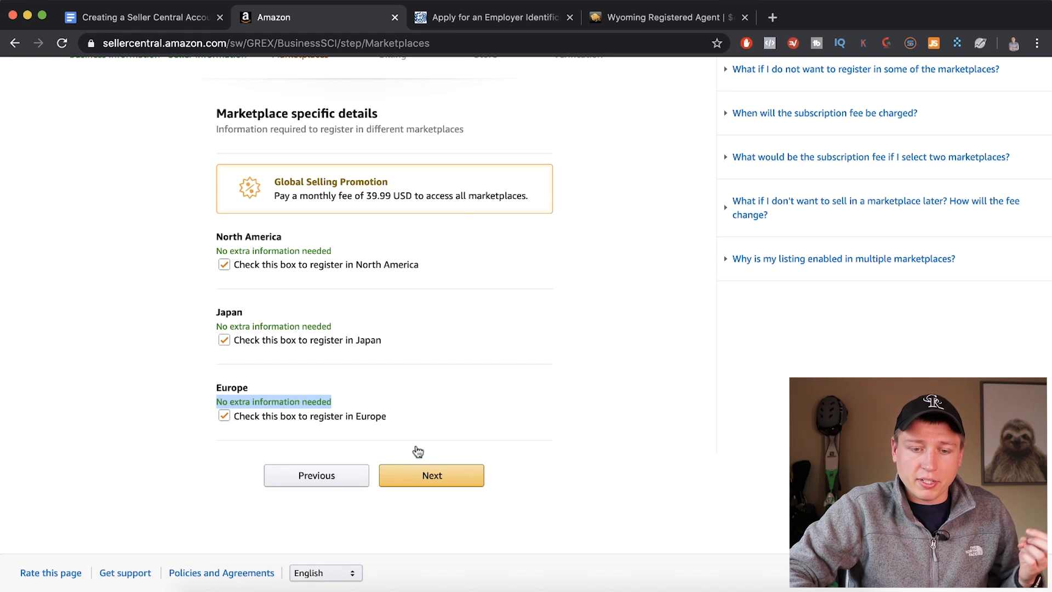
click(432, 475)
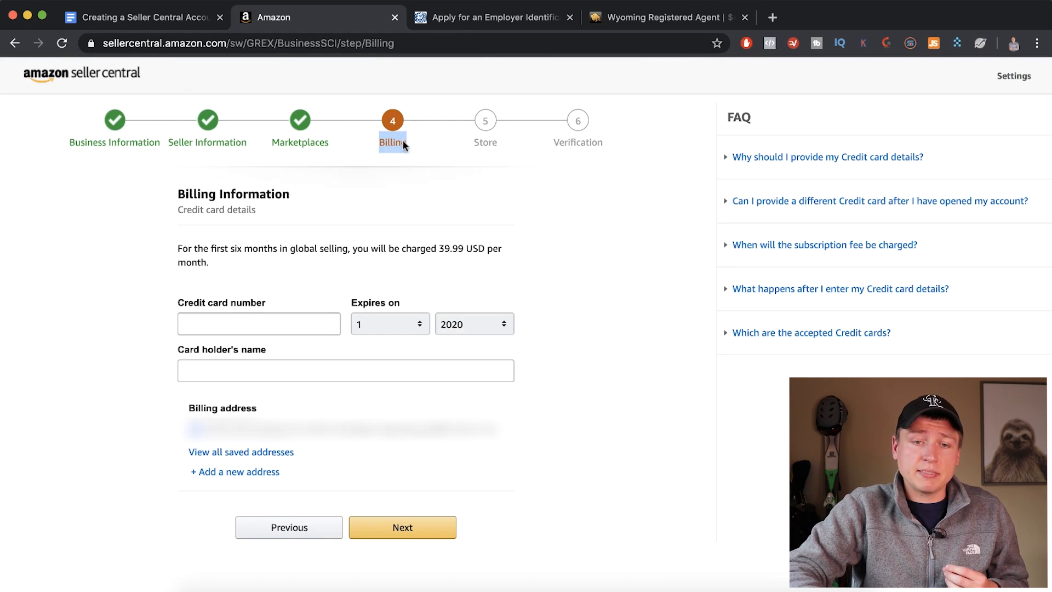
scroll(down, 3)
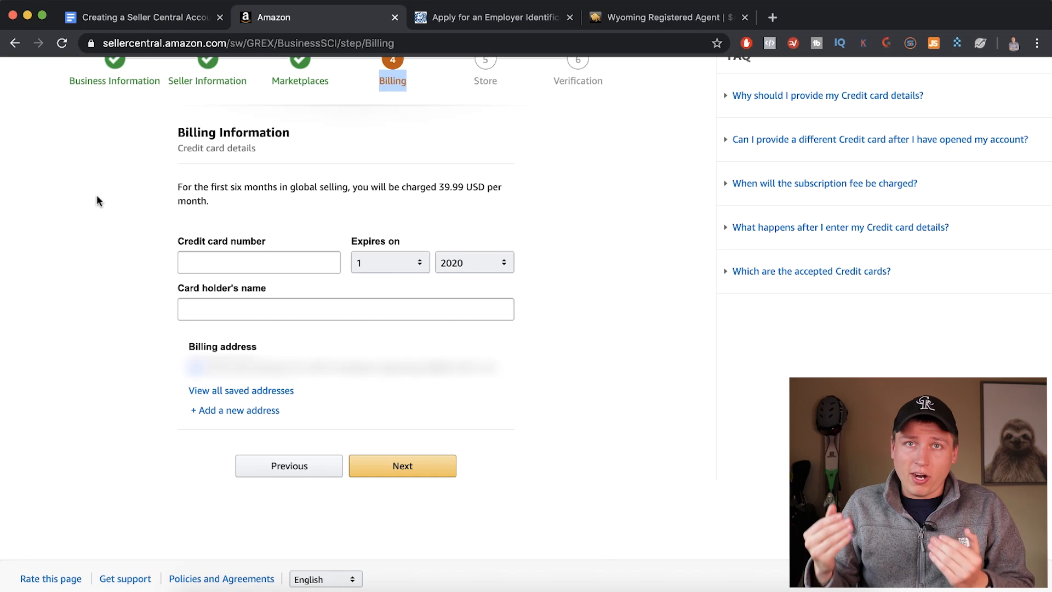
scroll(down, 3)
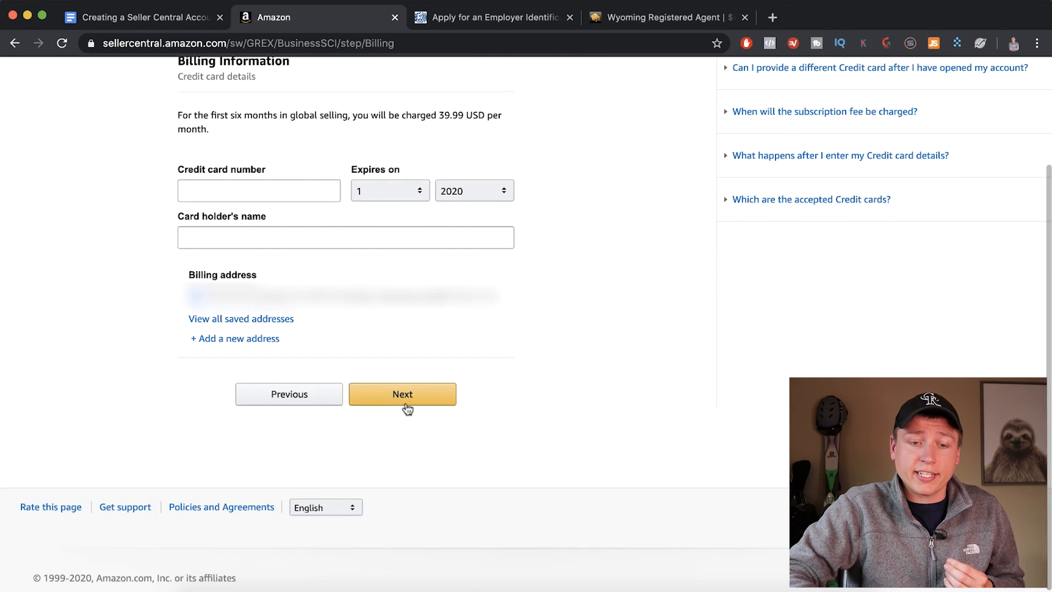
click(402, 393)
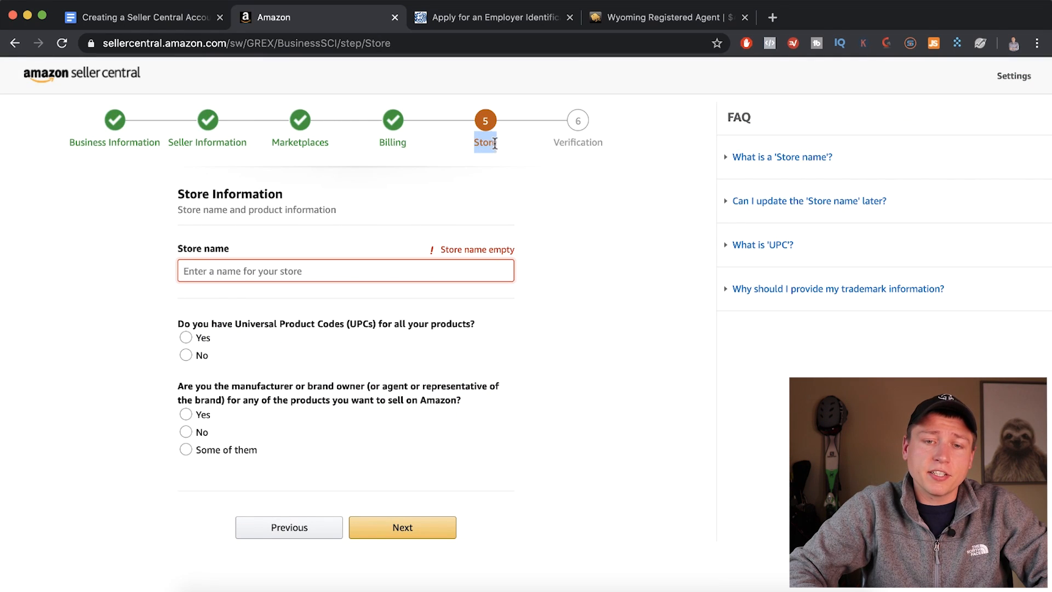
Enter 'The Cool Guys Shop' as the store name and let it check as available.
scroll(up, 3)
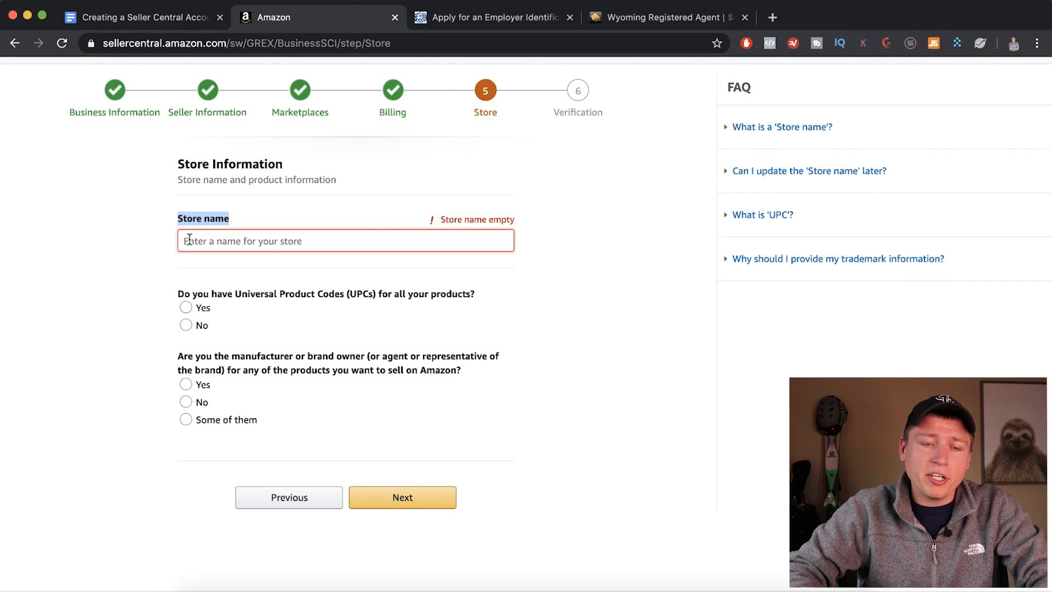
click(402, 498)
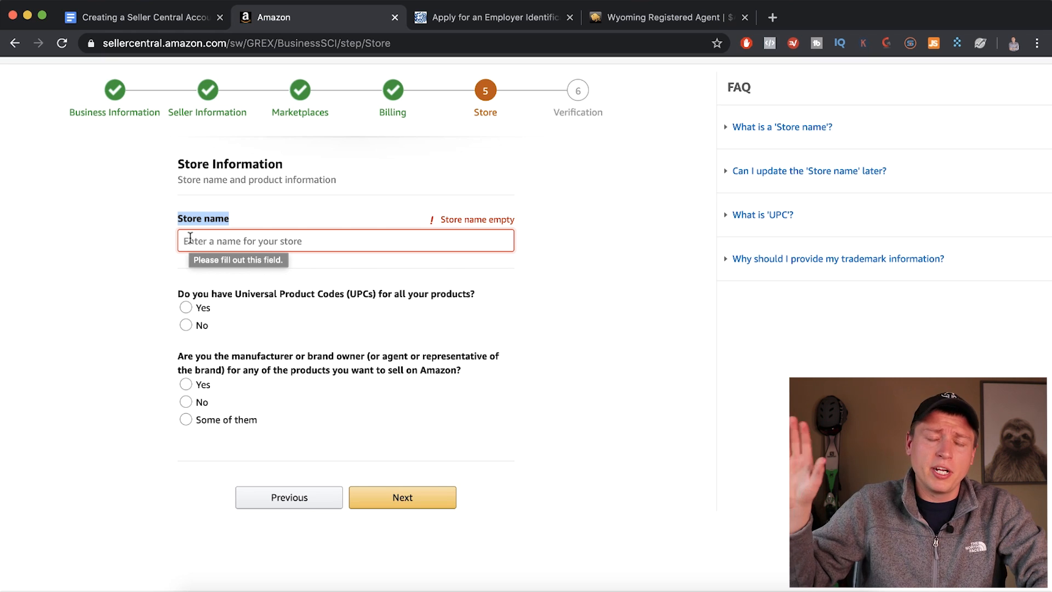
text(The)
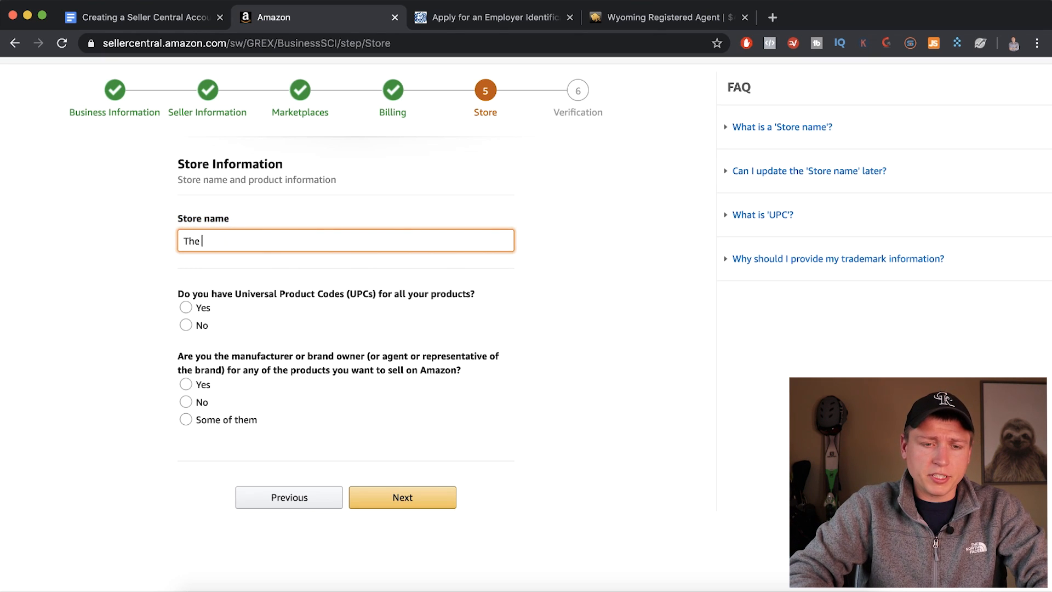
text(Cool Guys Shop)
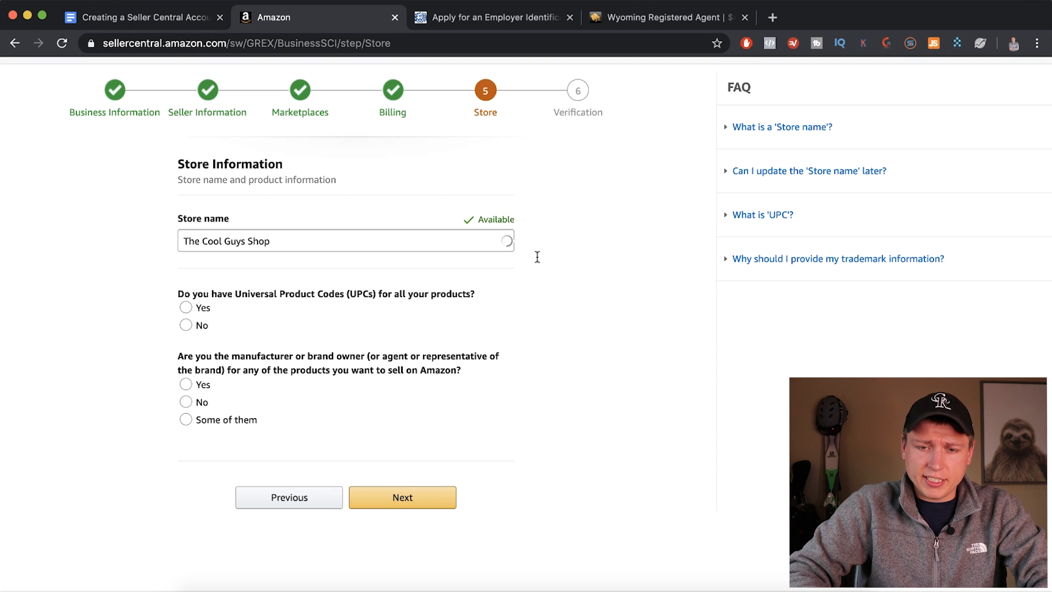
mouse_move(276, 264)
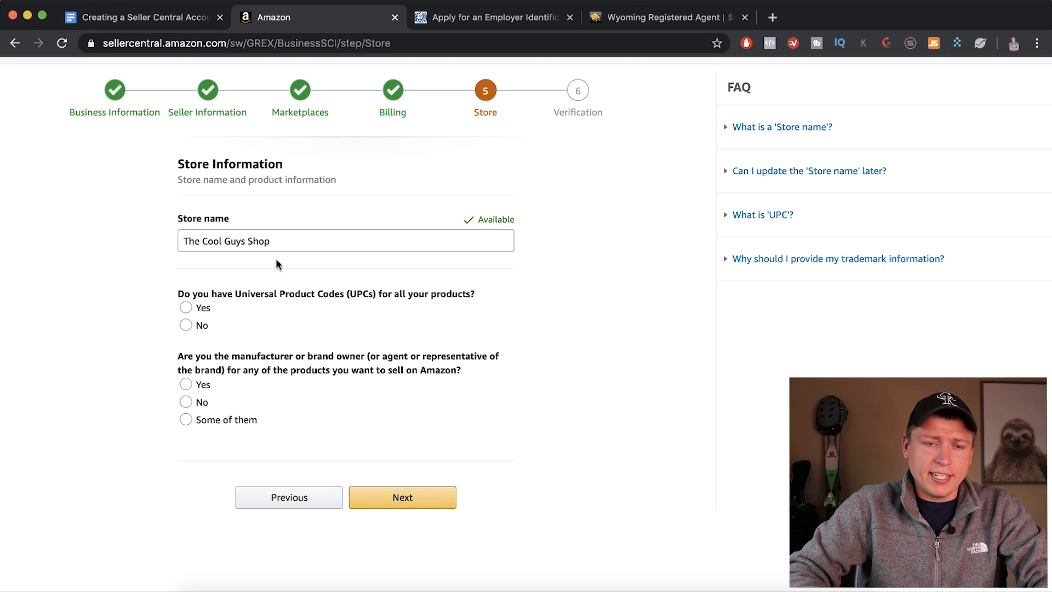
scroll(down, 3)
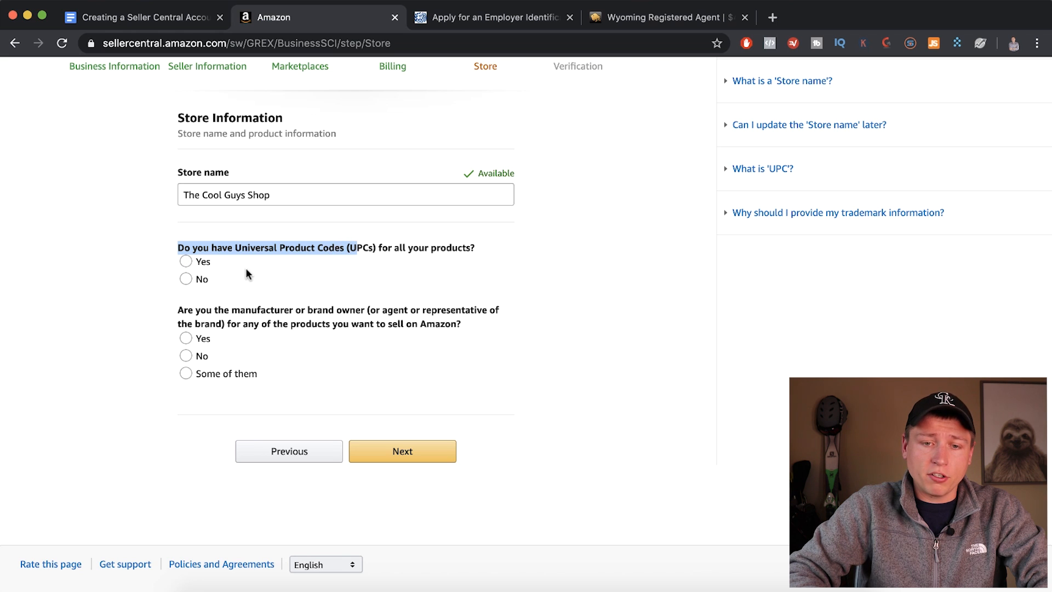
Answer Yes to brand owner, No to registered trademark, and continue to Identity Verification.
click(187, 279)
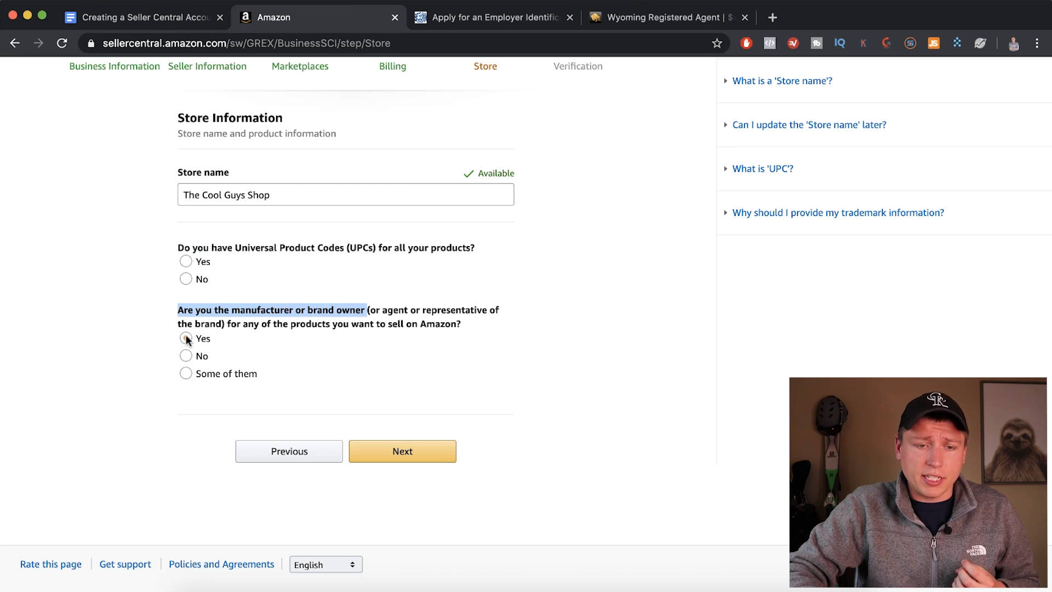
click(186, 339)
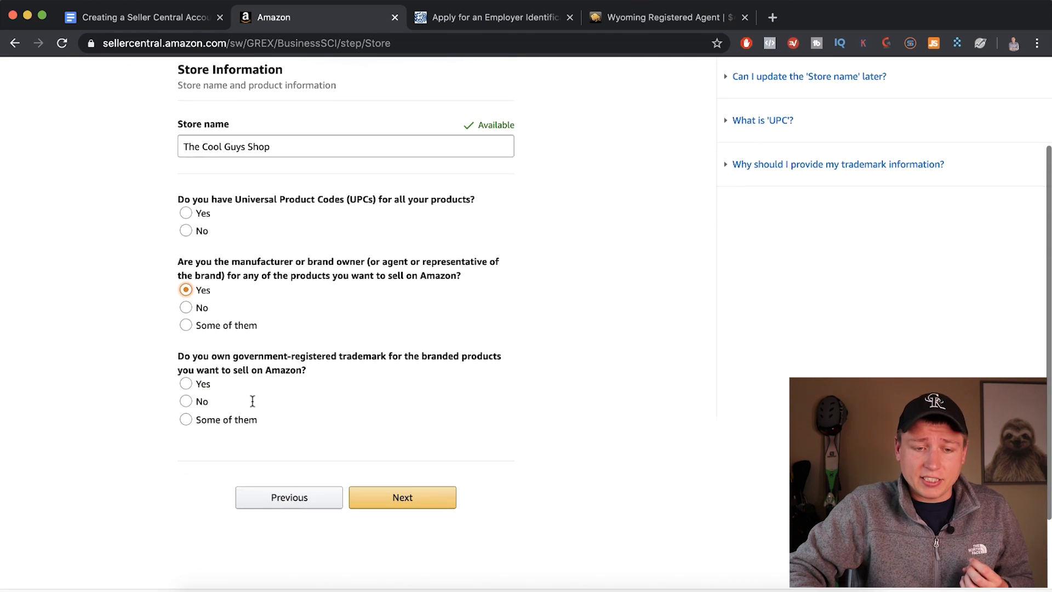
mouse_move(493, 356)
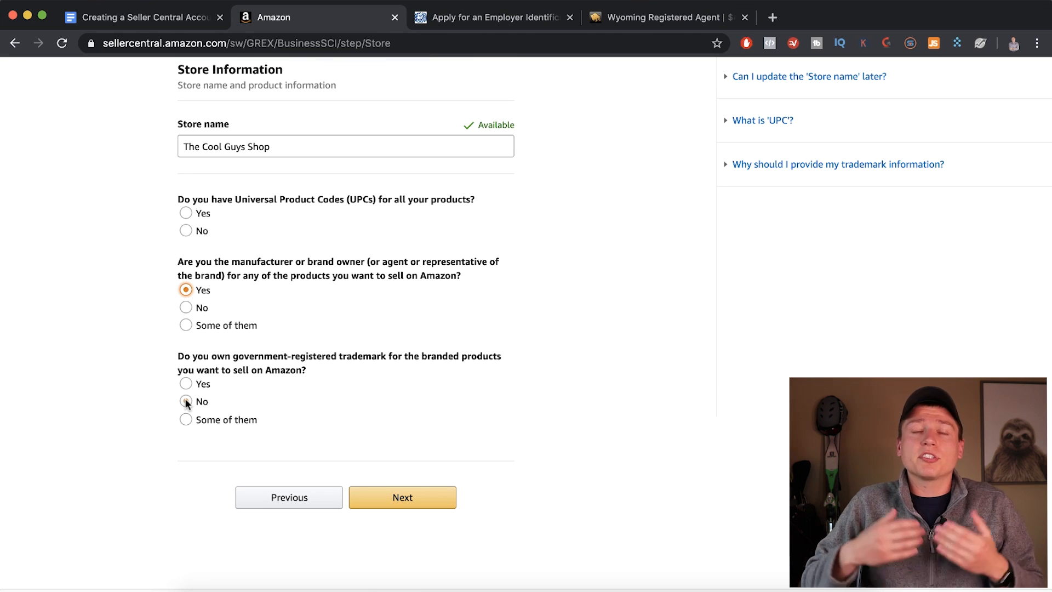
click(186, 401)
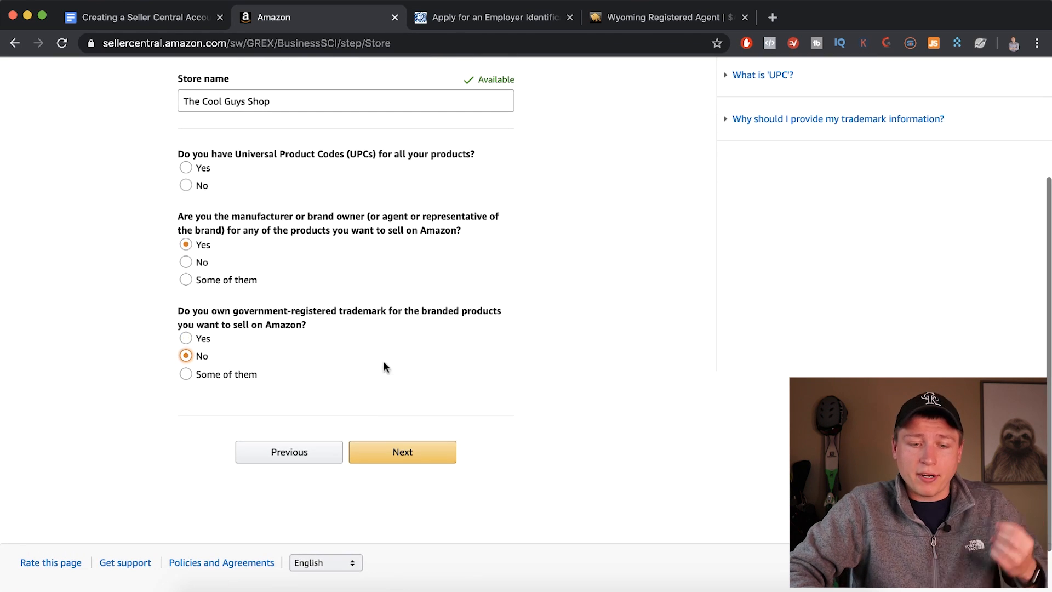
click(402, 451)
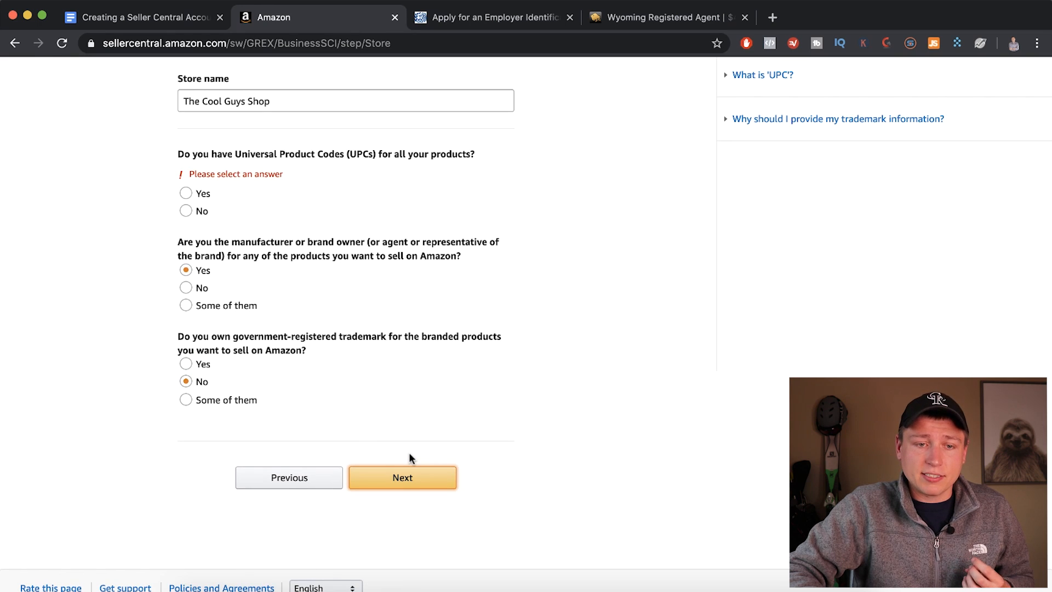
click(402, 477)
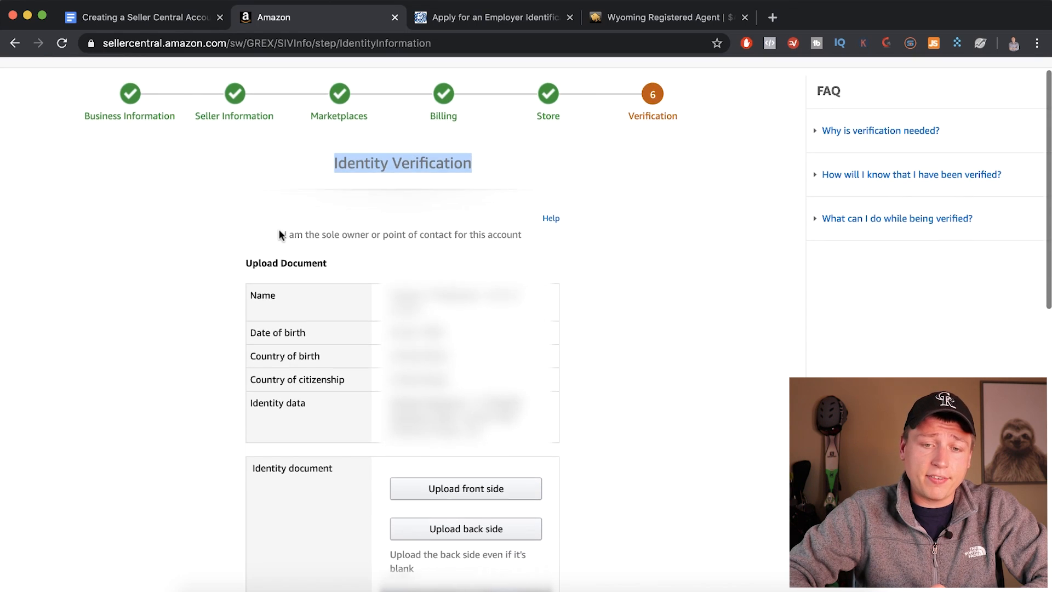
scroll(down, 3)
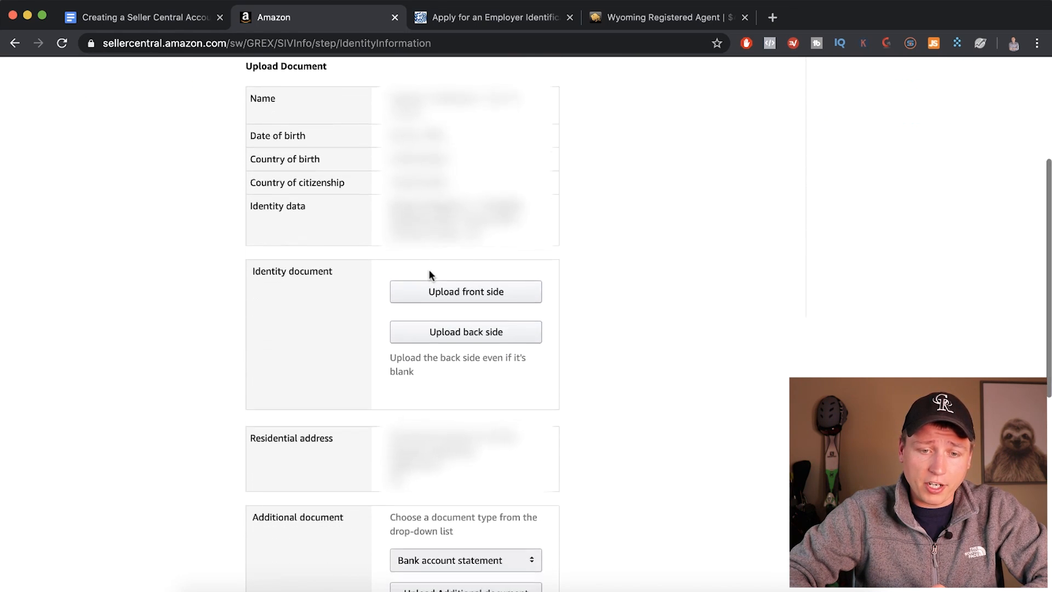
scroll(down, 3)
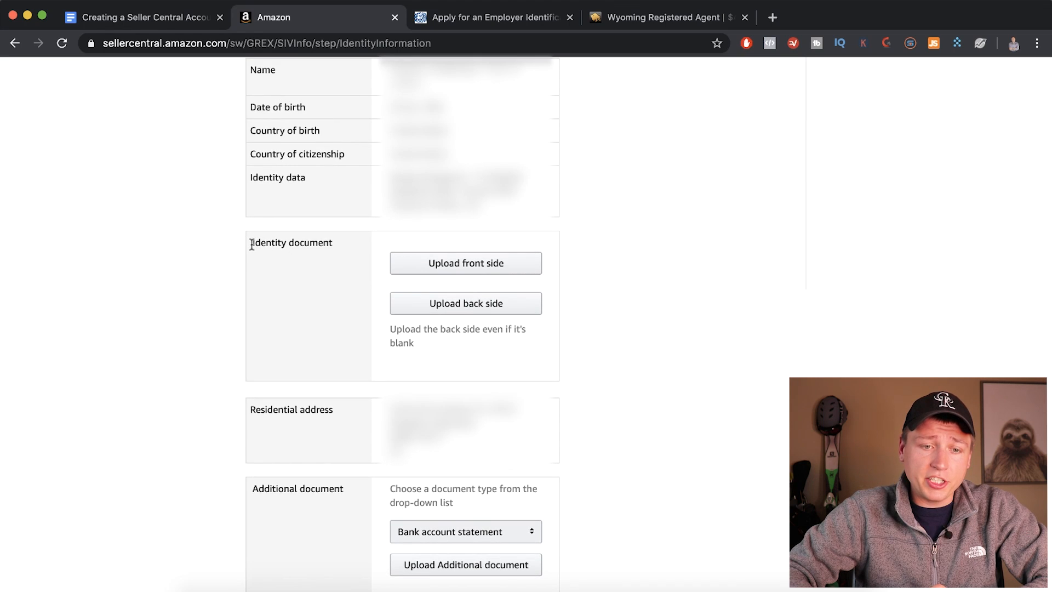
double_click(292, 243)
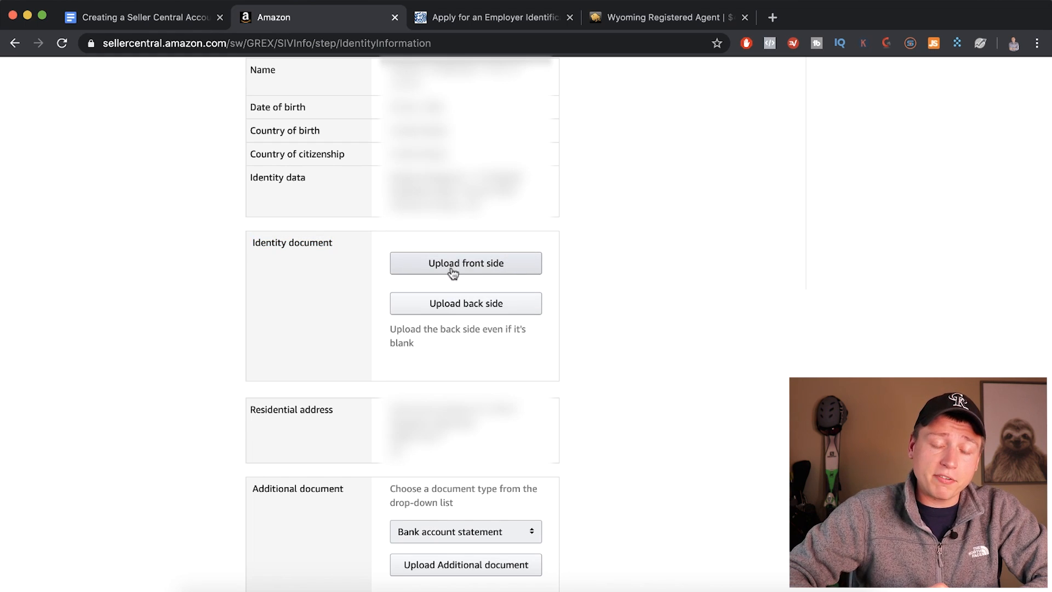
mouse_move(361, 296)
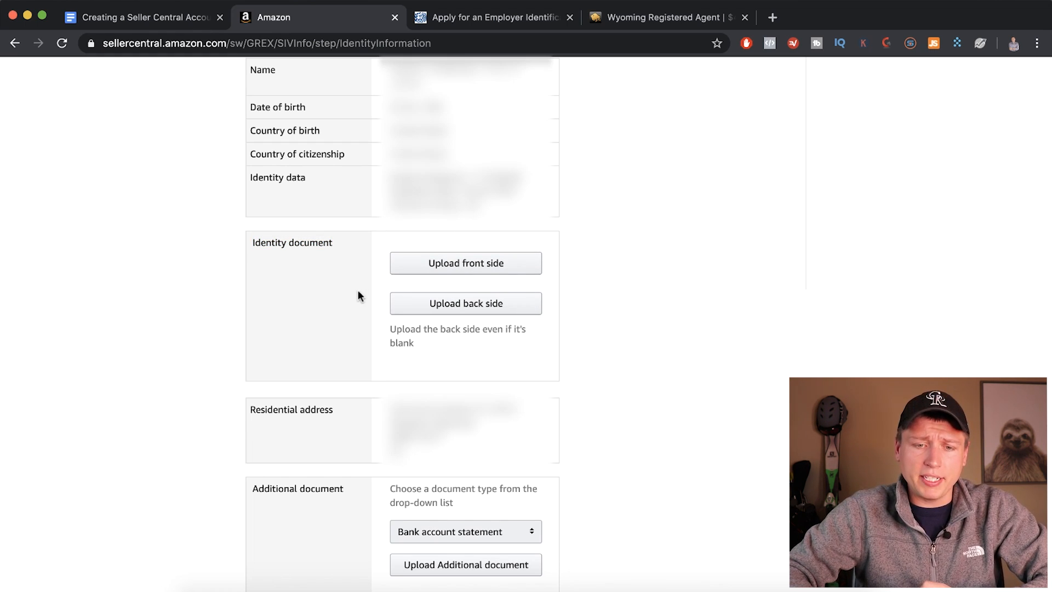
scroll(down, 3)
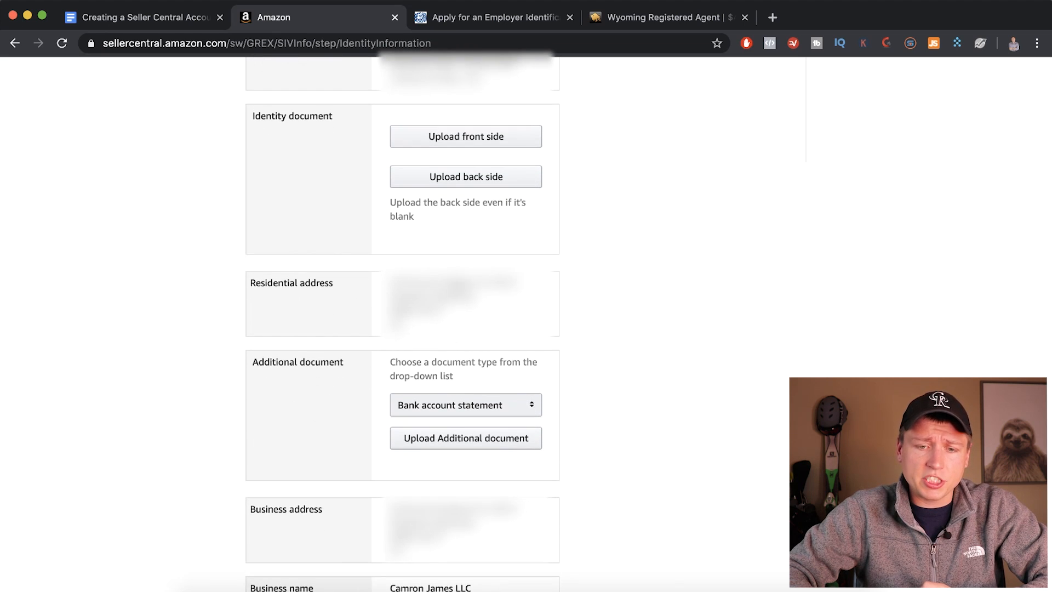
scroll(up, 3)
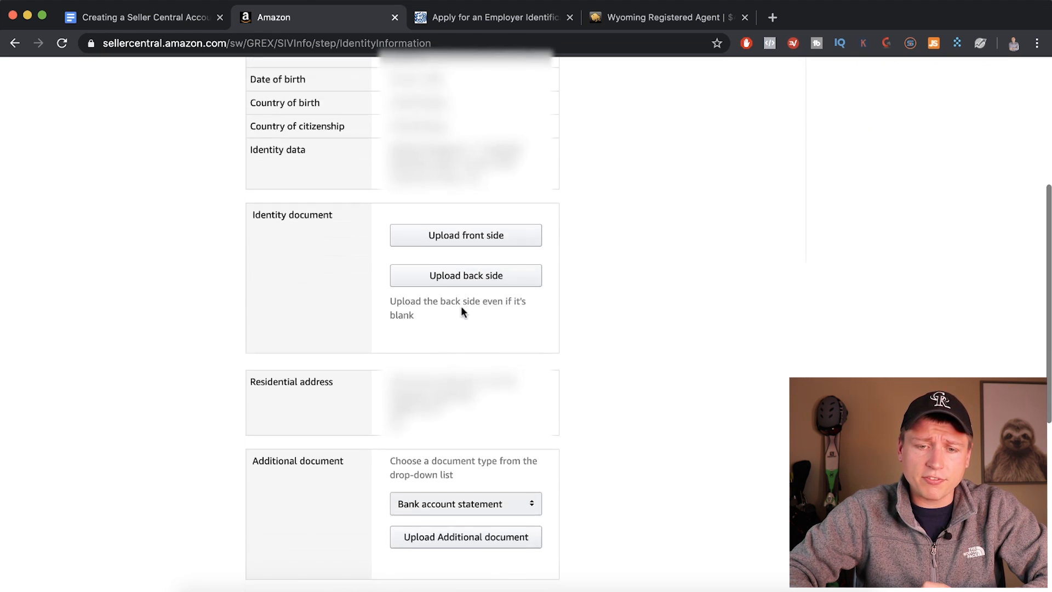
scroll(down, 3)
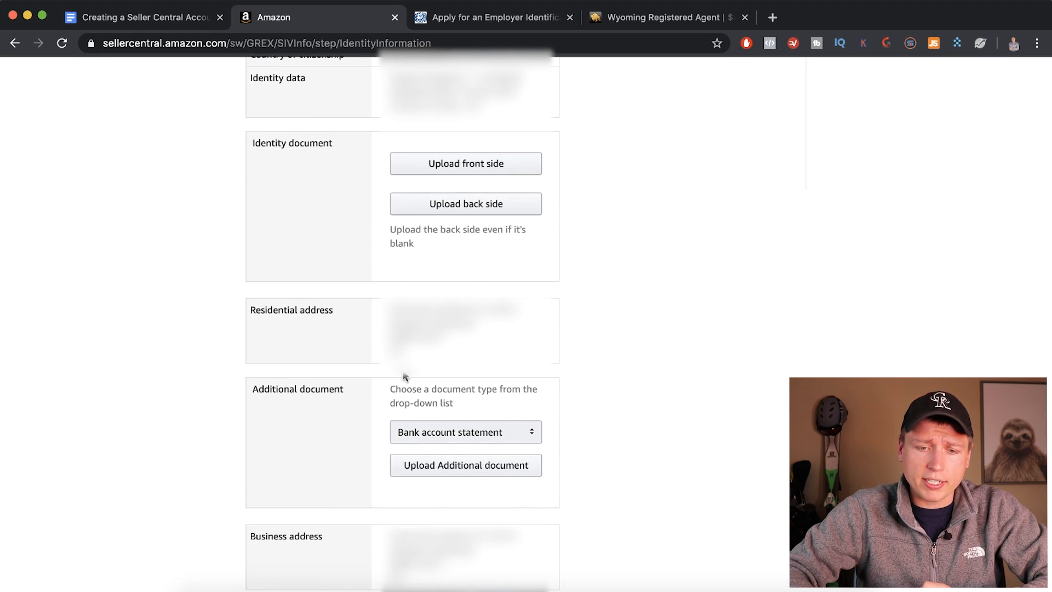
scroll(down, 3)
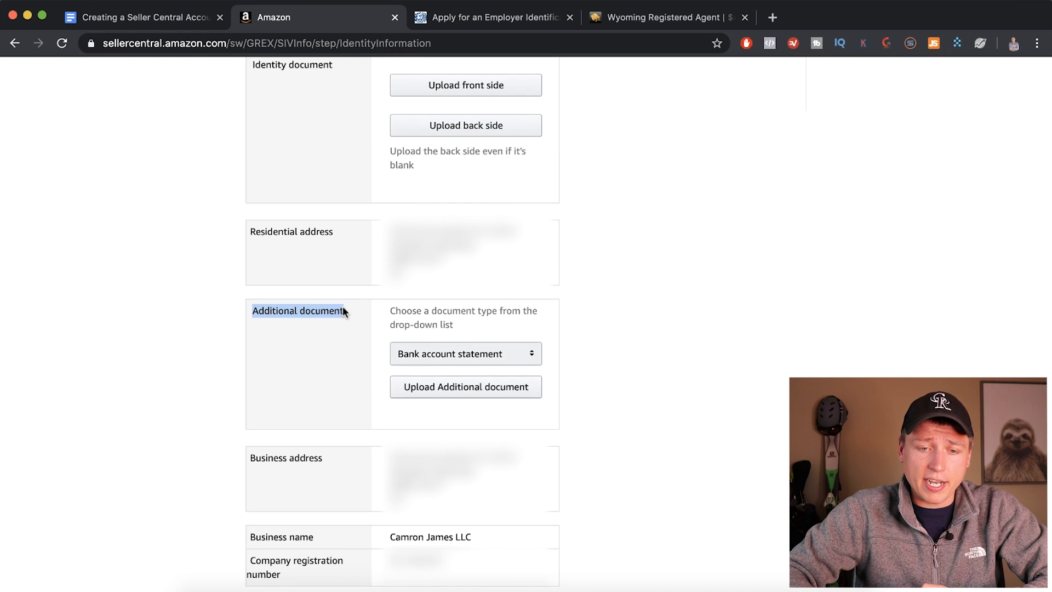
click(464, 354)
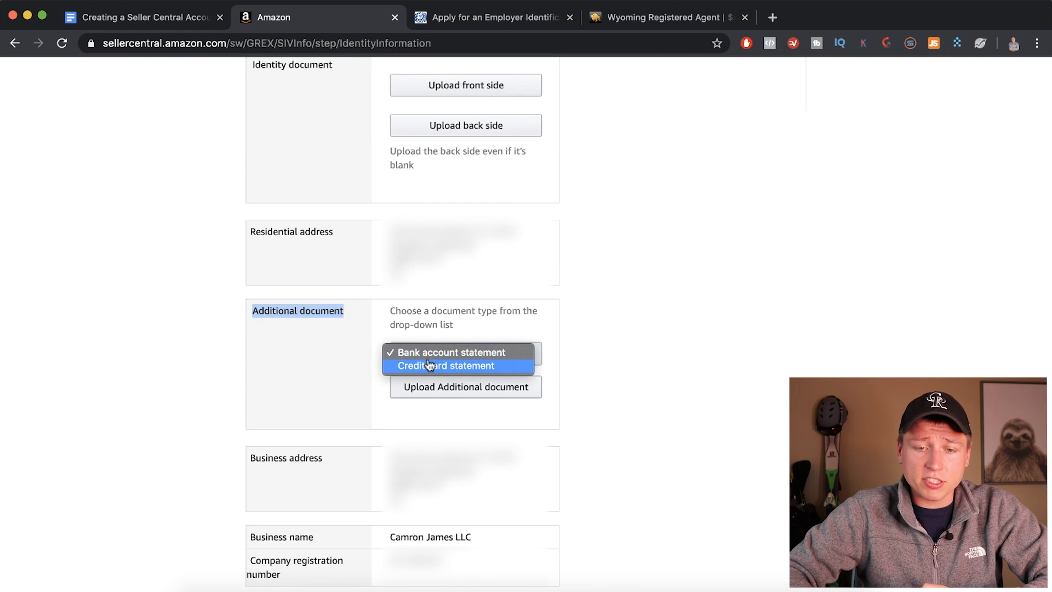
click(451, 352)
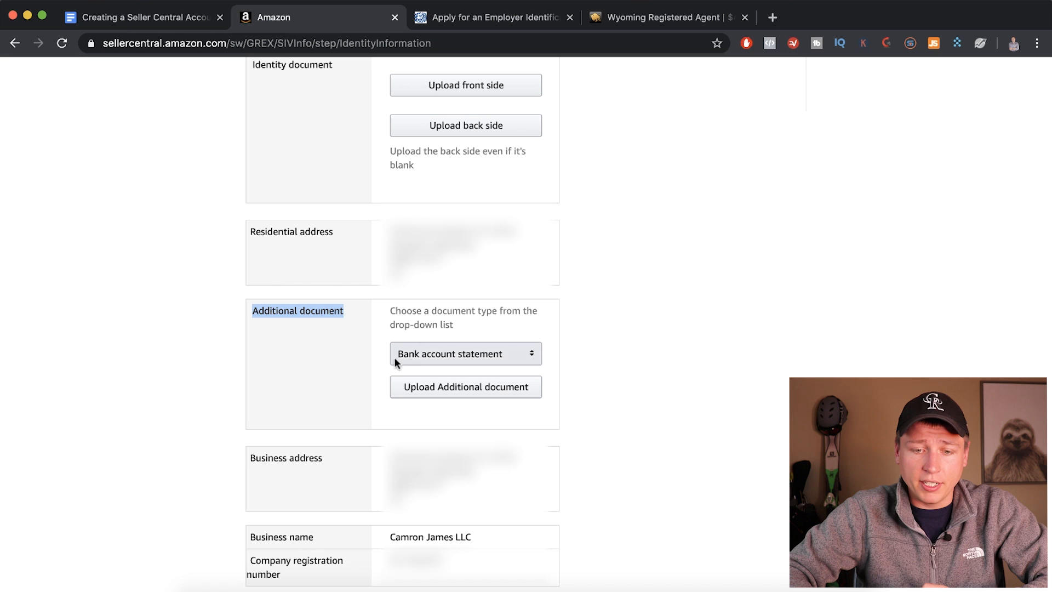
mouse_move(354, 364)
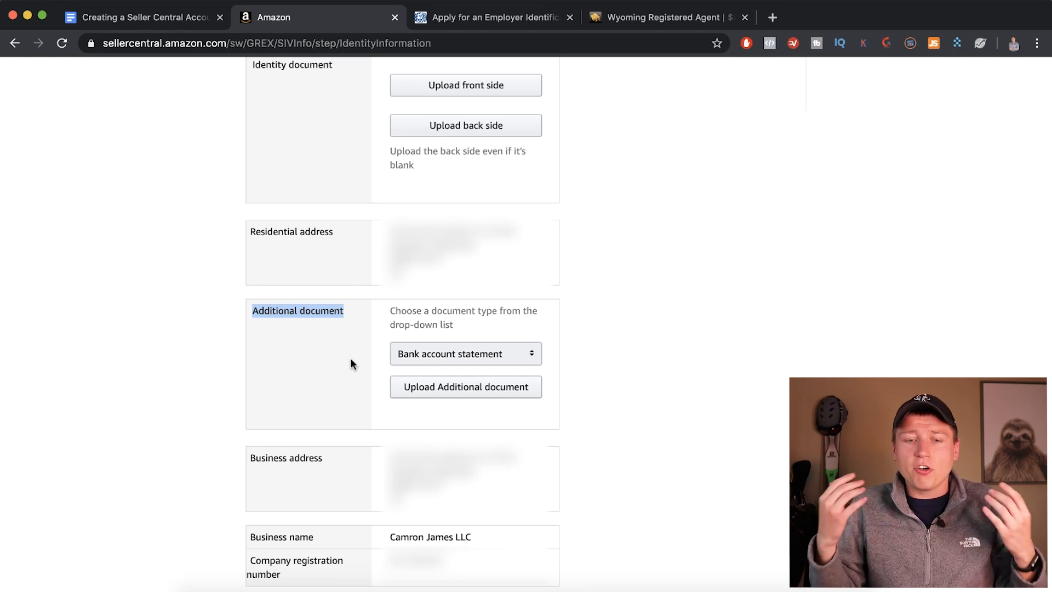
mouse_move(452, 354)
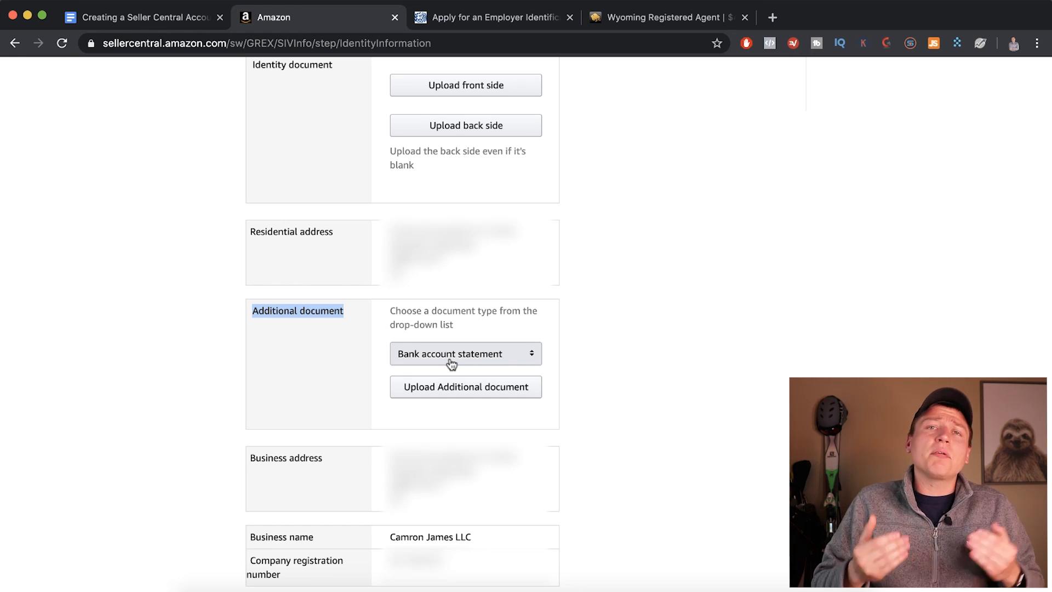
click(464, 354)
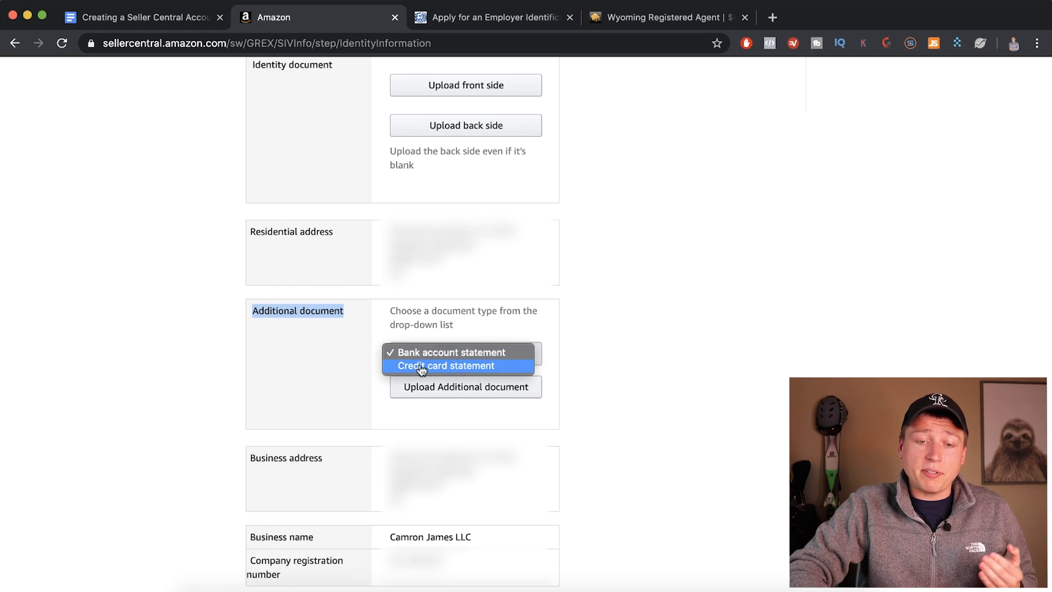
click(464, 352)
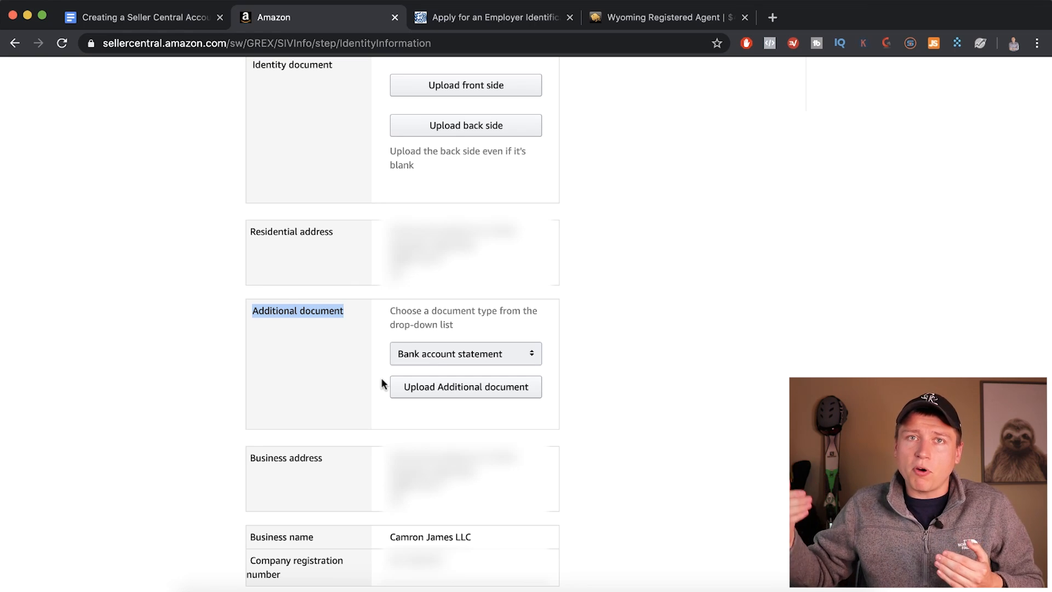
scroll(down, 3)
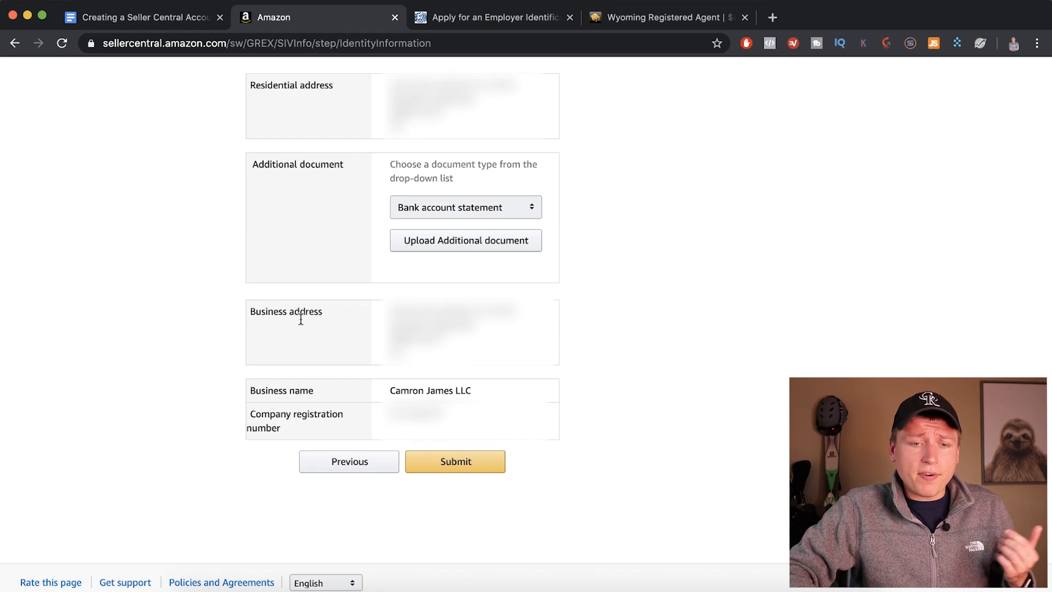